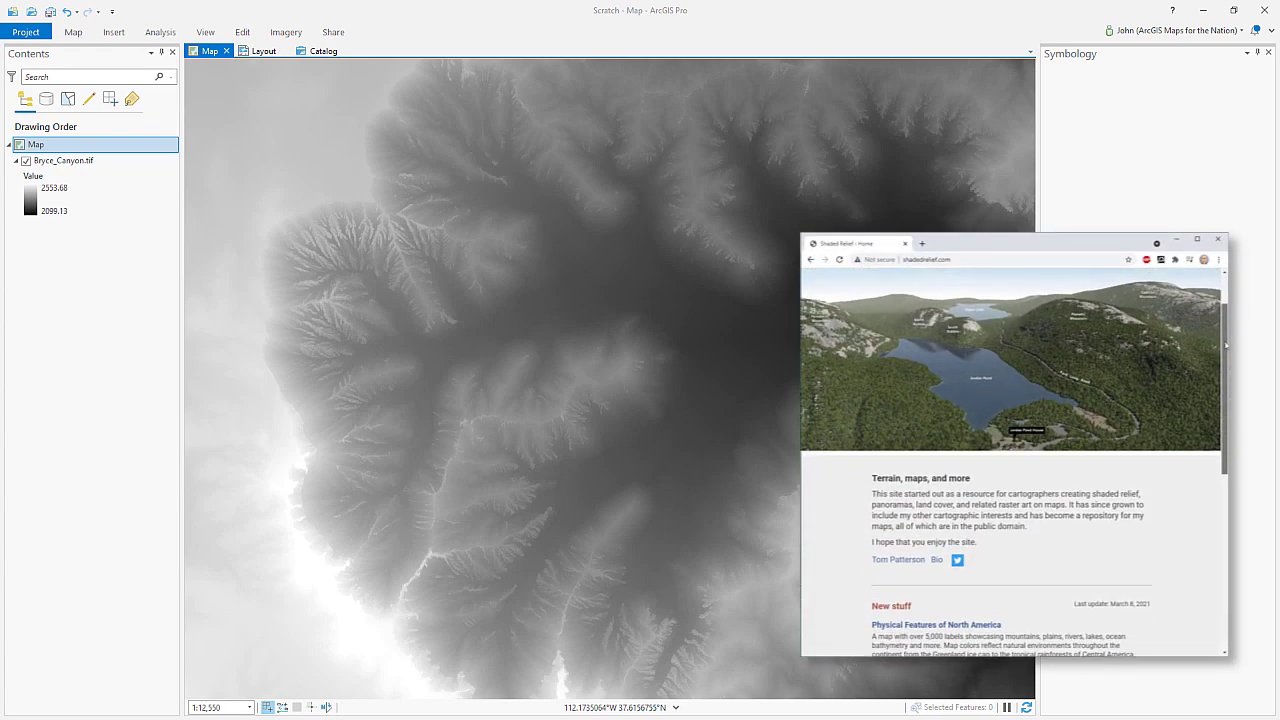
Step: Browse the reference web page and the site author's biography before switching to ArcGIS Pro
scroll("down", 3)
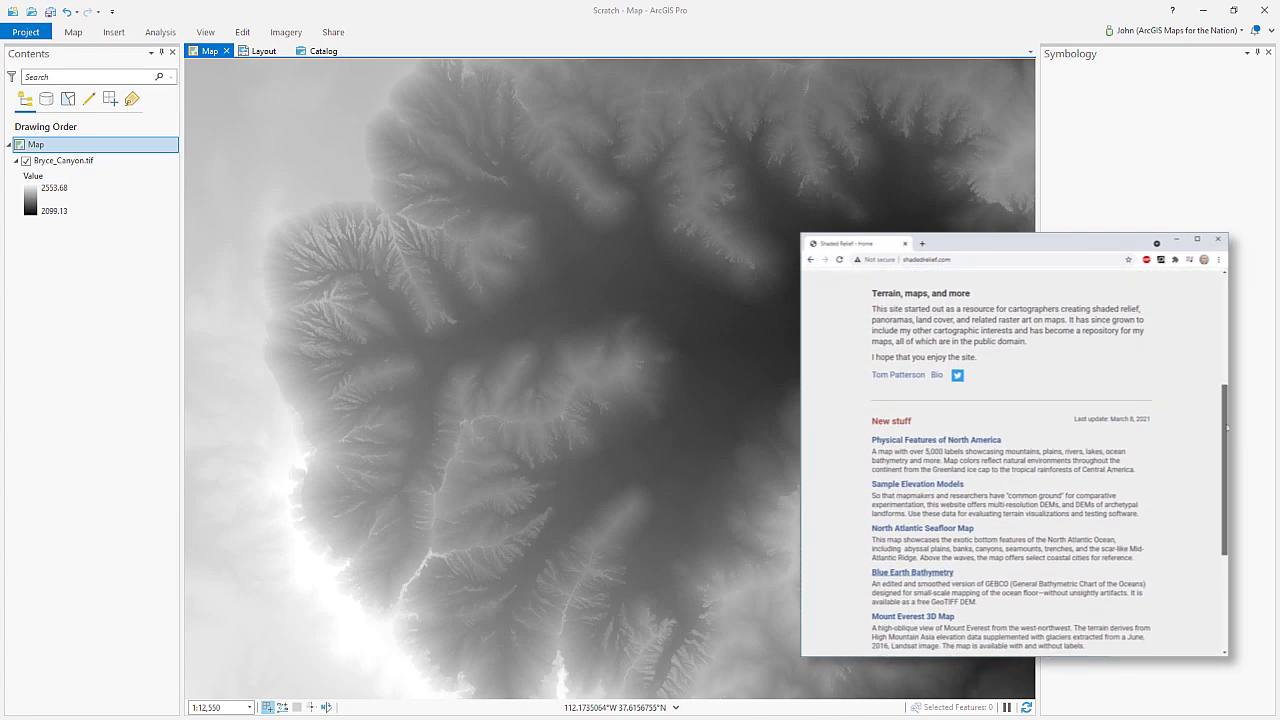
scroll("down", 3)
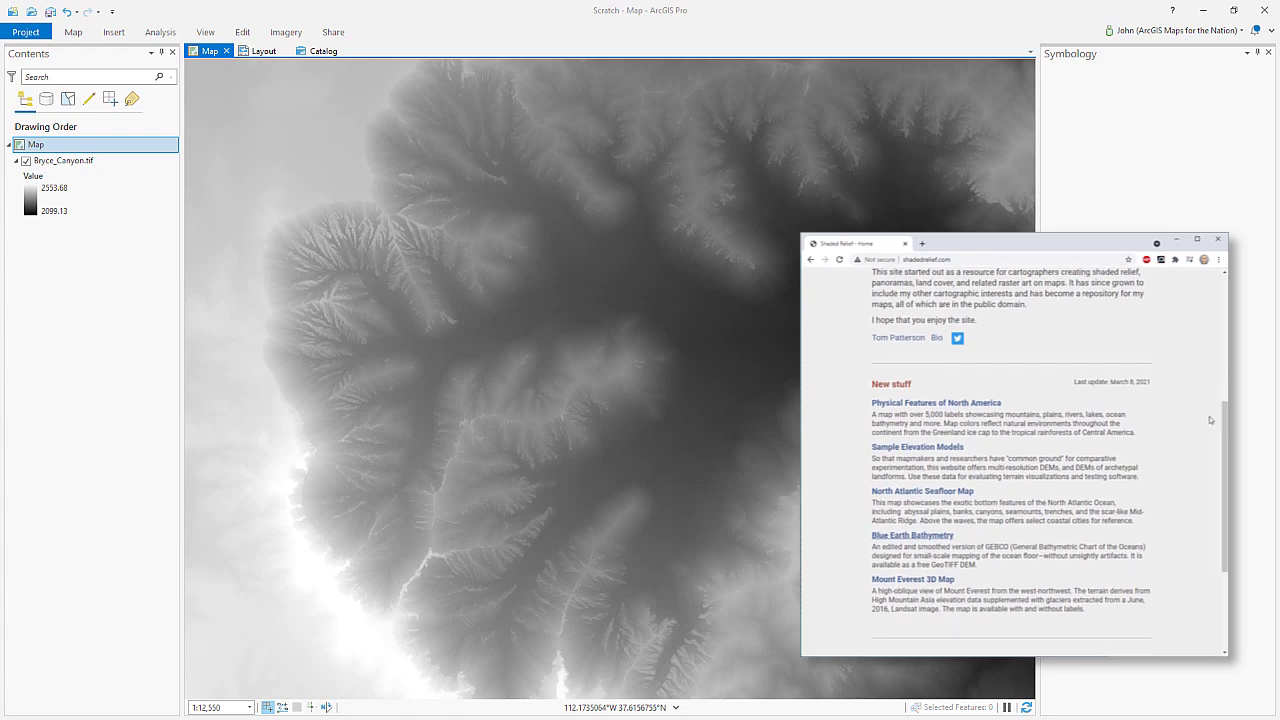
left_click(936, 336)
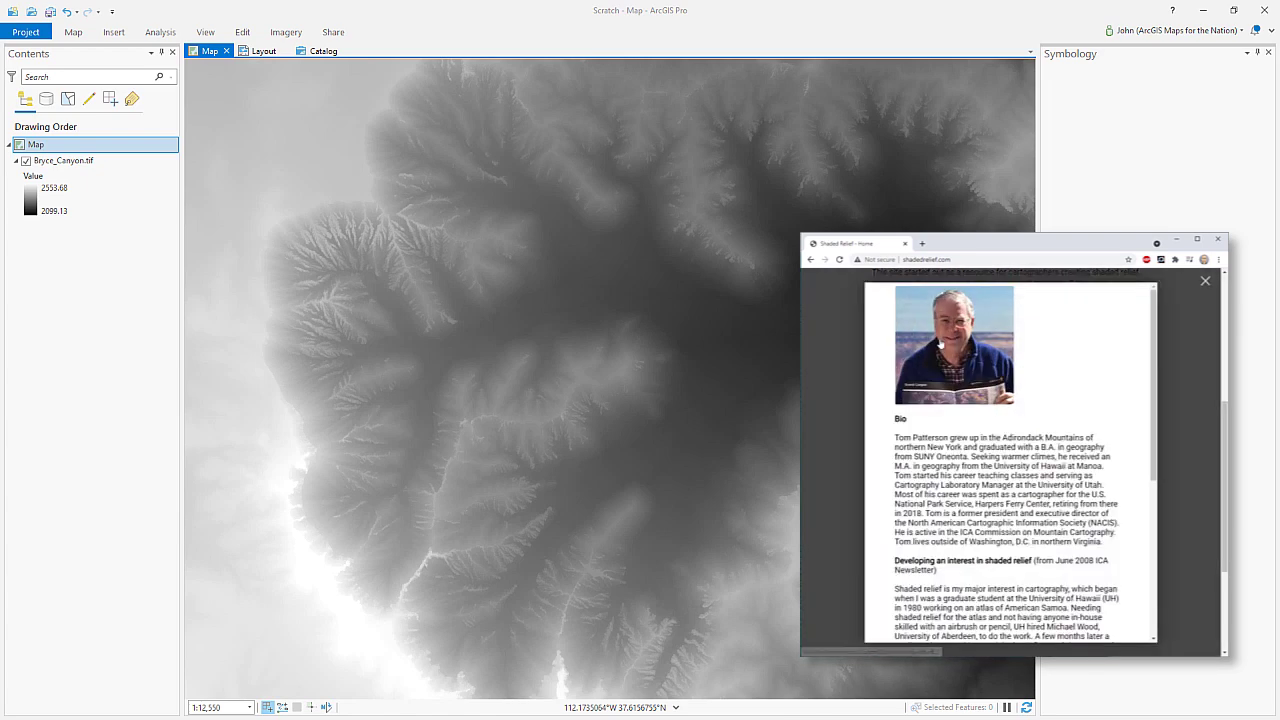
scroll("down", 3)
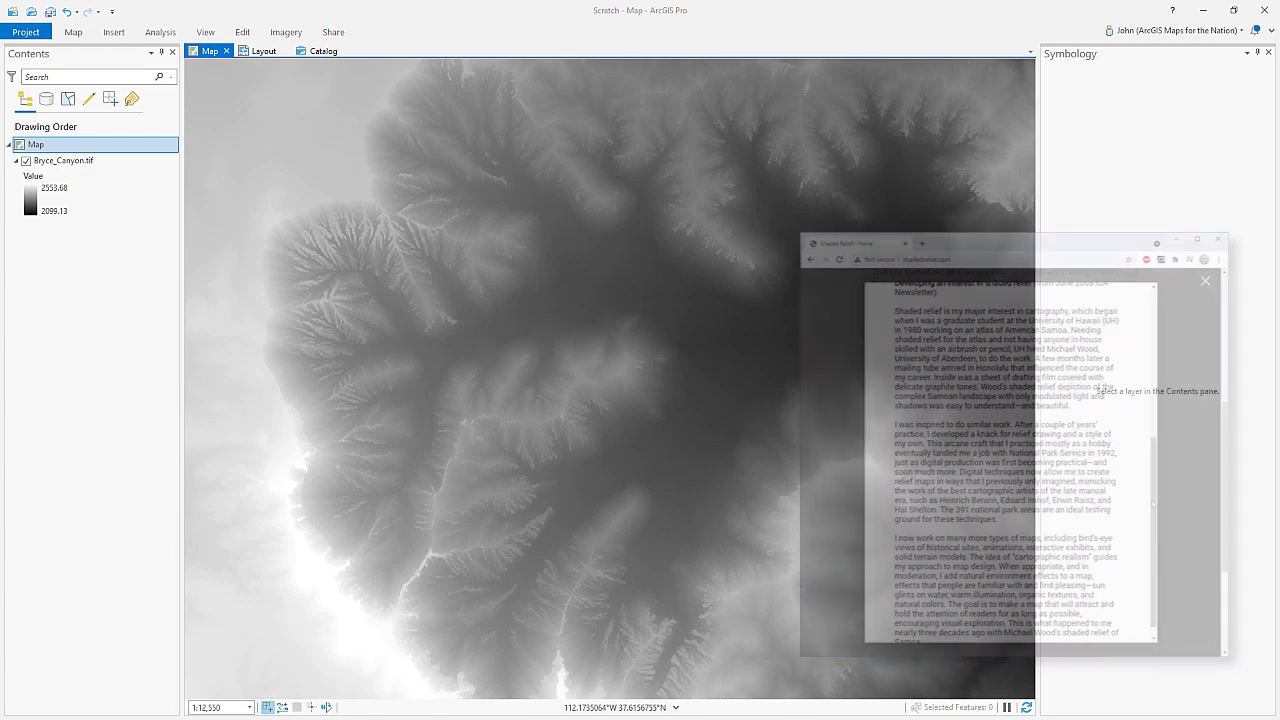
left_click(1204, 280)
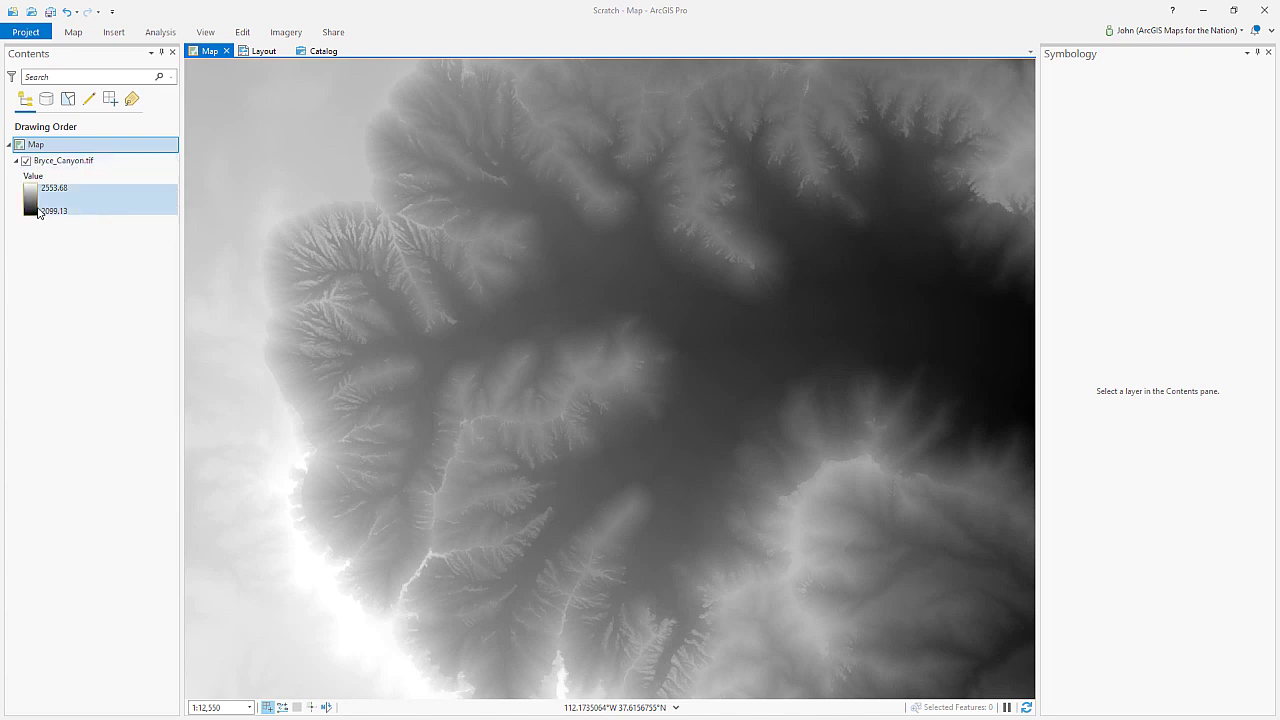
Step: Create a Hillshade raster-function layer from Bryce_Canyon.tif via Imagery > Raster Functions > Surface
left_click(286, 32)
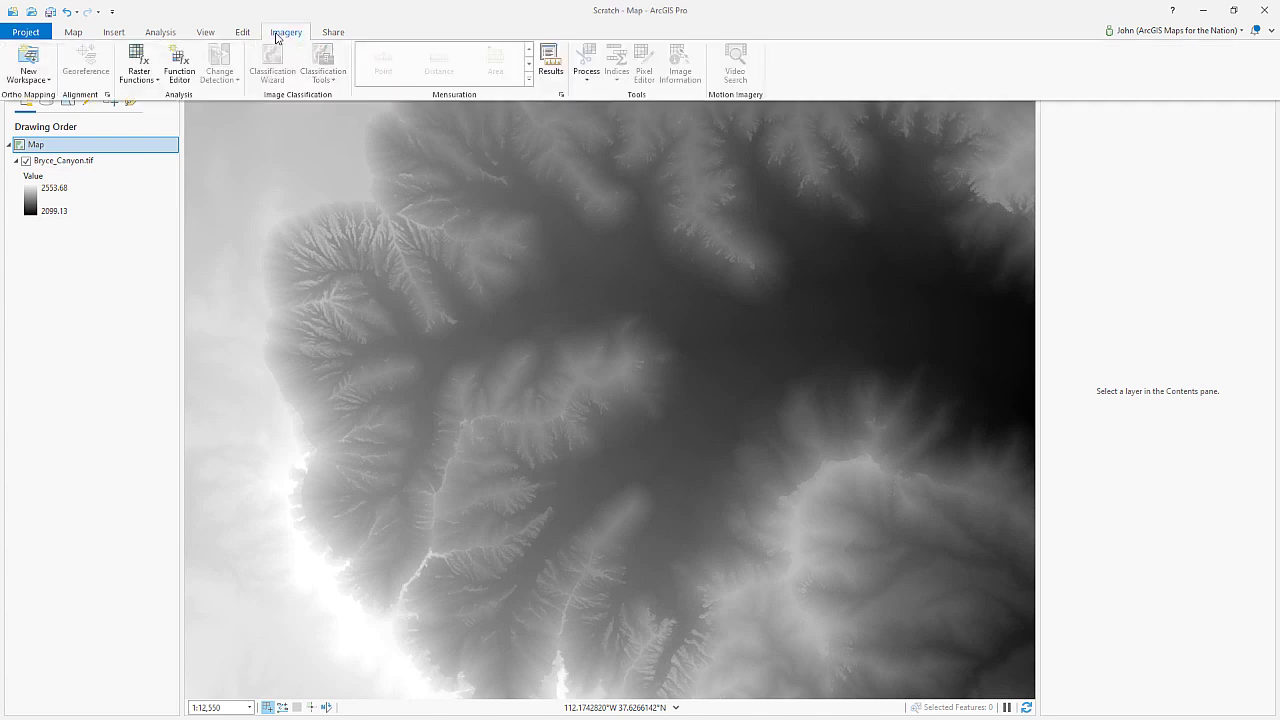
left_click(138, 60)
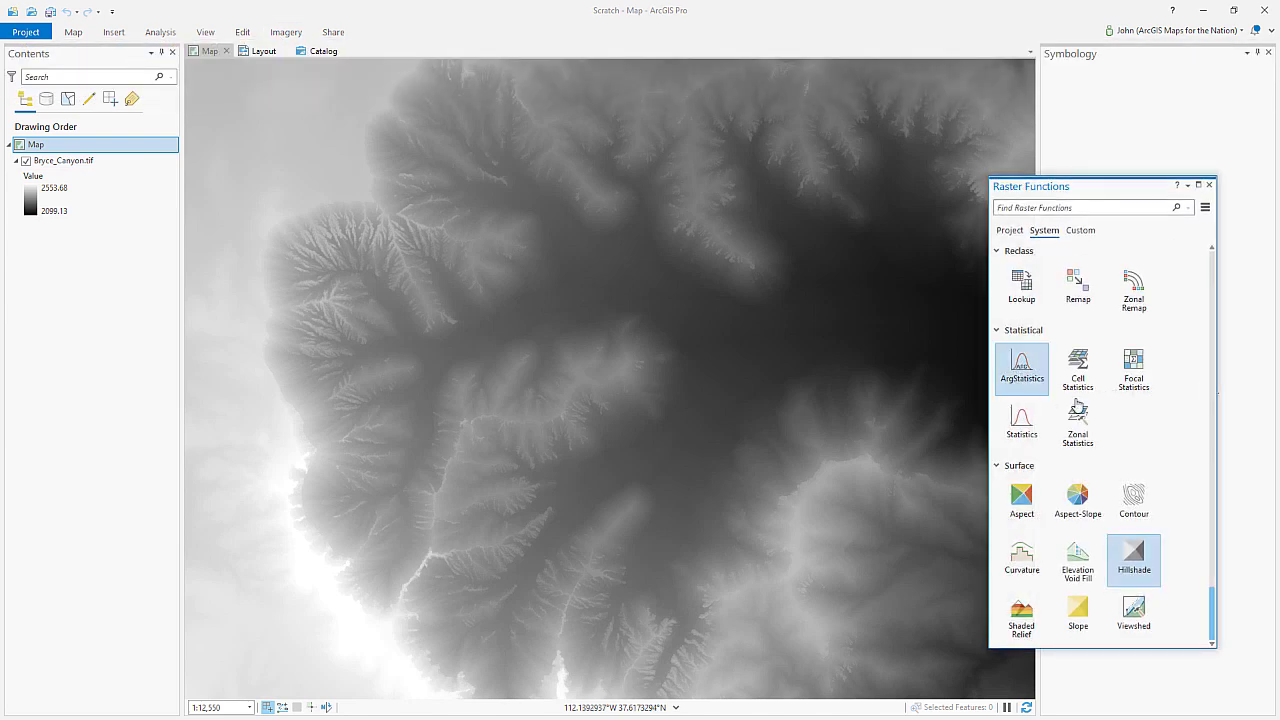
left_click(1132, 560)
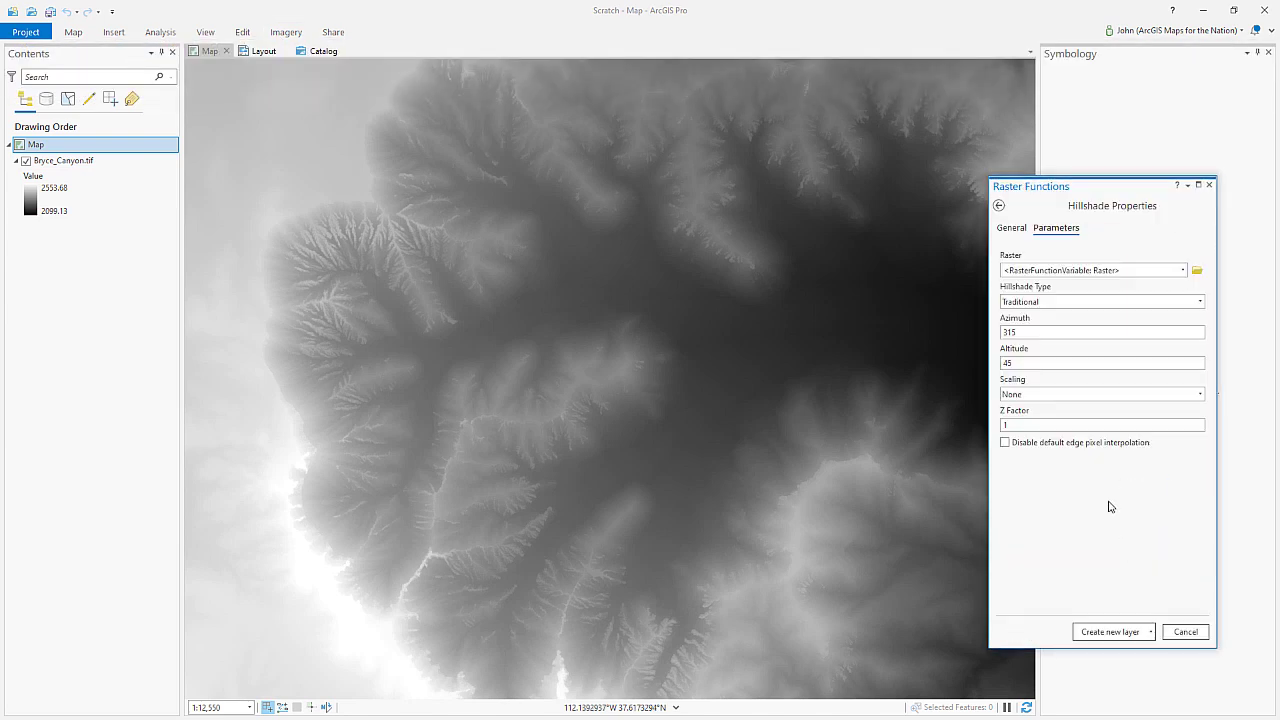
left_click(1092, 270)
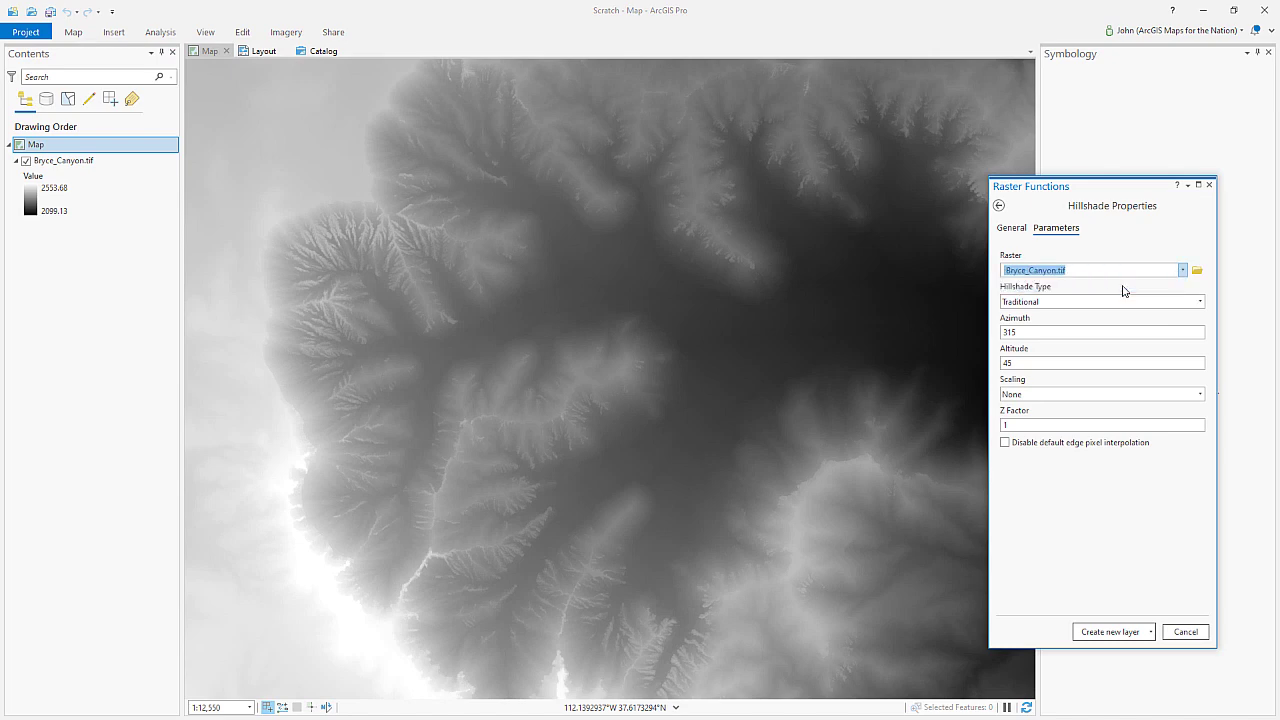
left_click(1108, 632)
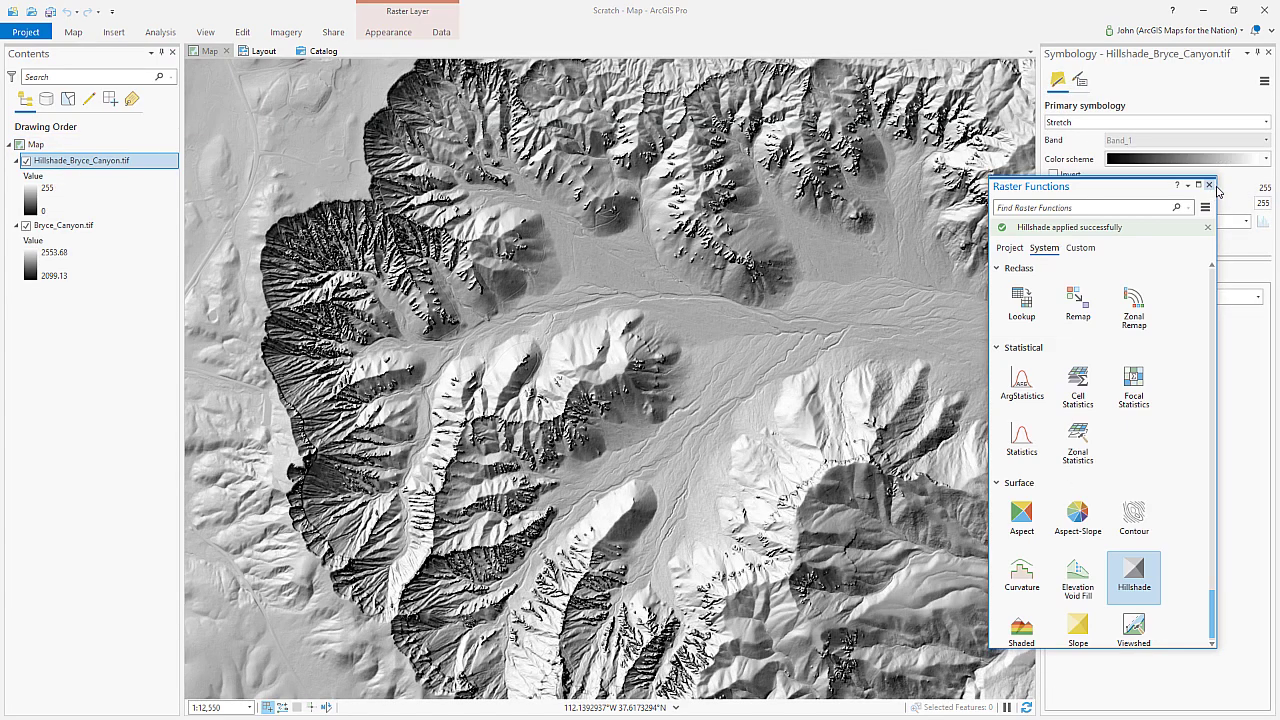
mouse_move(1208, 188)
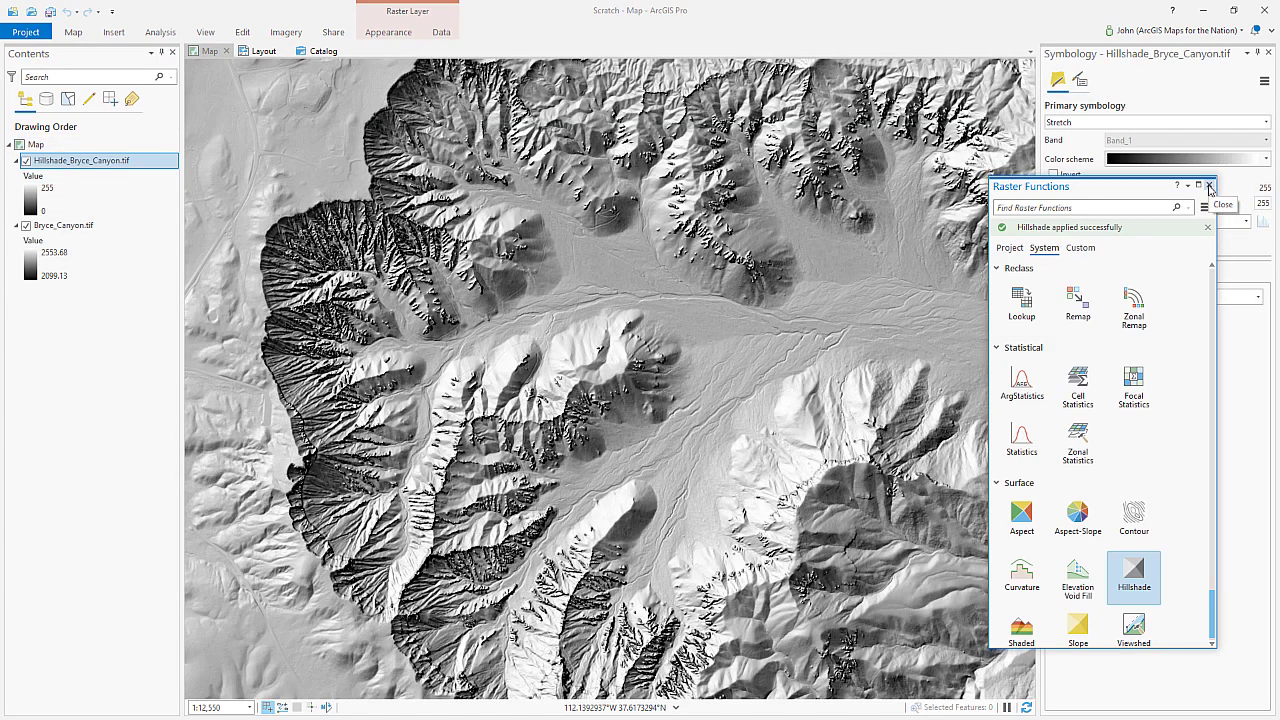
left_click(1208, 186)
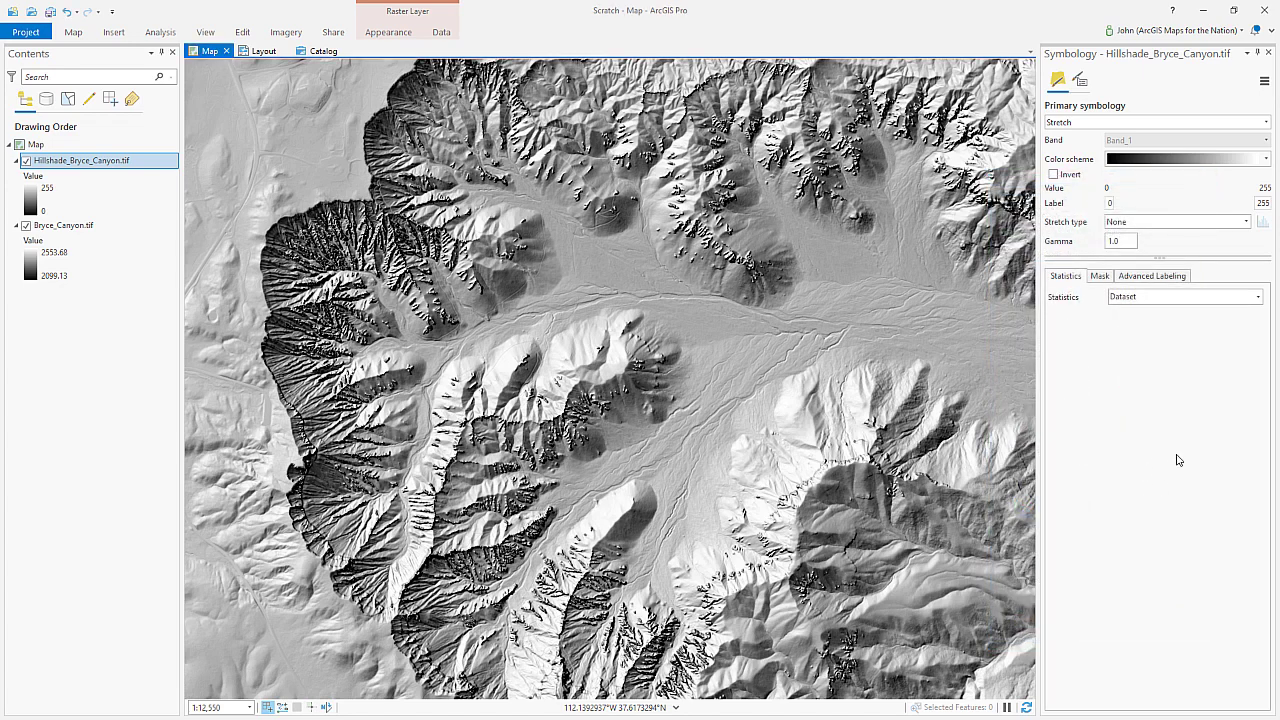
mouse_move(96, 404)
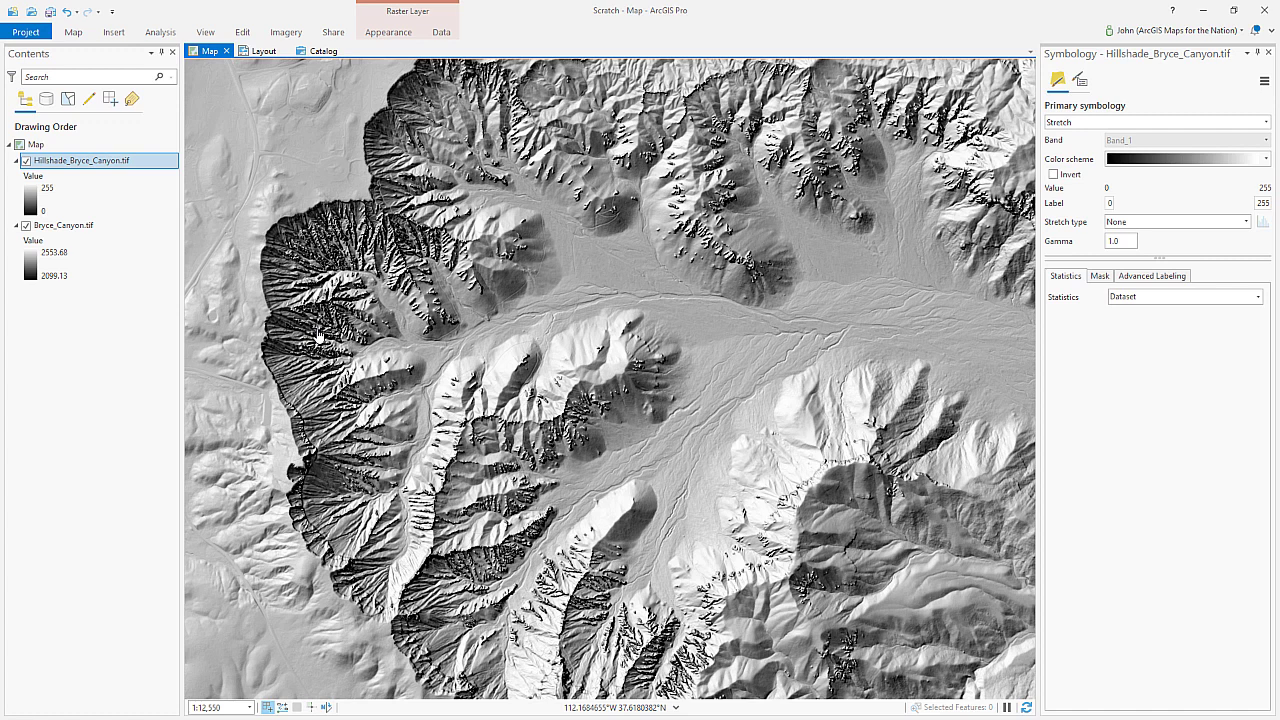
mouse_move(472, 344)
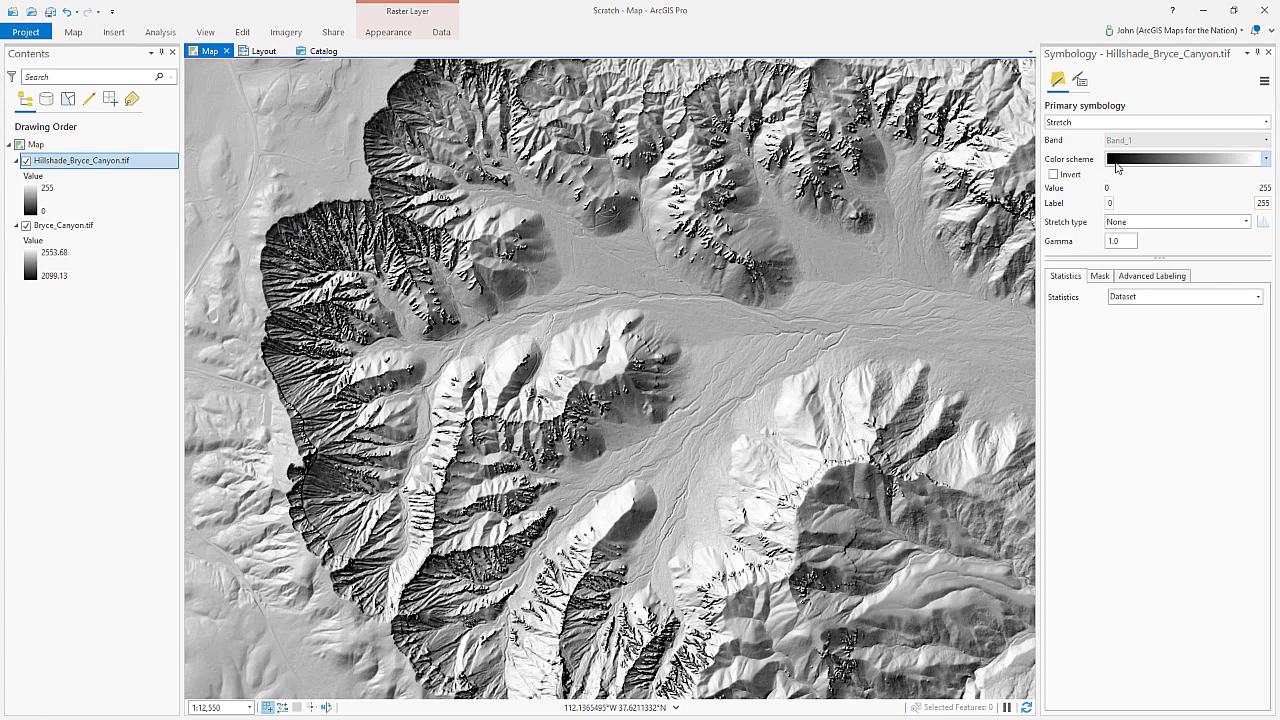
Step: Set the hillshade layer's primary symbology to Vector Field
left_click(1264, 122)
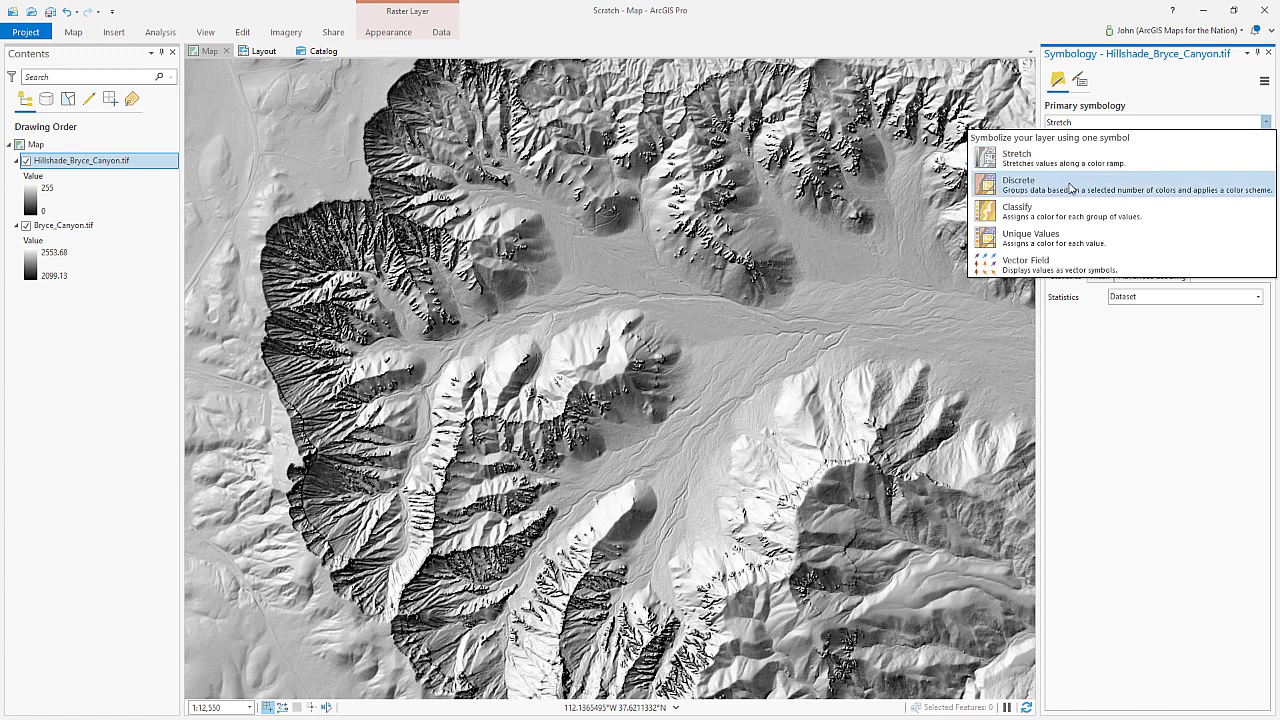
mouse_move(1128, 240)
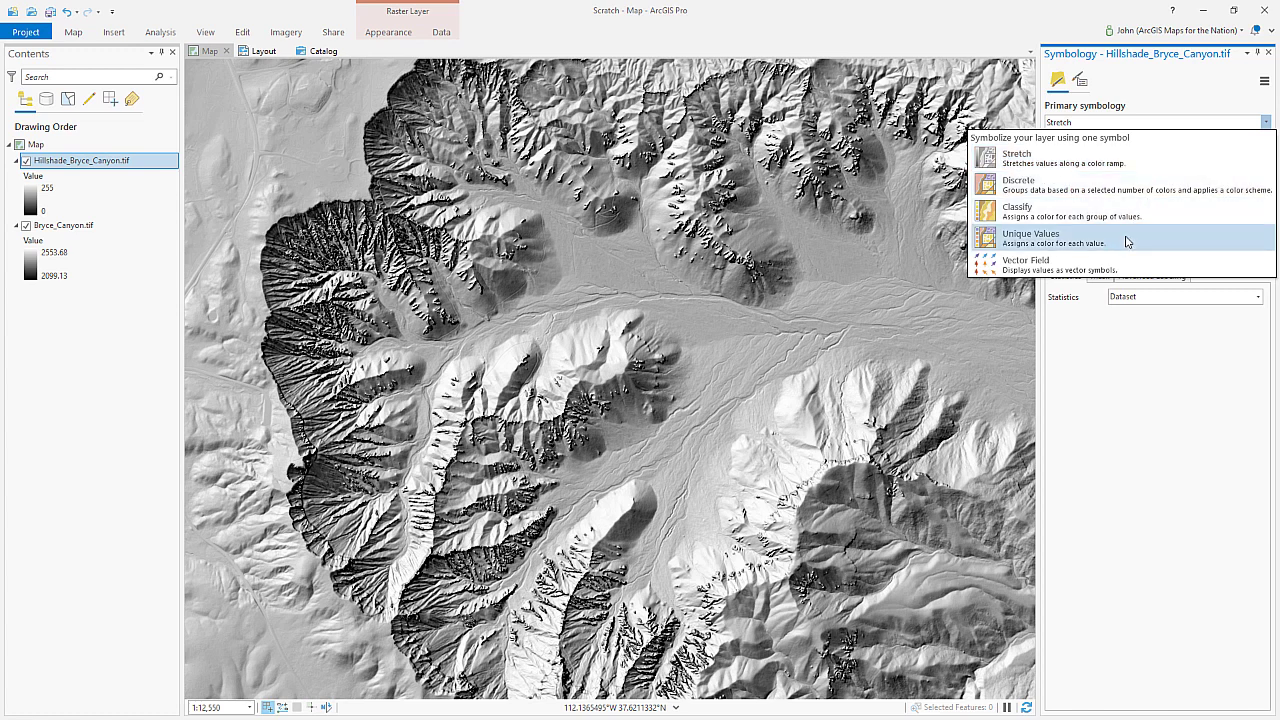
mouse_move(1056, 264)
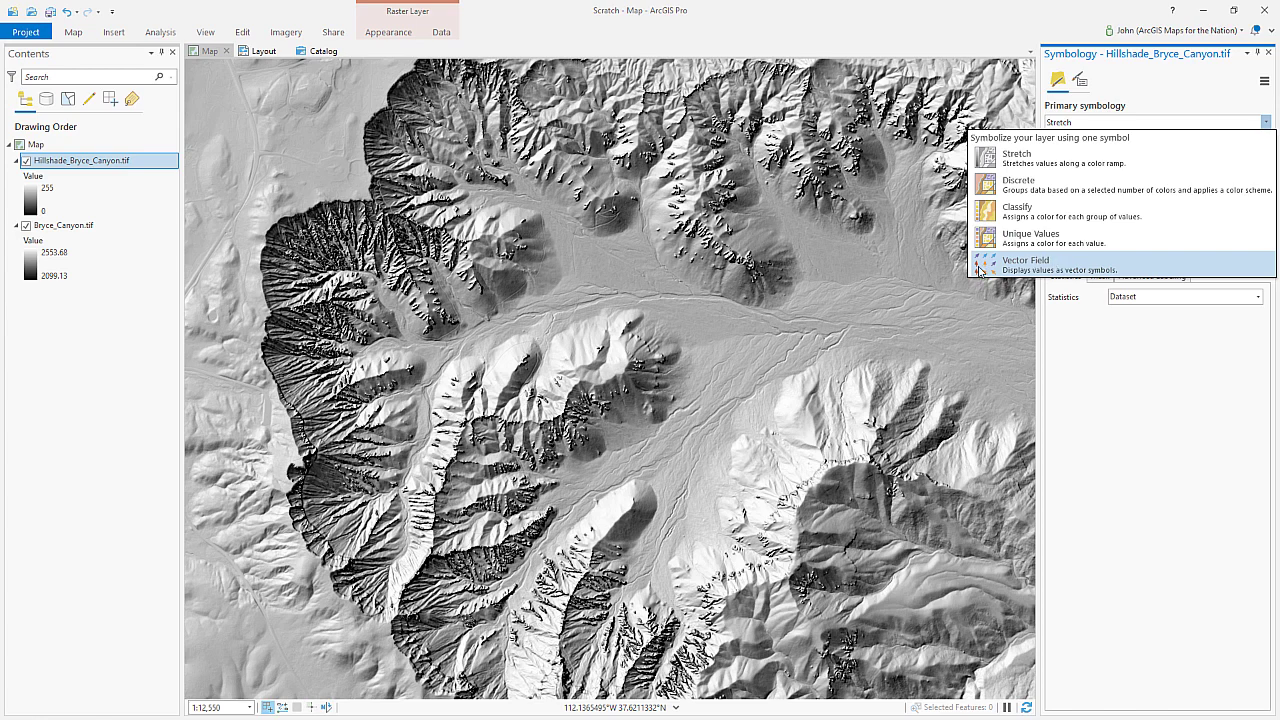
left_click(1024, 260)
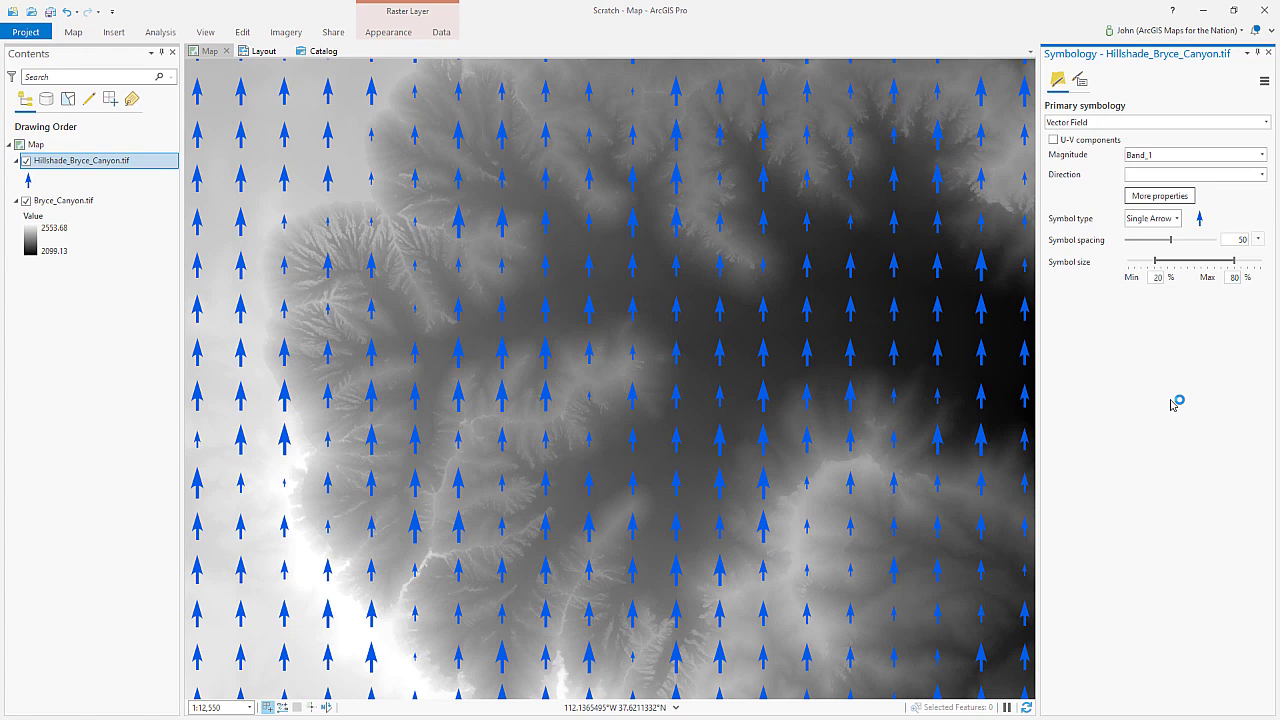
mouse_move(1156, 418)
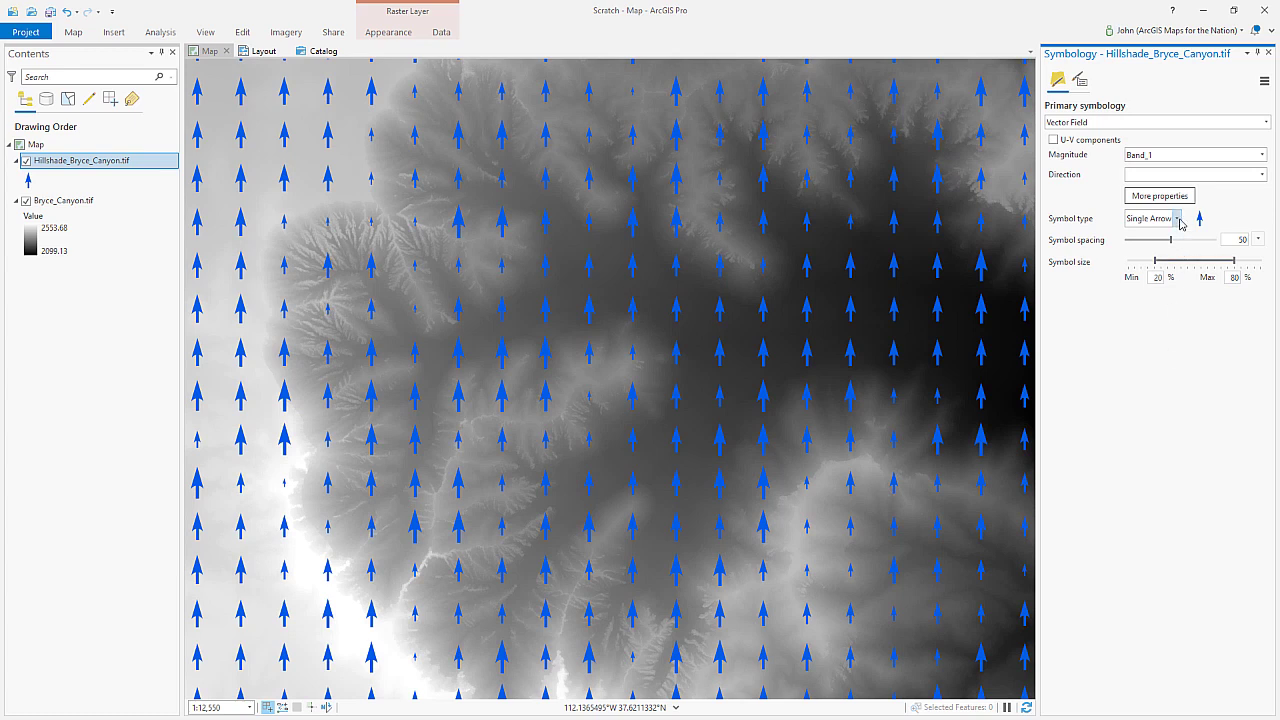
Step: Raise the maximum arrow size to 100% and drag symbol spacing down toward 10
left_click(1176, 218)
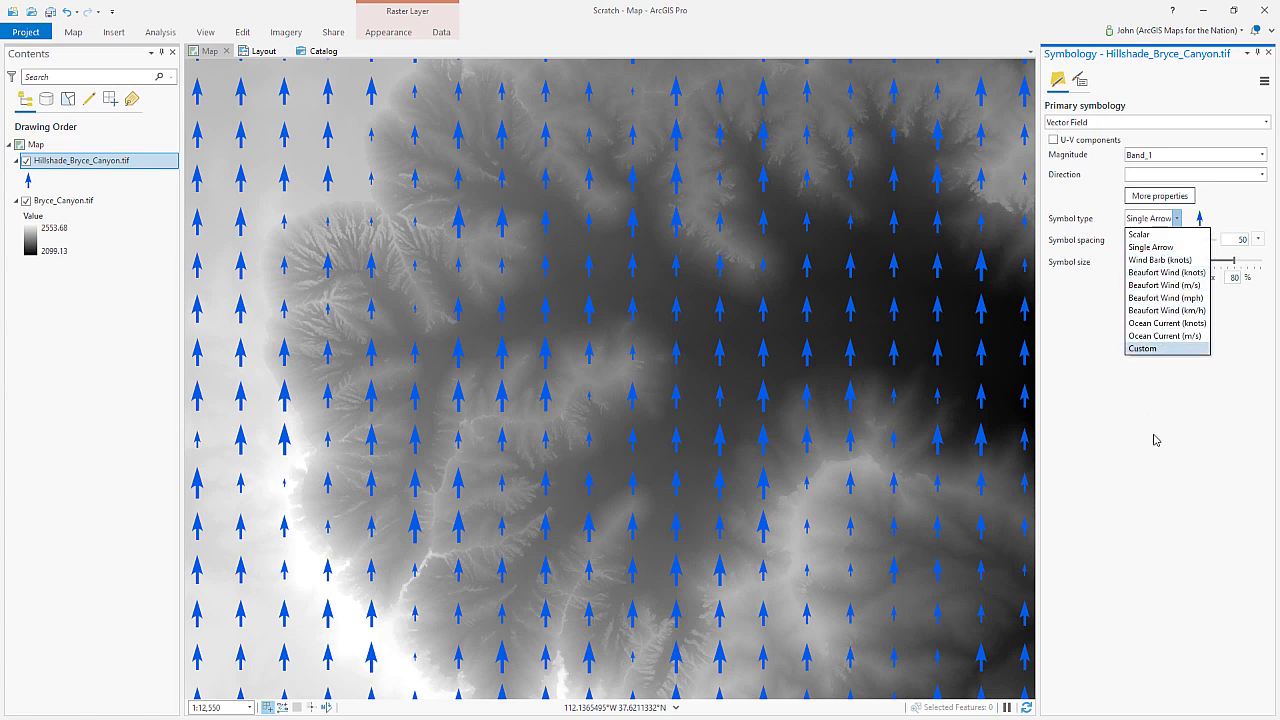
left_click(1200, 218)
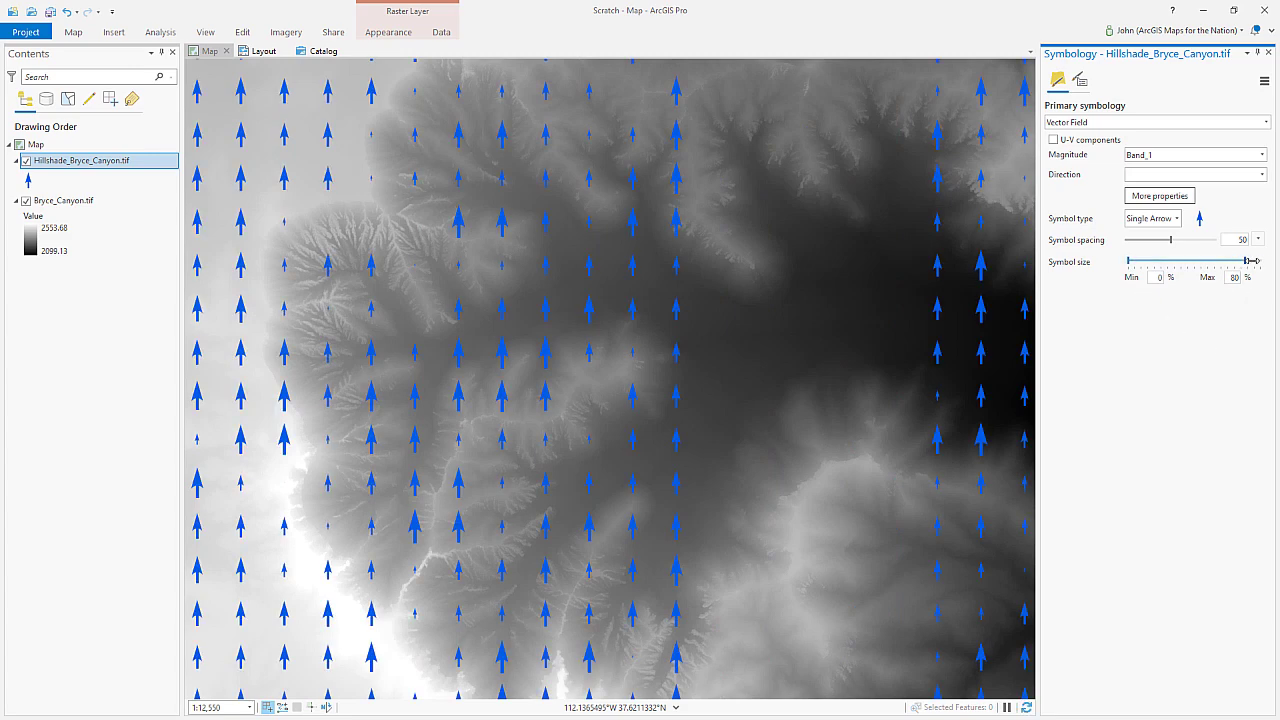
left_click_drag(1230, 260, 1252, 260)
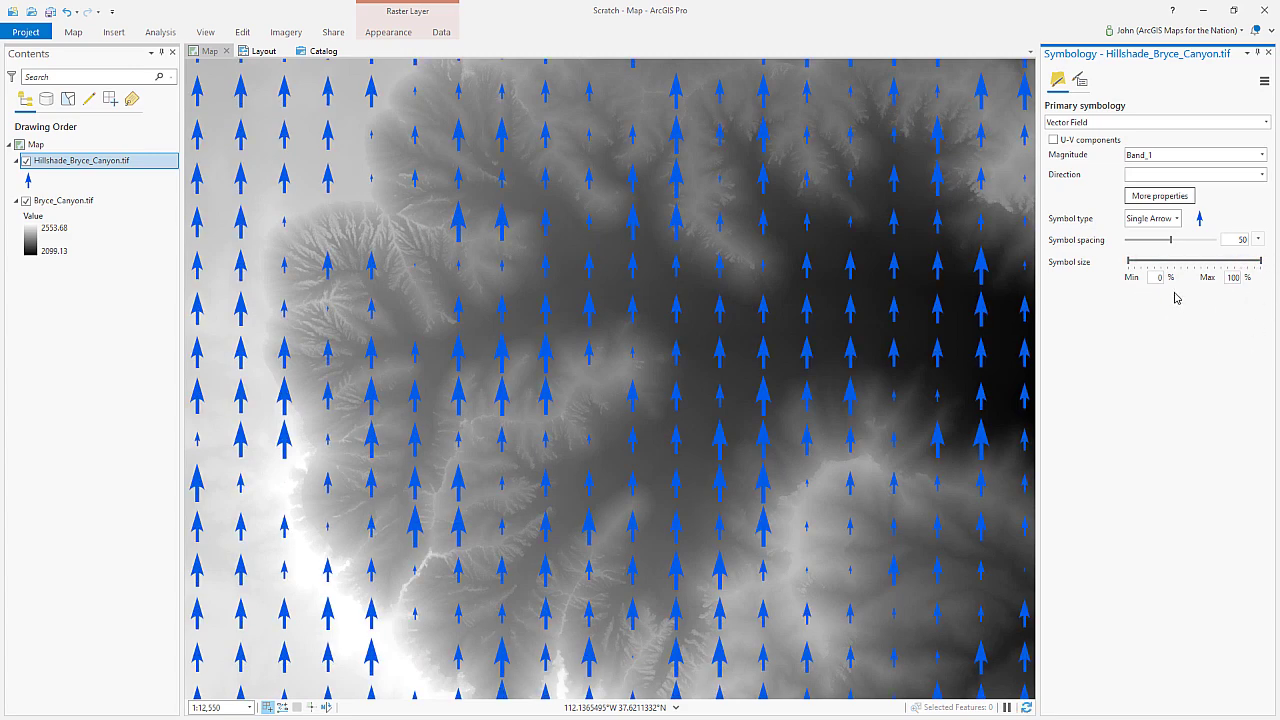
left_click_drag(1164, 240, 1158, 240)
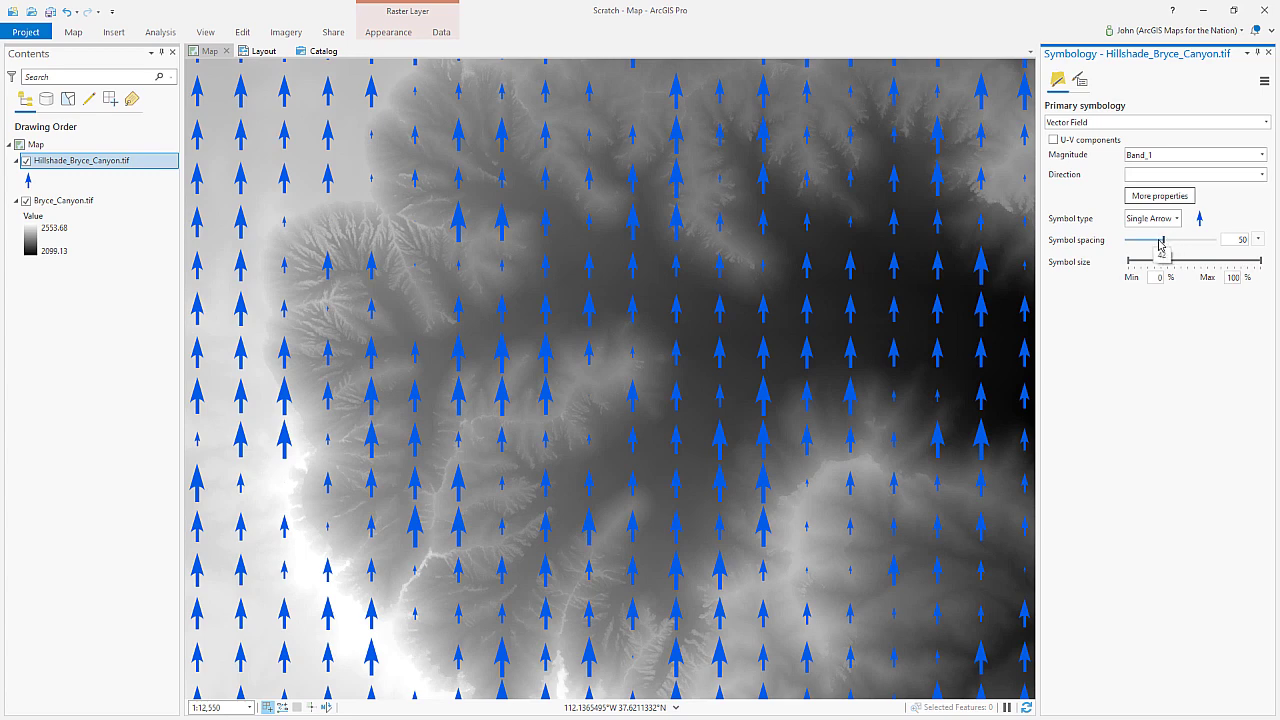
left_click_drag(1160, 240, 1152, 240)
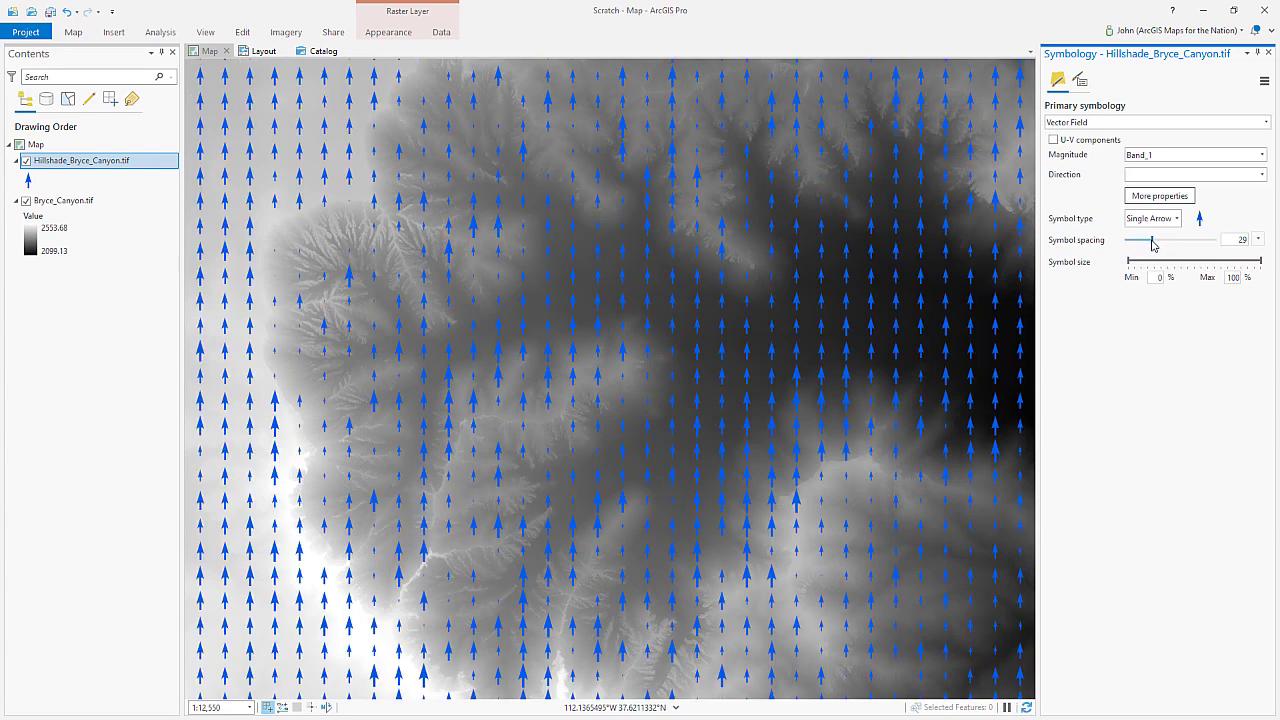
left_click_drag(1152, 240, 1144, 240)
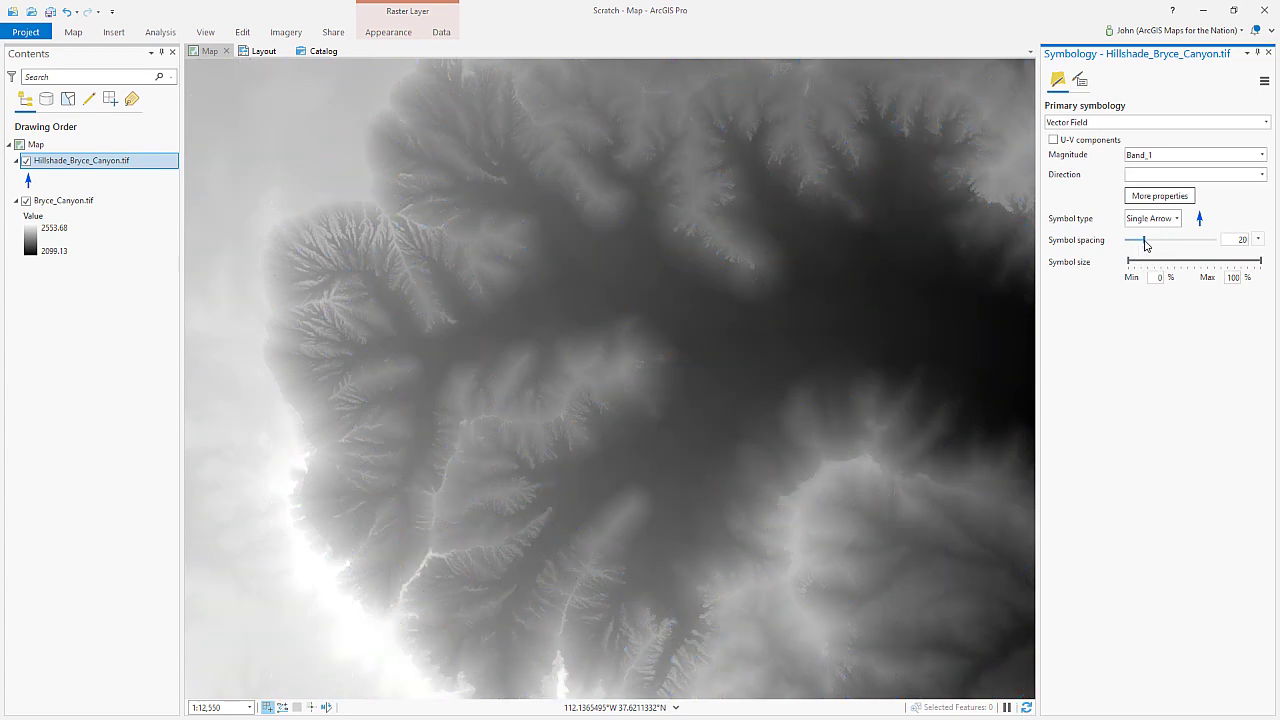
left_click_drag(1138, 258, 1140, 258)
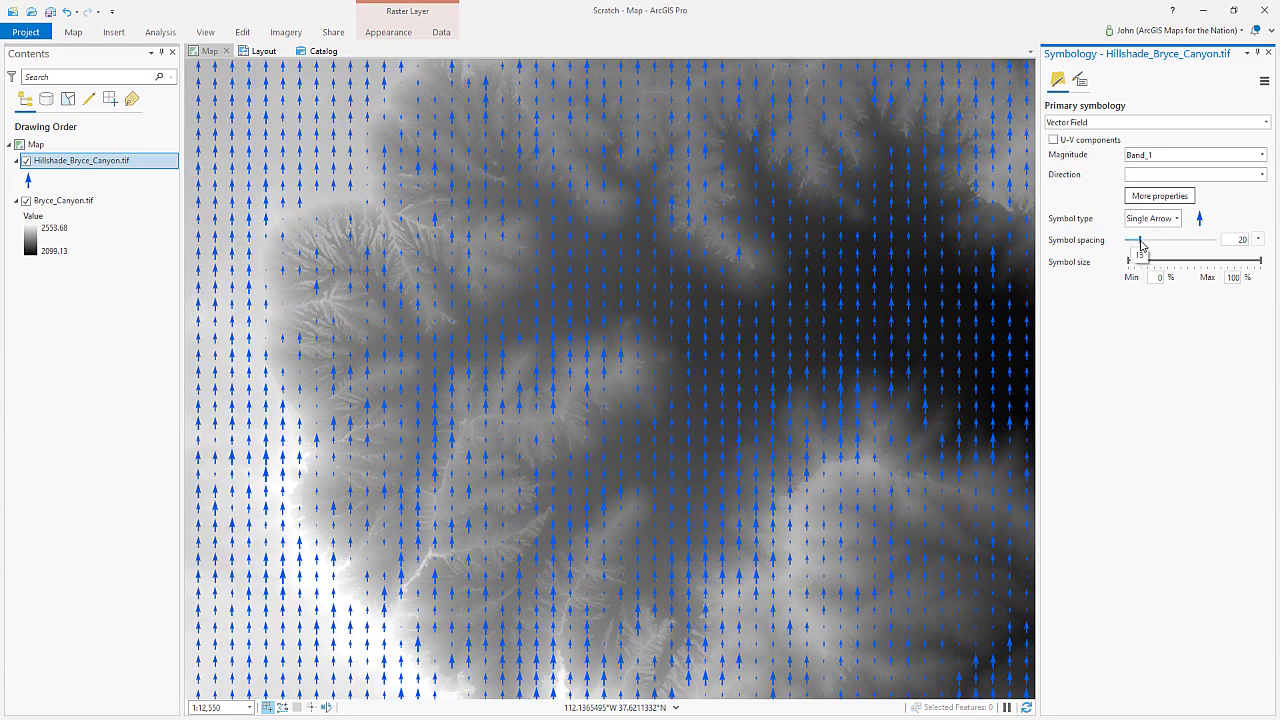
left_click_drag(1140, 246, 1136, 246)
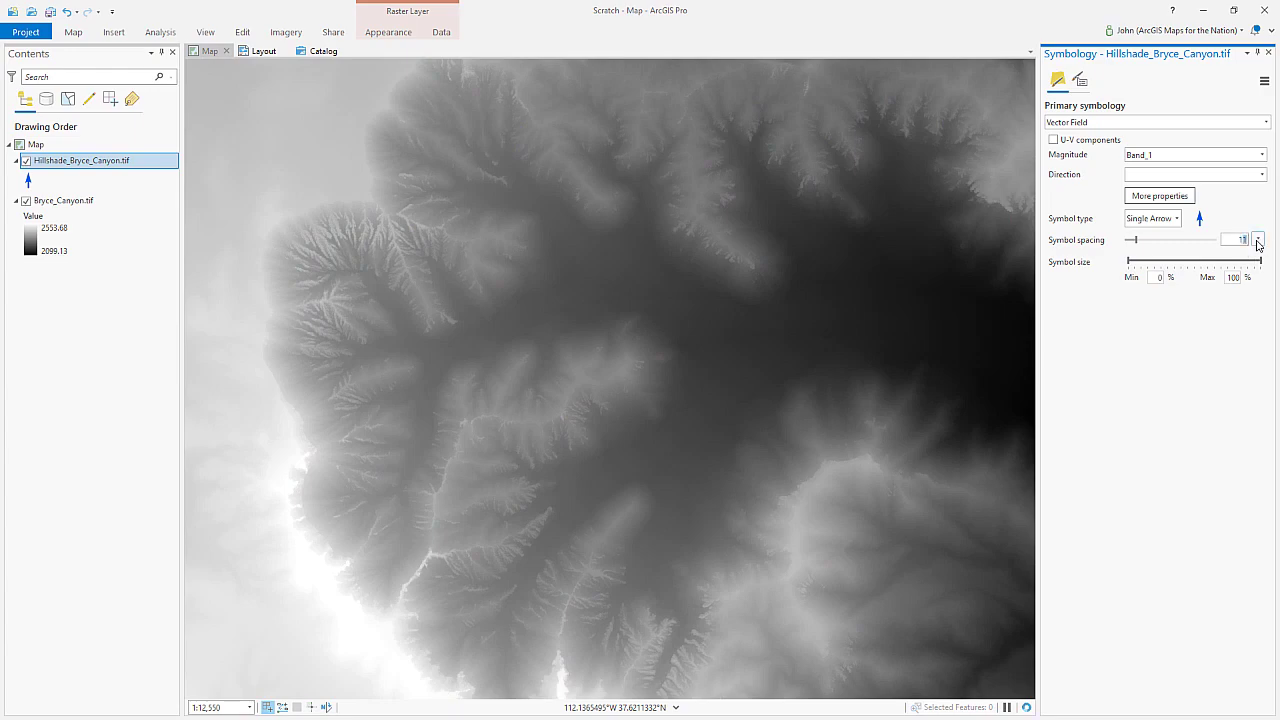
Step: Apply the reduced arrow spacing of 10 to the hillshade vector field
left_click(1258, 244)
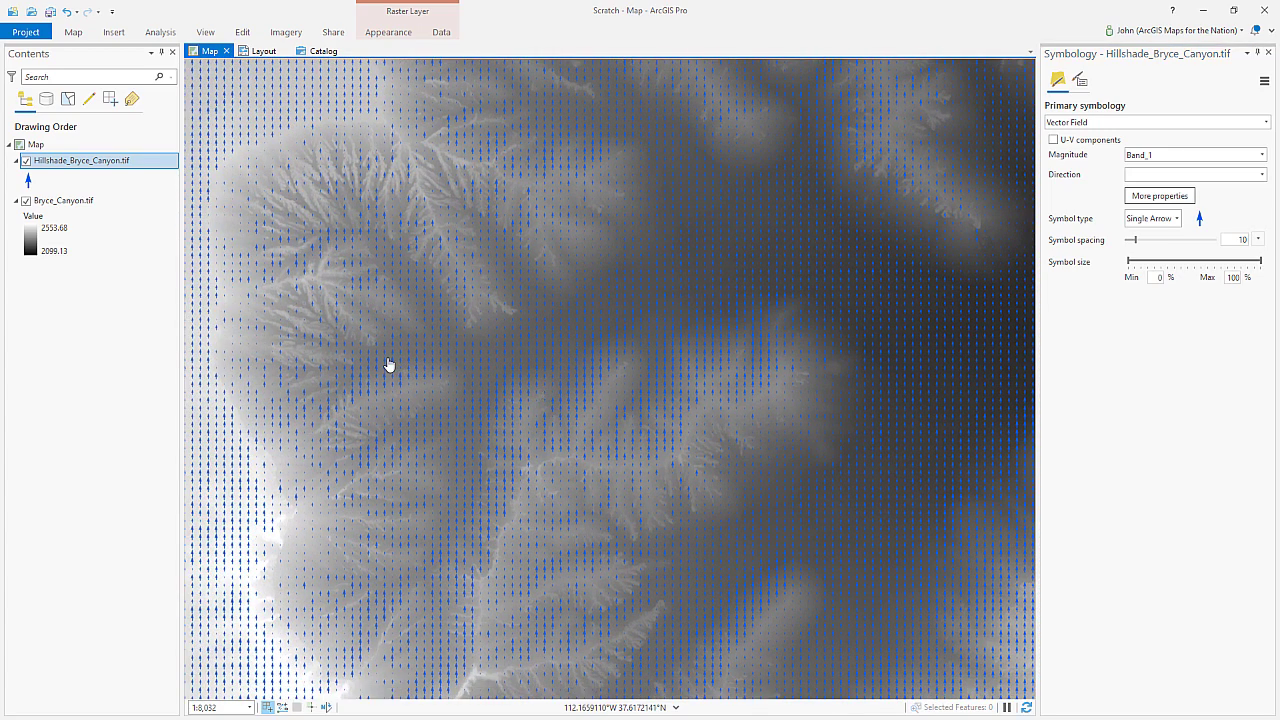
mouse_move(368, 388)
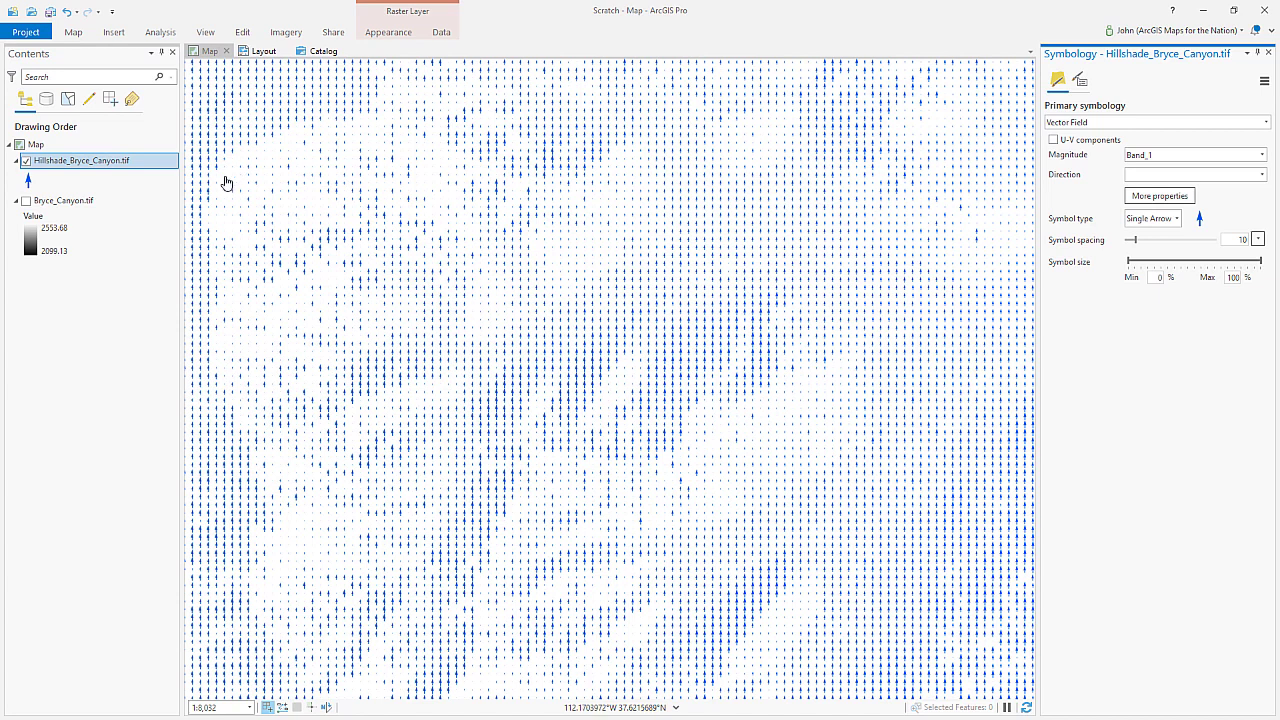
mouse_move(232, 220)
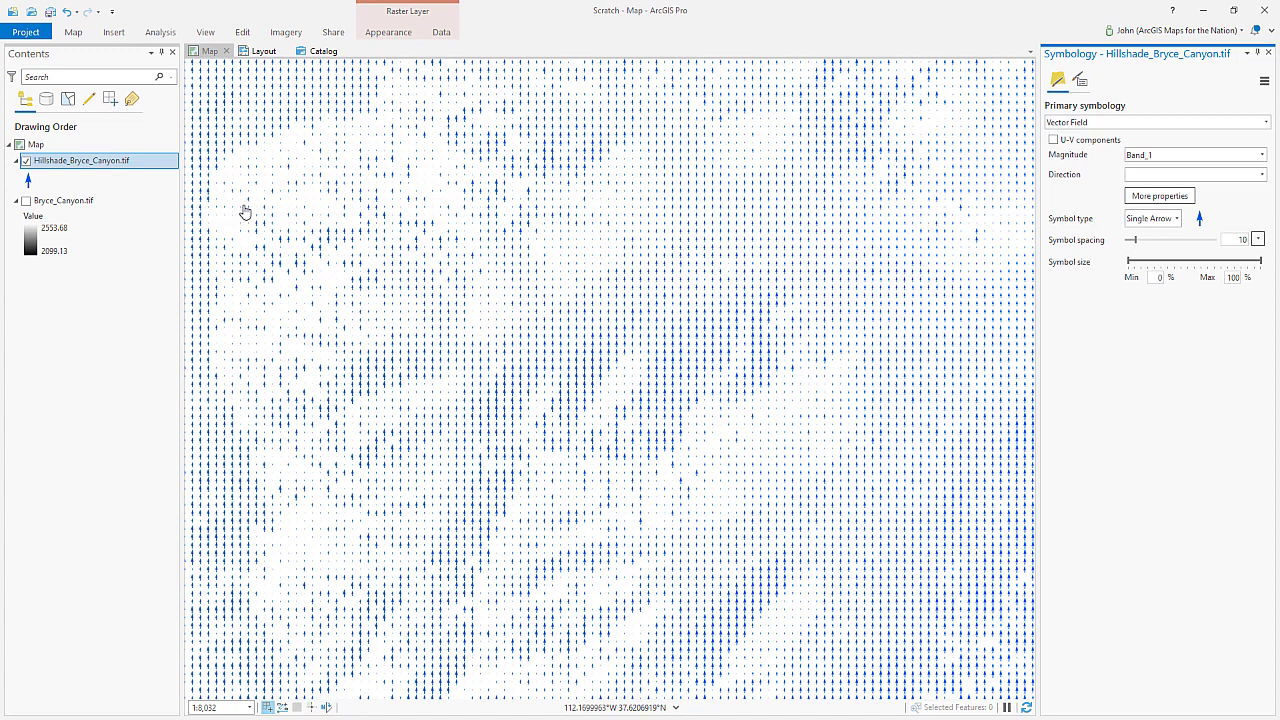
Step: Set the map background colour to a dark tone in Map Properties and reselect the hillshade layer
left_click(36, 144)
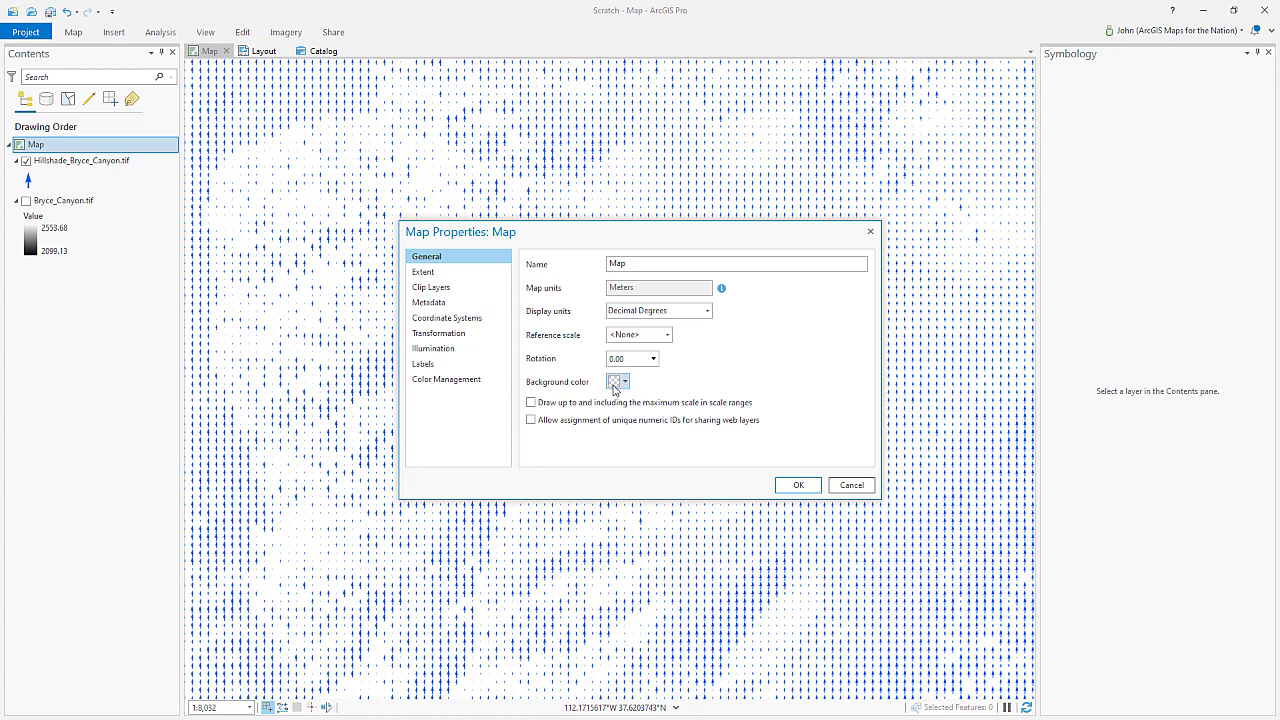
left_click(616, 382)
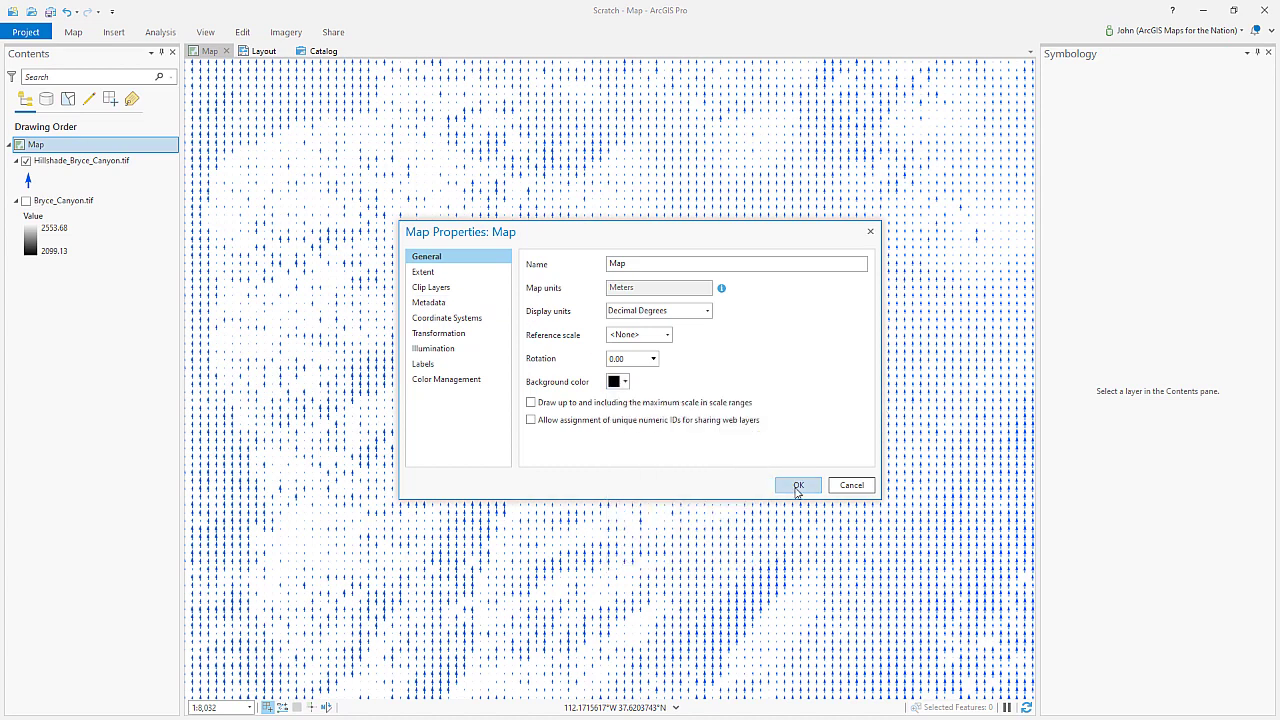
left_click(798, 486)
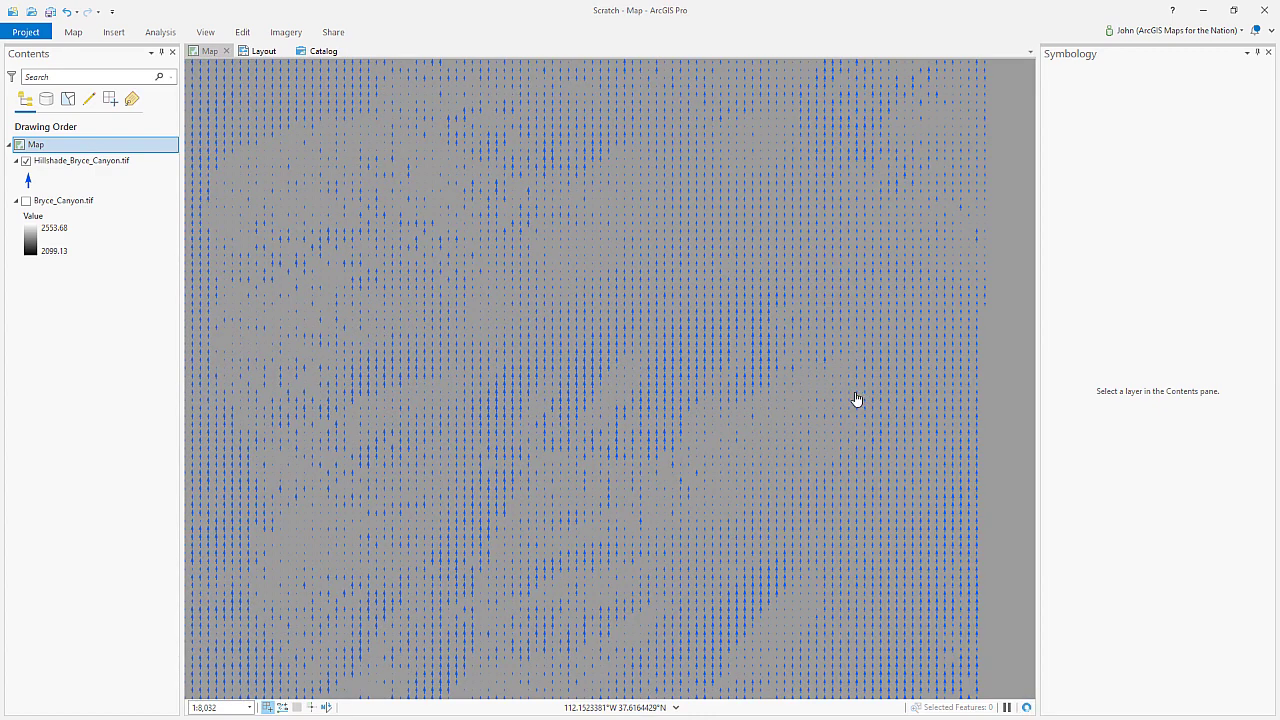
left_click(28, 180)
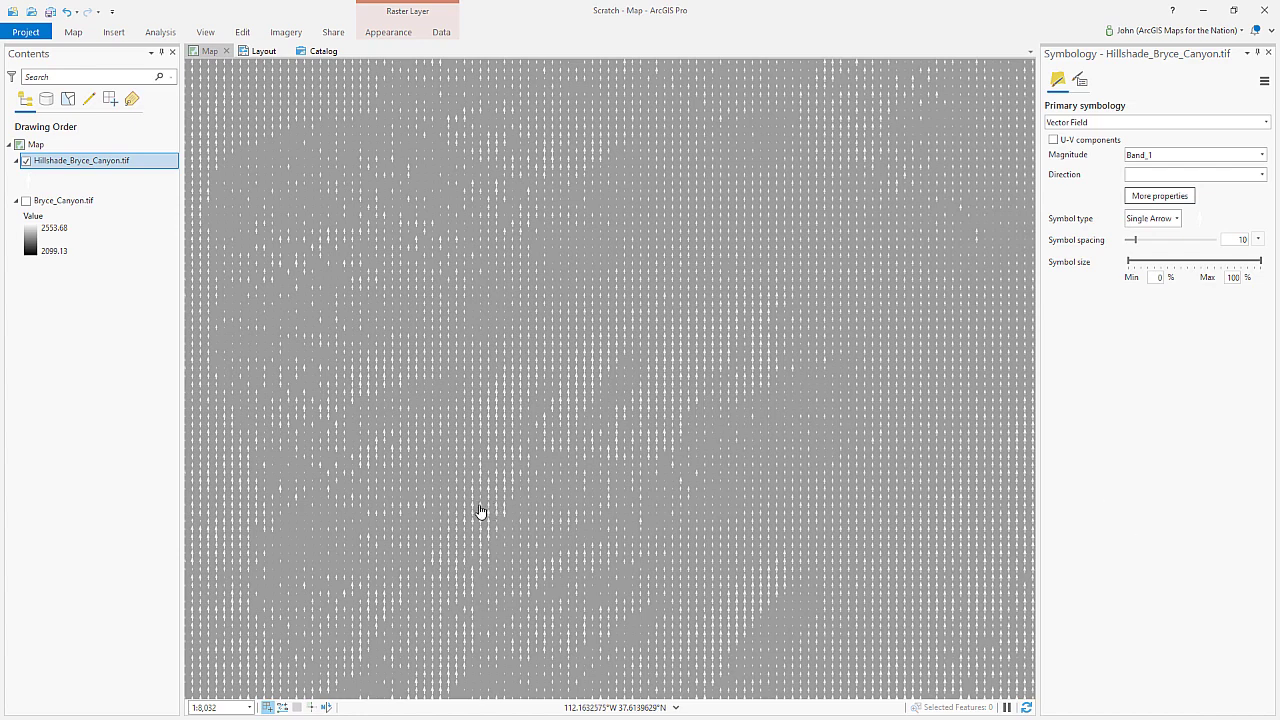
mouse_move(552, 390)
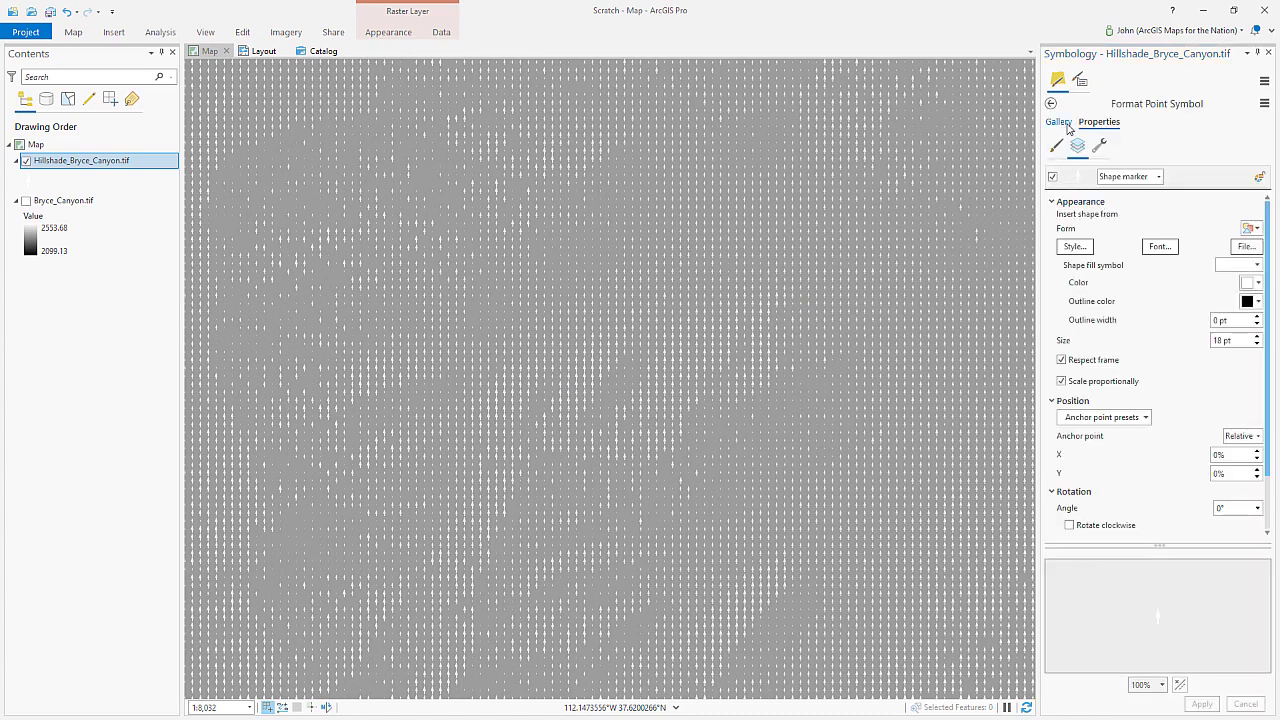
Step: Swap the vector-field arrows for circle markers and colour them white
left_click(1058, 122)
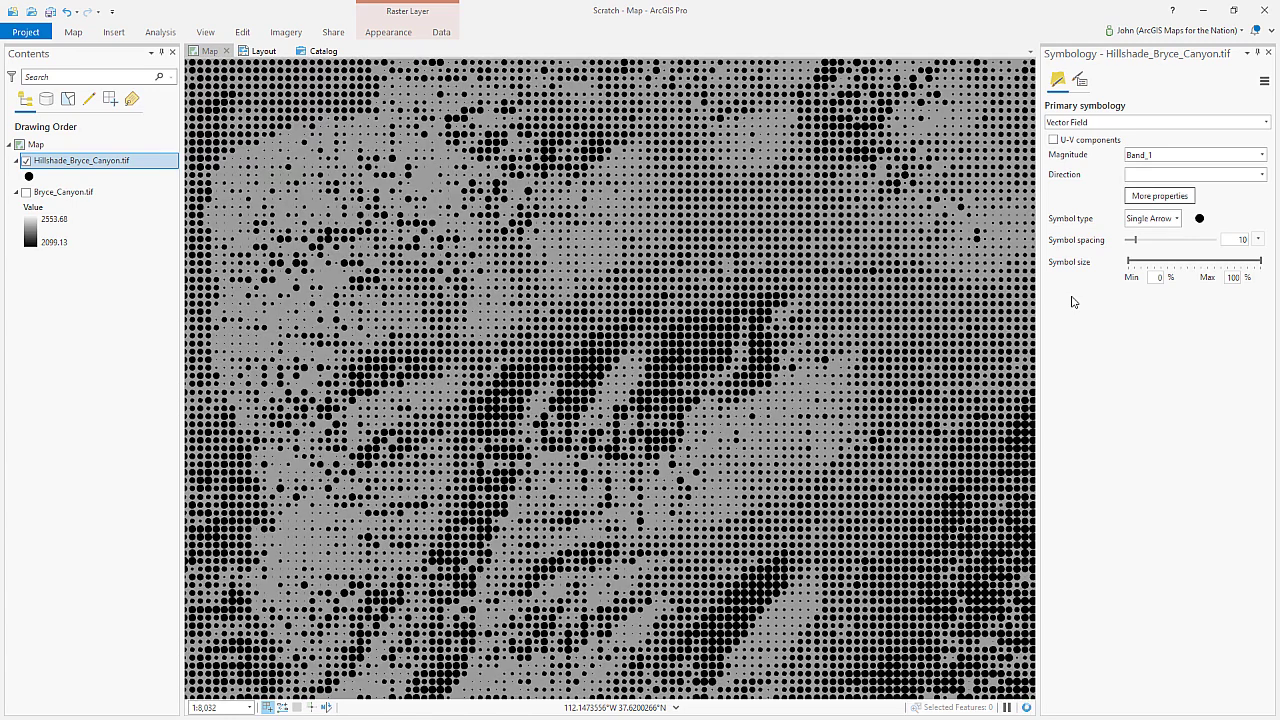
left_click(1200, 218)
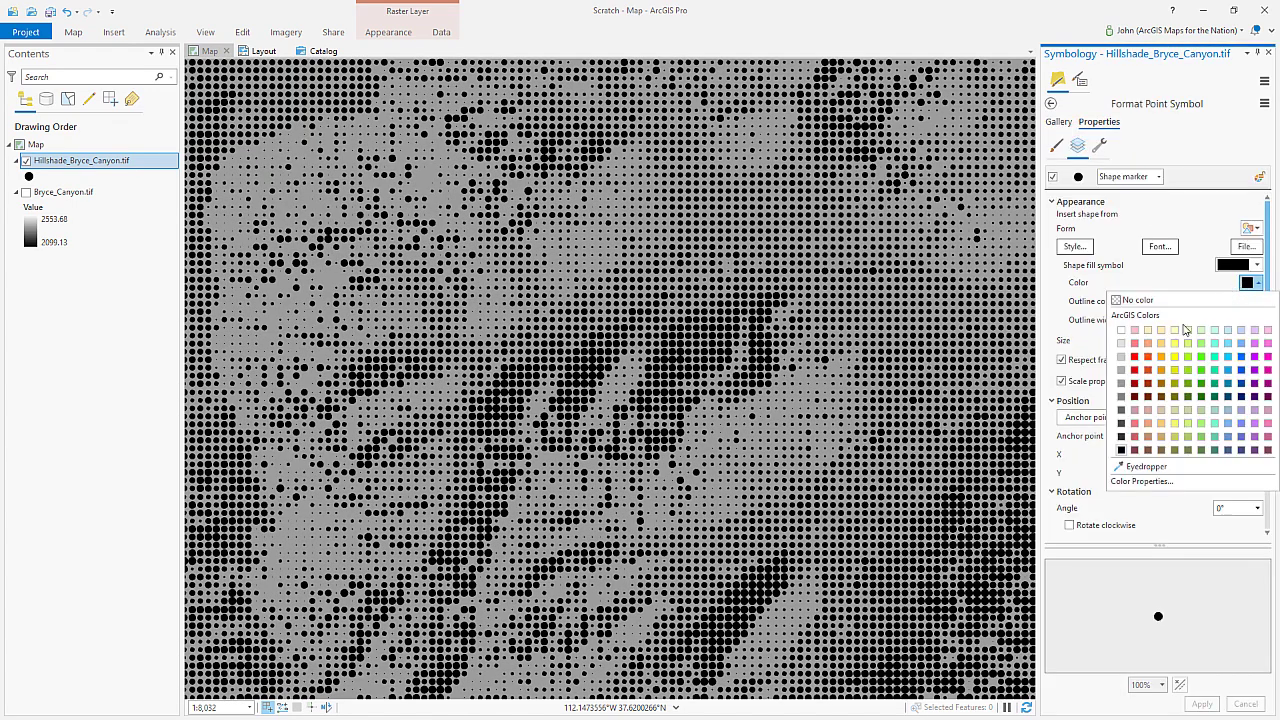
left_click(1132, 300)
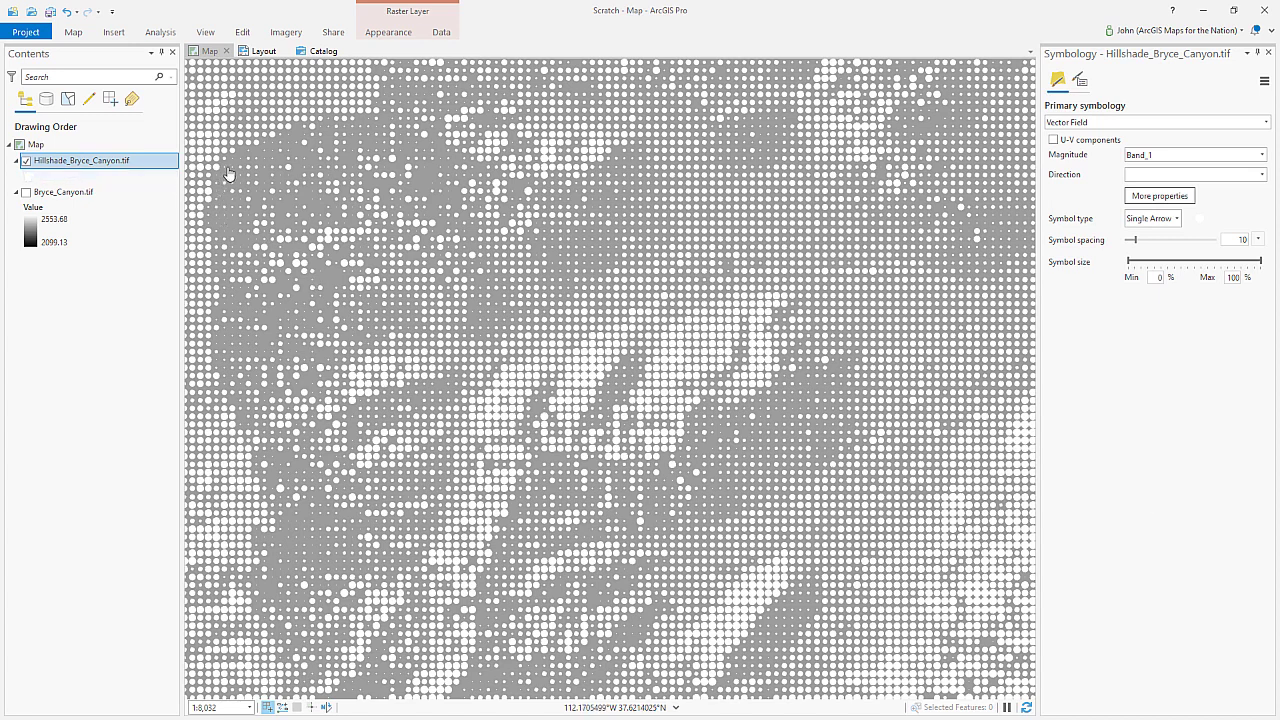
mouse_move(224, 192)
type("Light")
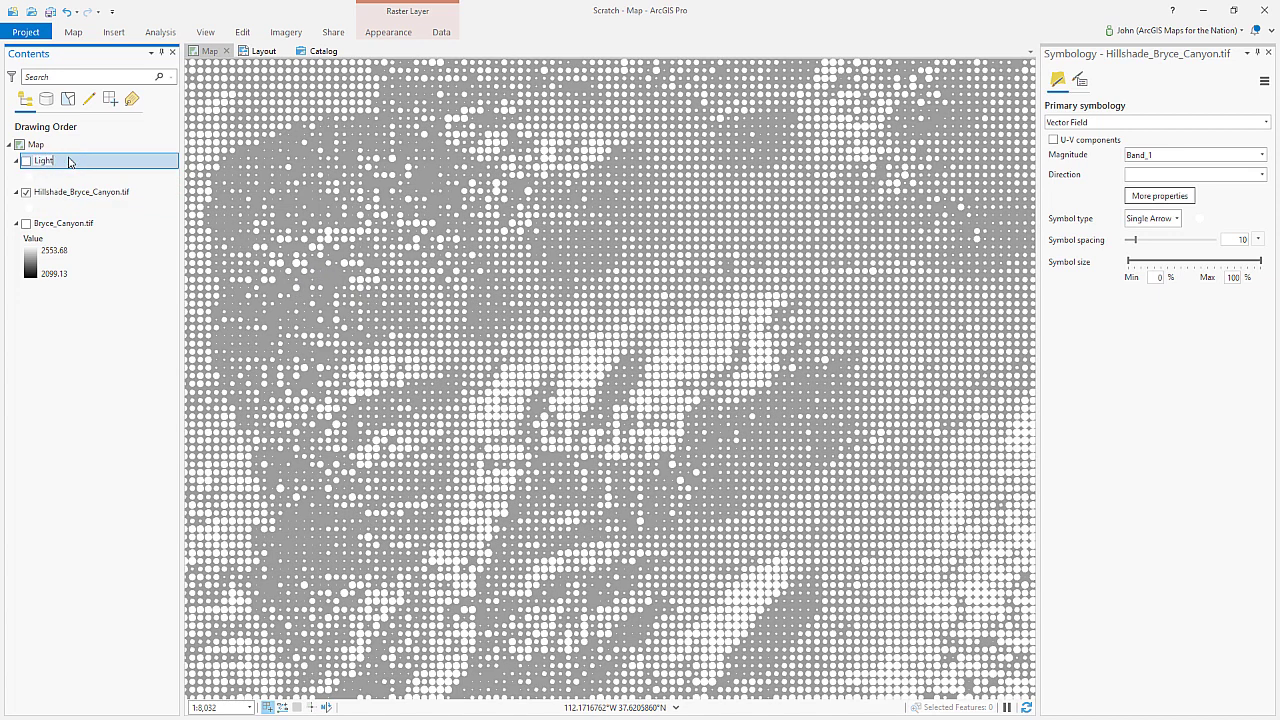
Step: Name the layer Light, then give the copied Dark layer black circles at symbol spacing 10
left_click(80, 192)
type("Dark")
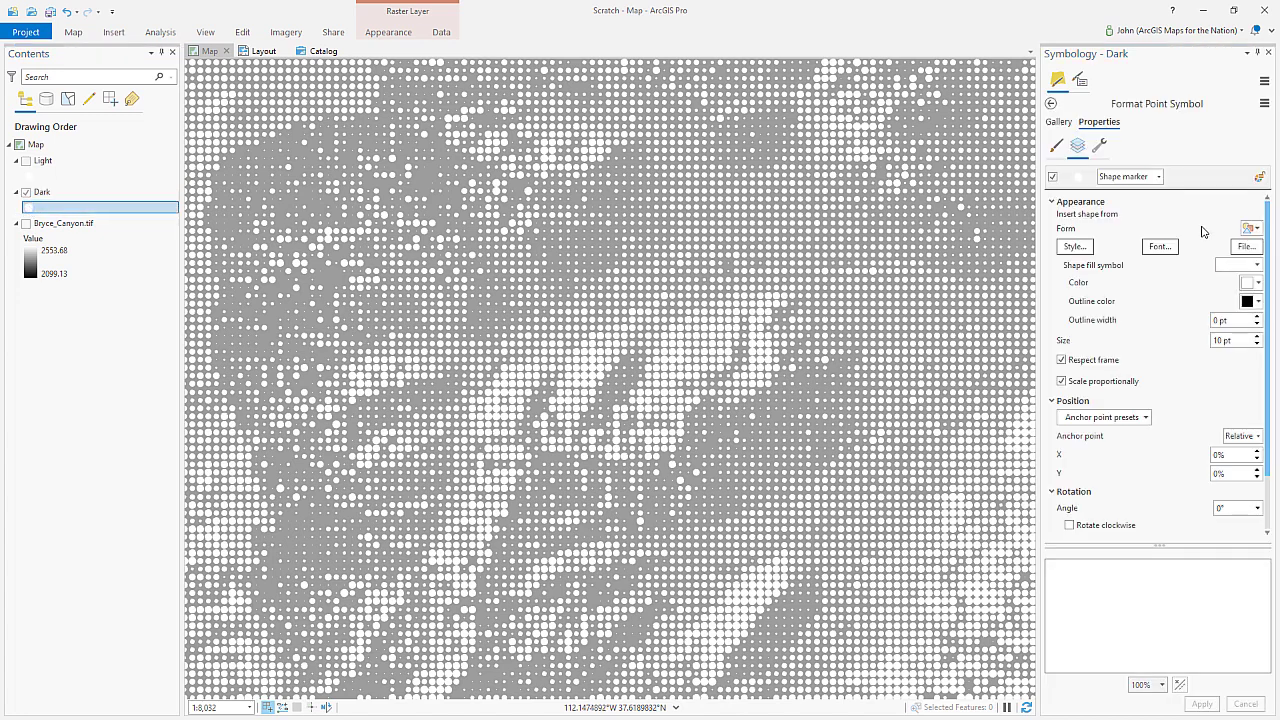
left_click(1258, 282)
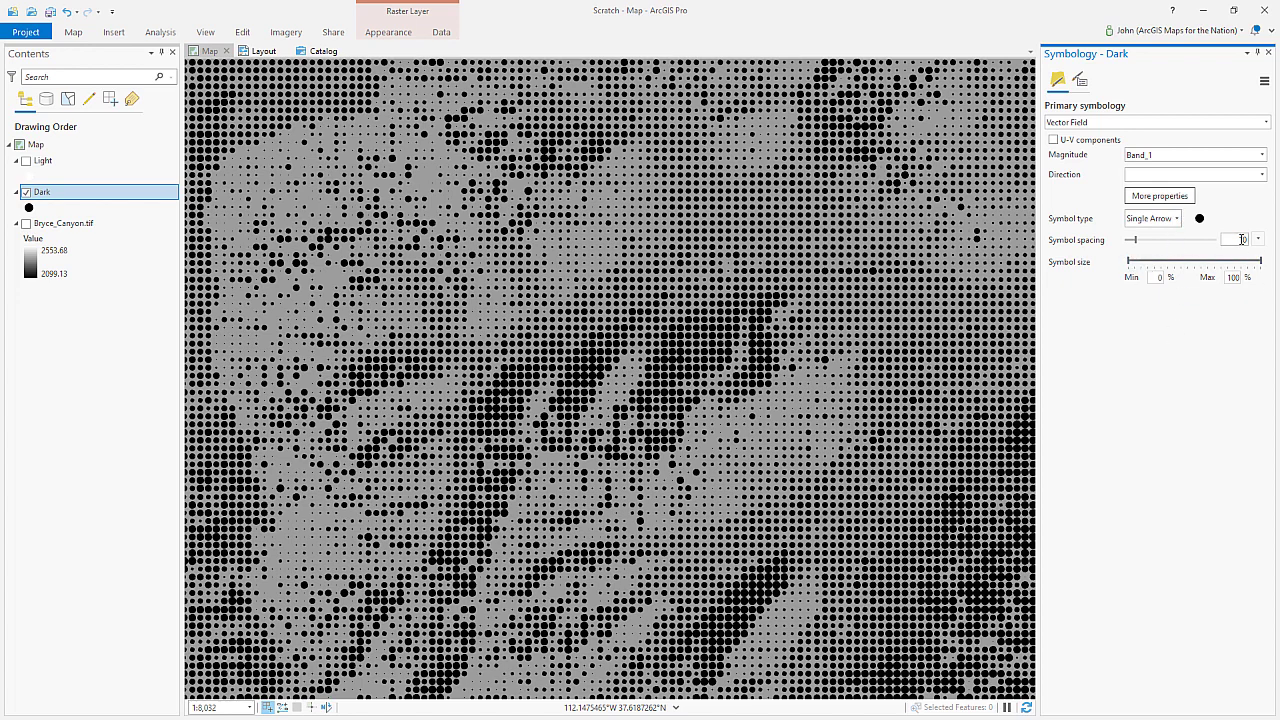
type("10")
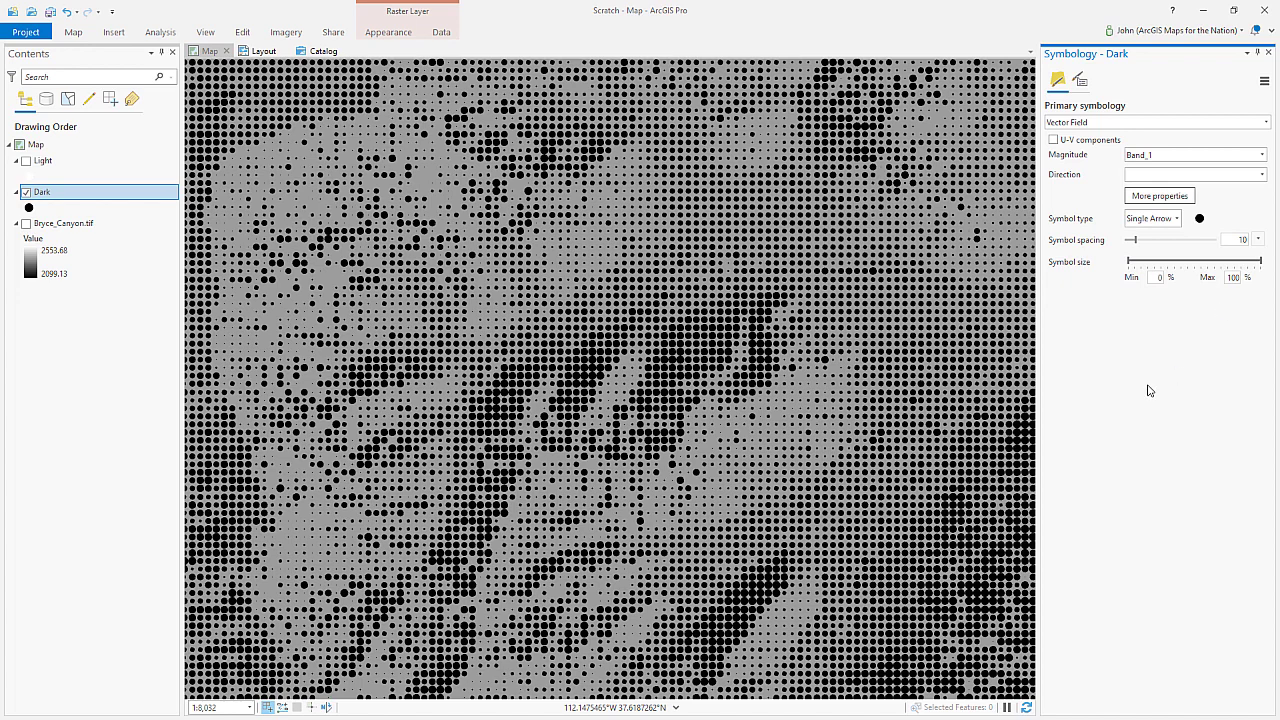
mouse_move(1144, 404)
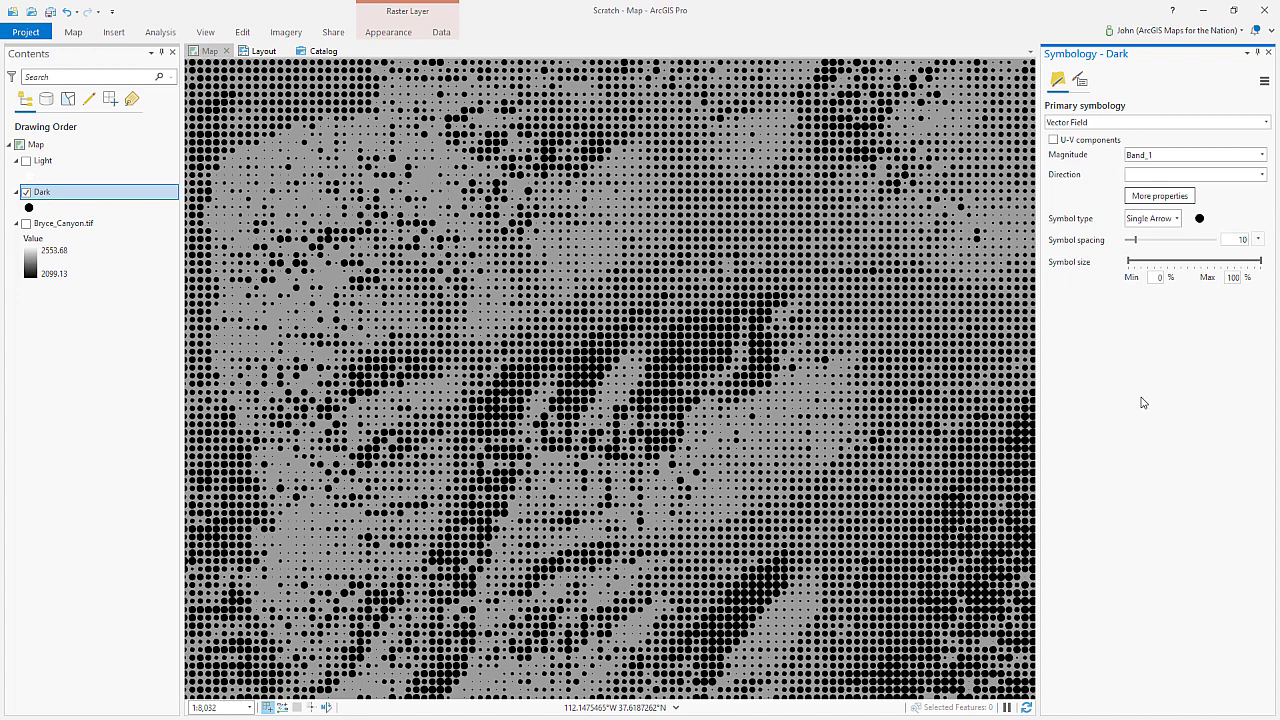
mouse_move(1120, 400)
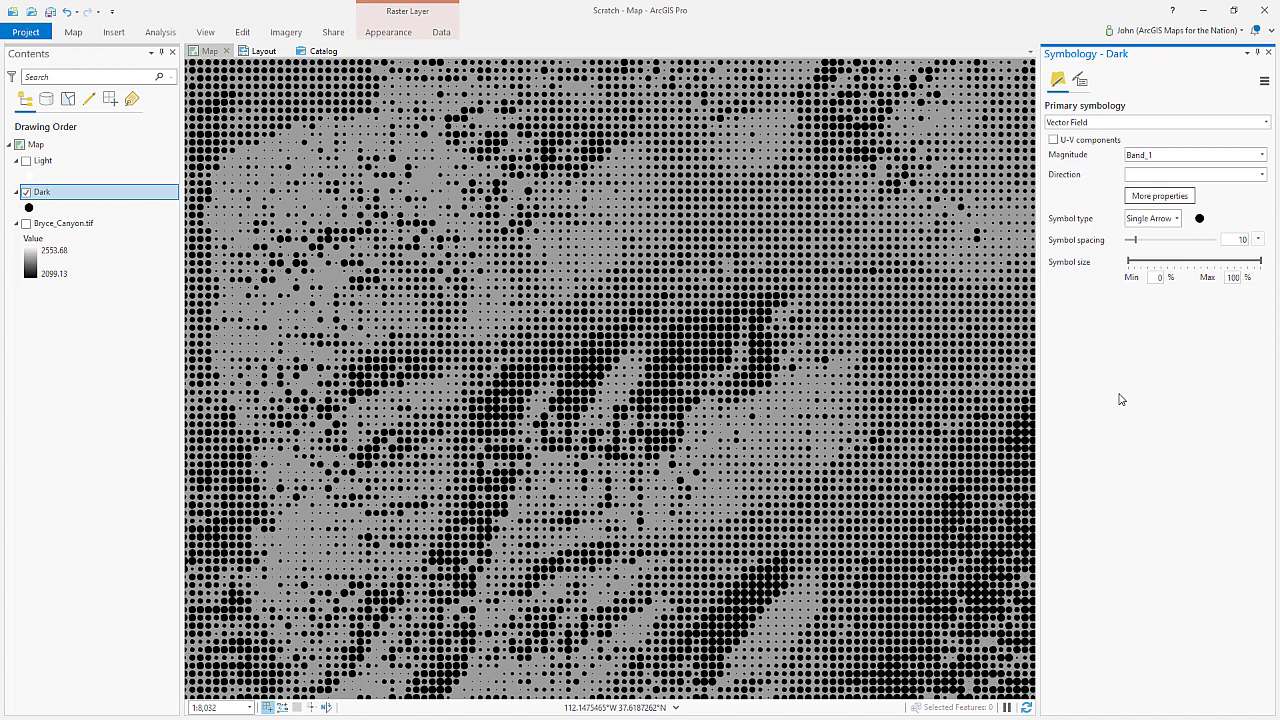
mouse_move(1174, 370)
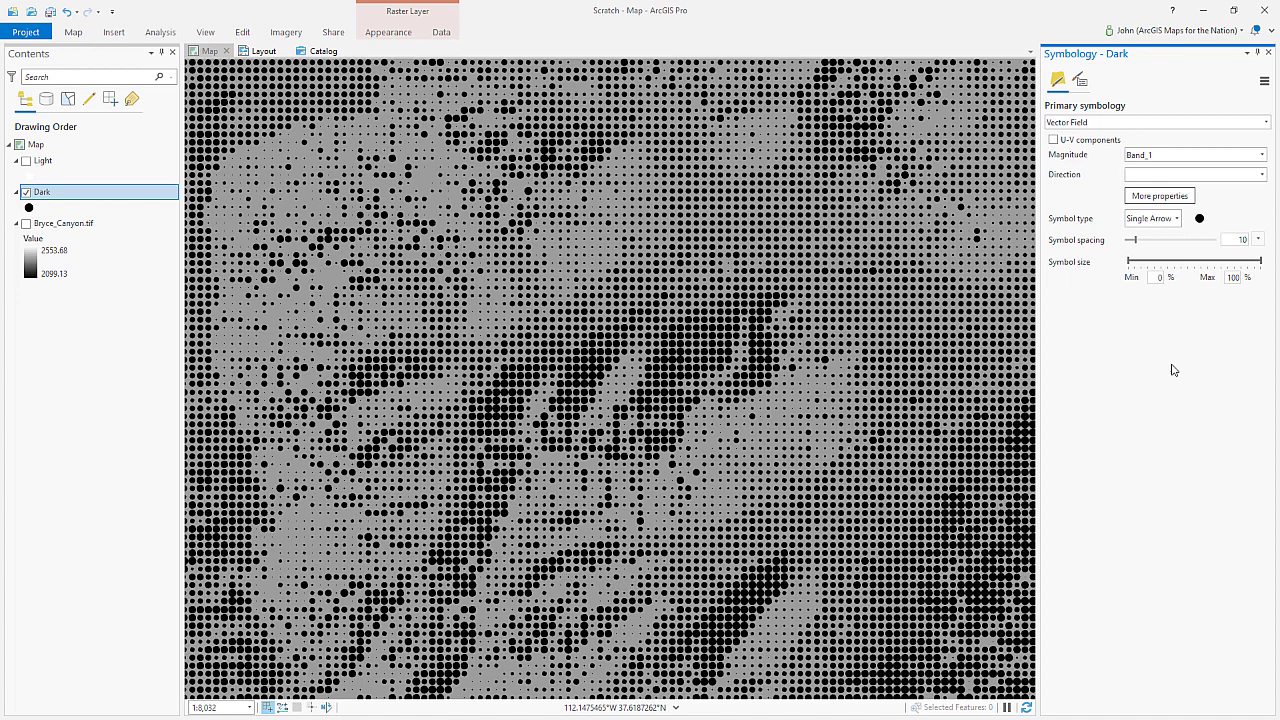
left_click(1176, 218)
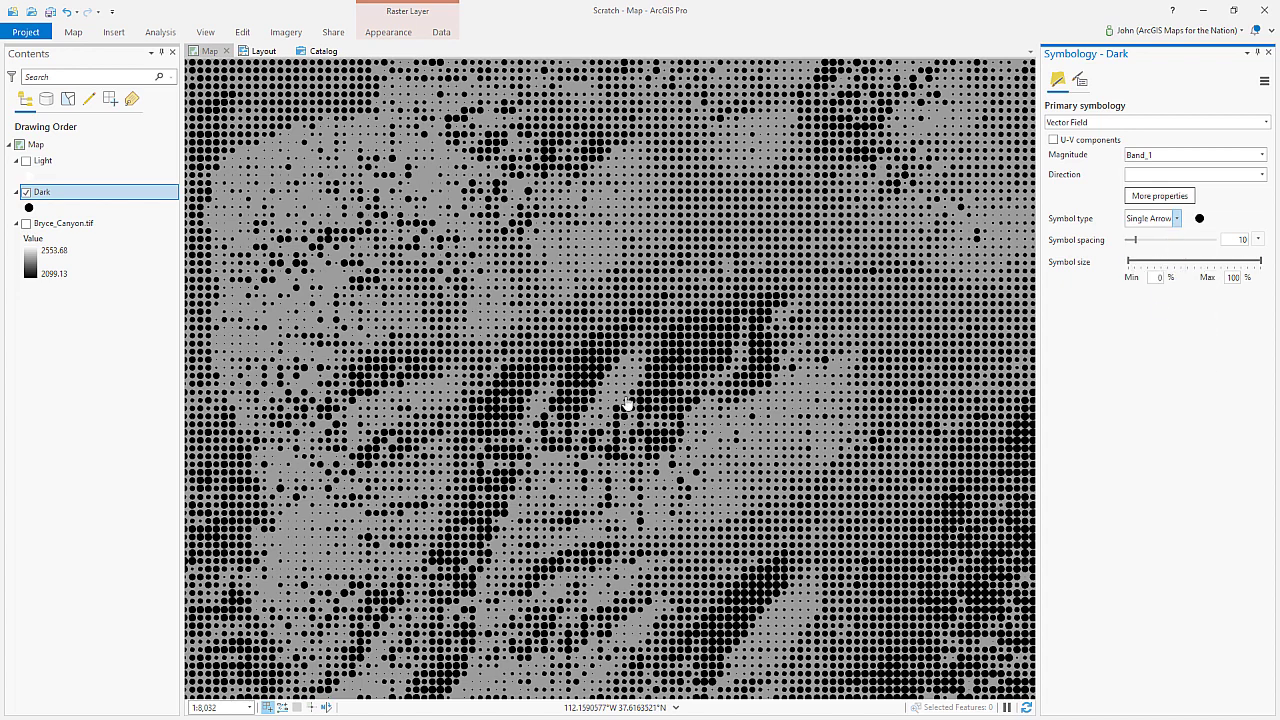
mouse_move(84, 282)
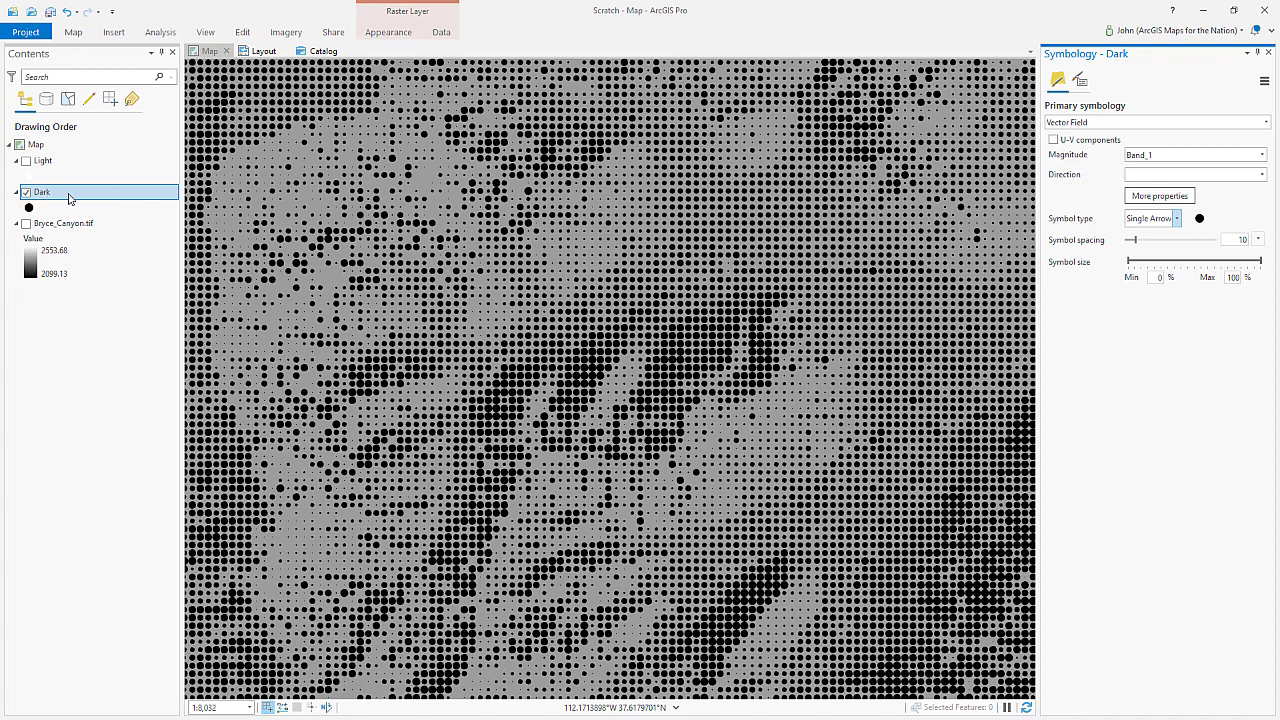
right_click(42, 192)
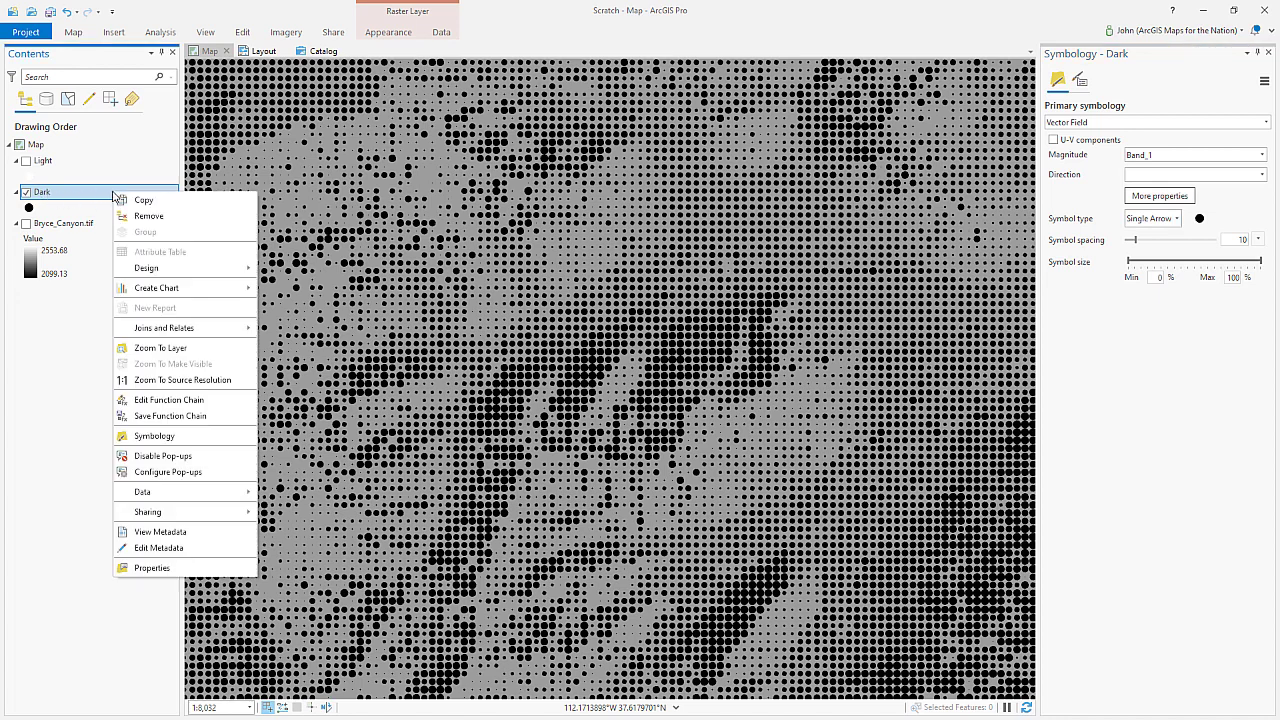
mouse_move(170, 400)
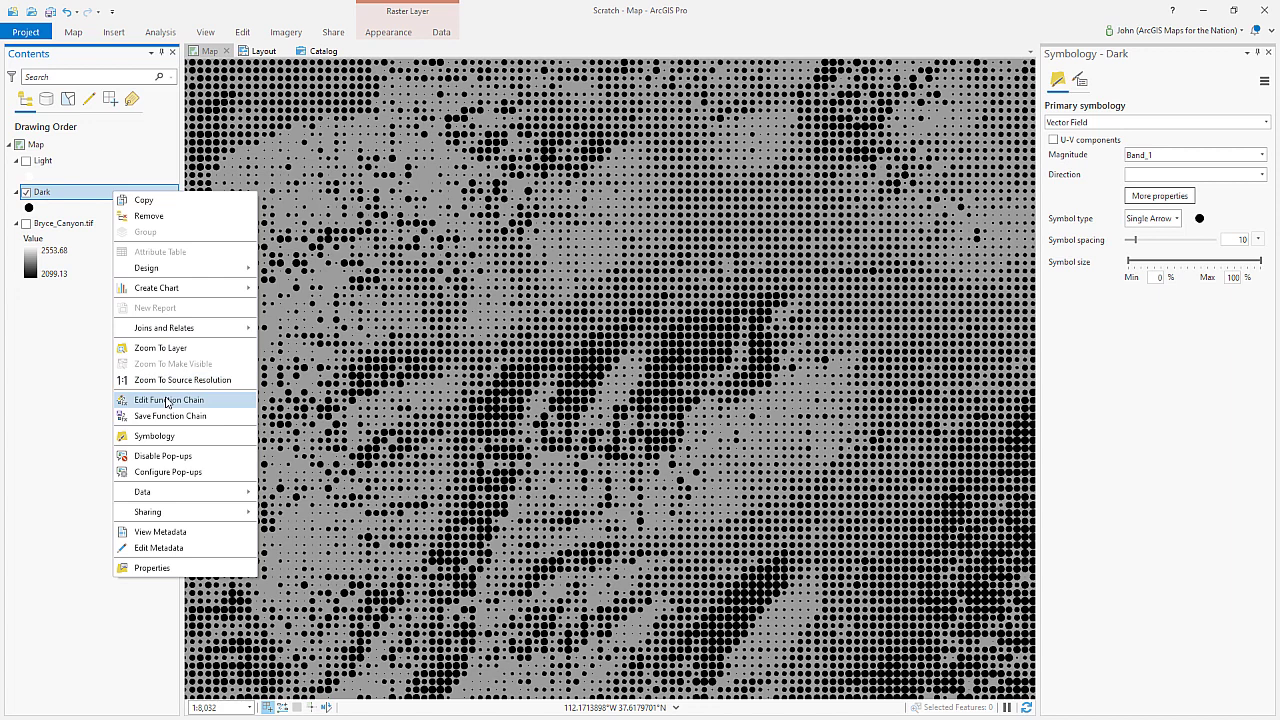
left_click(168, 400)
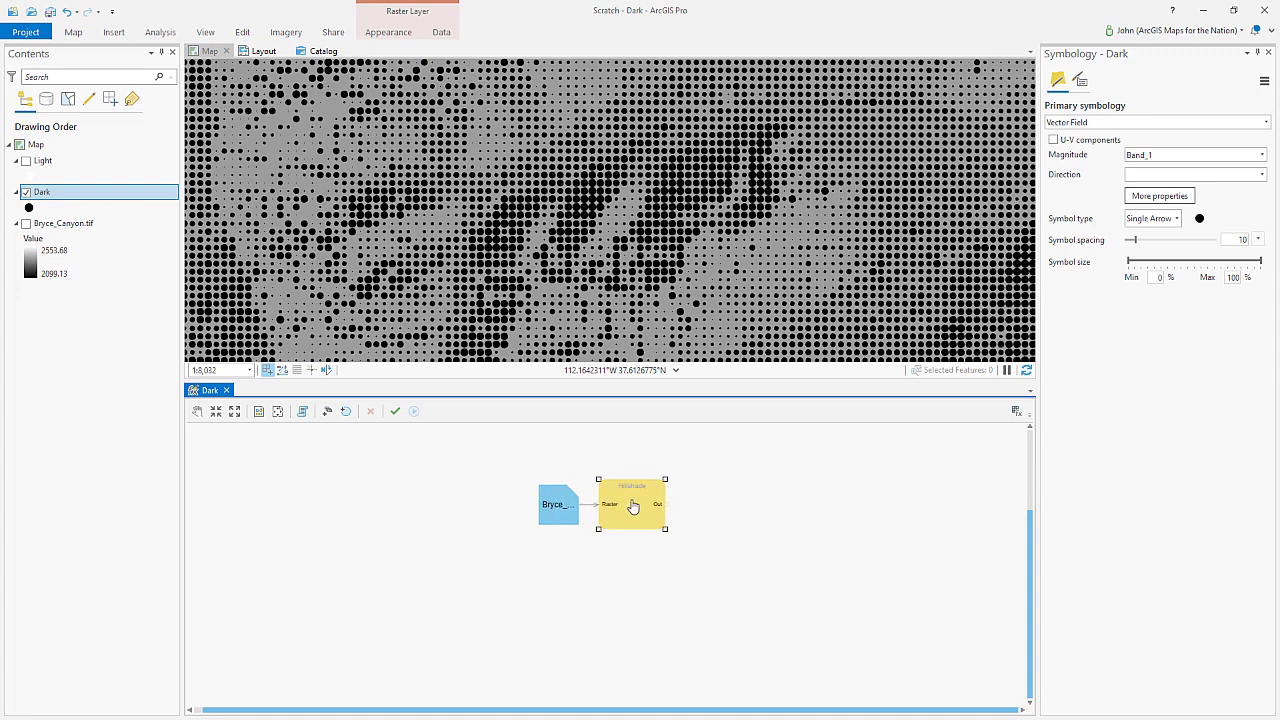
double_click(632, 504)
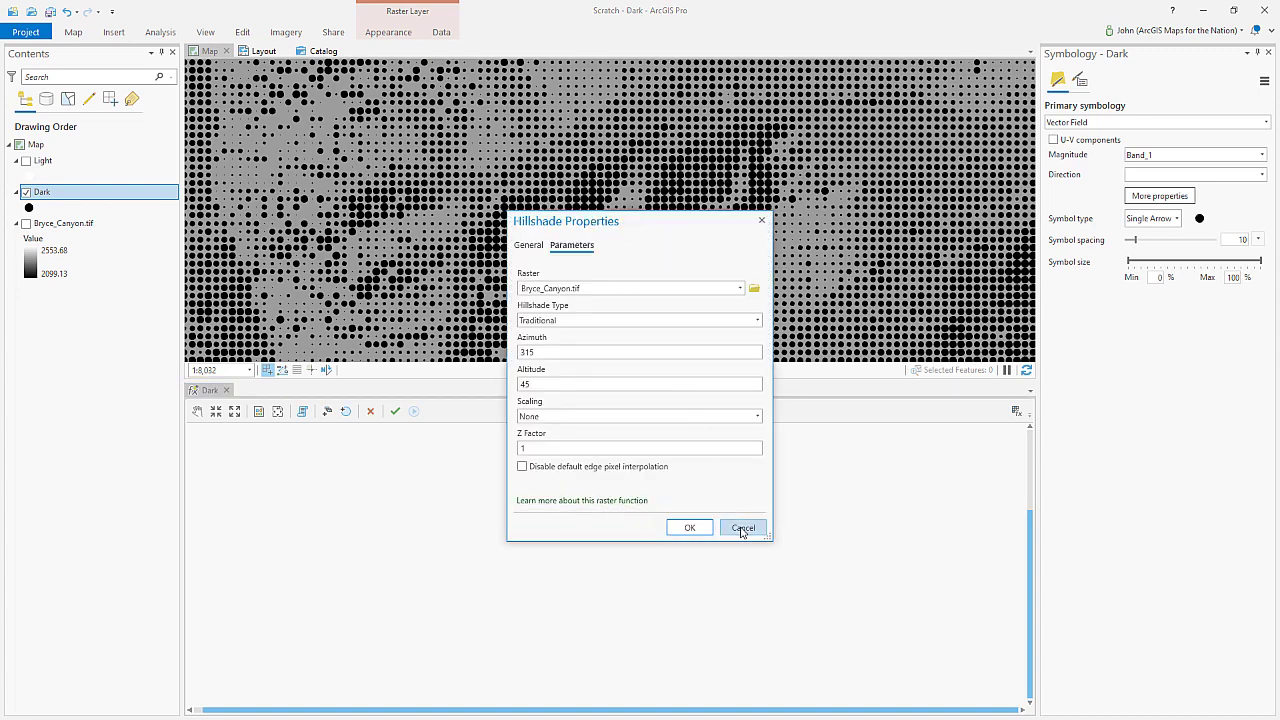
left_click(742, 528)
type("m")
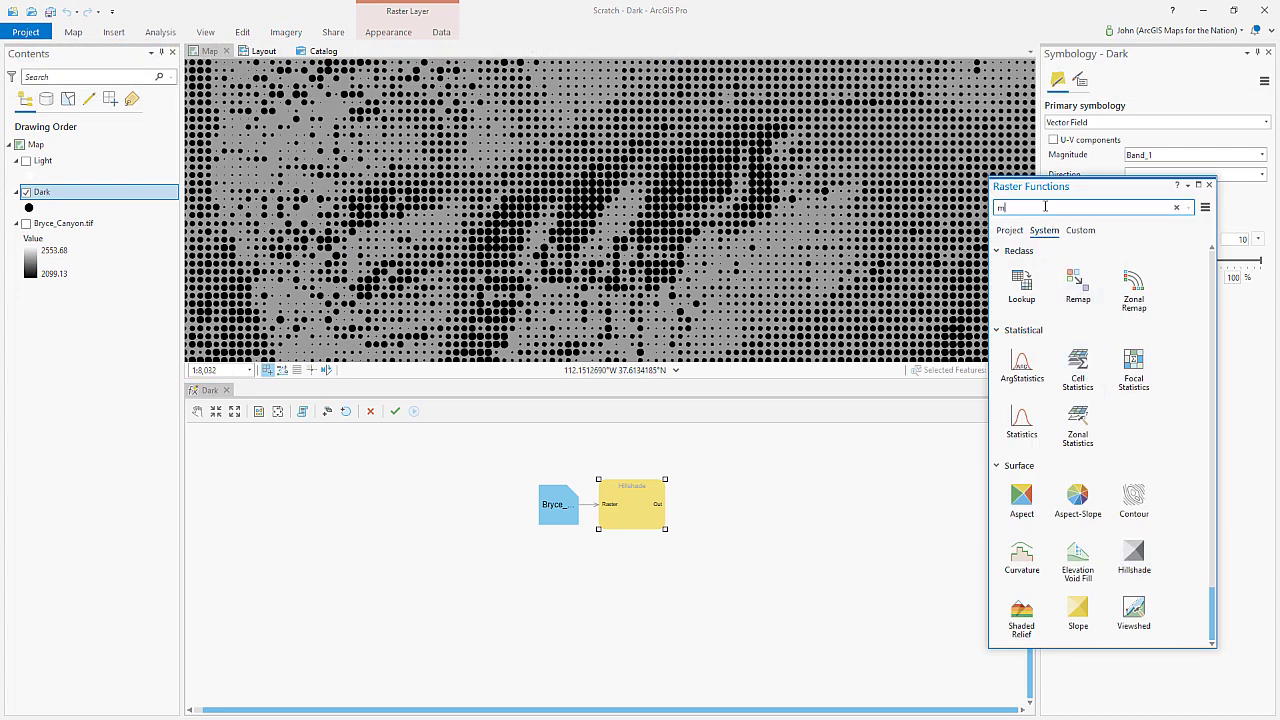
Step: Add a User Defined Band Arithmetic step (B1*-1) fed by Hillshade to Dark's chain and save it
type("ath")
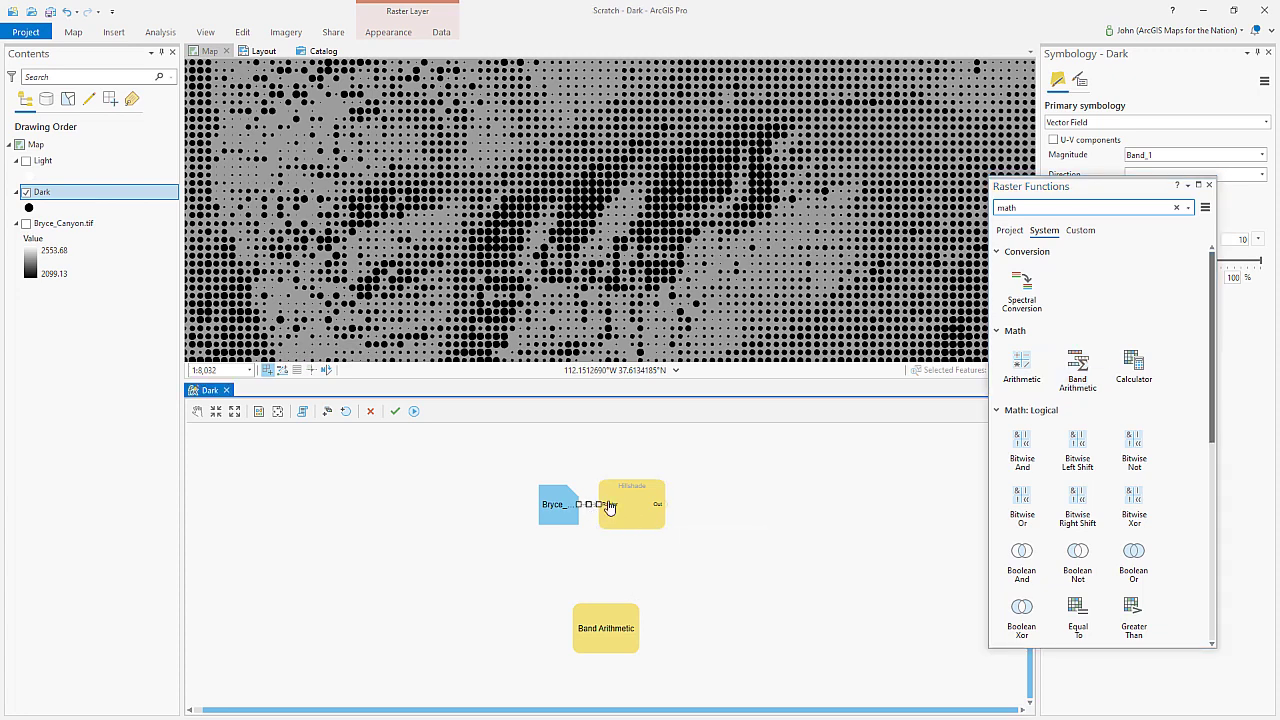
mouse_move(556, 504)
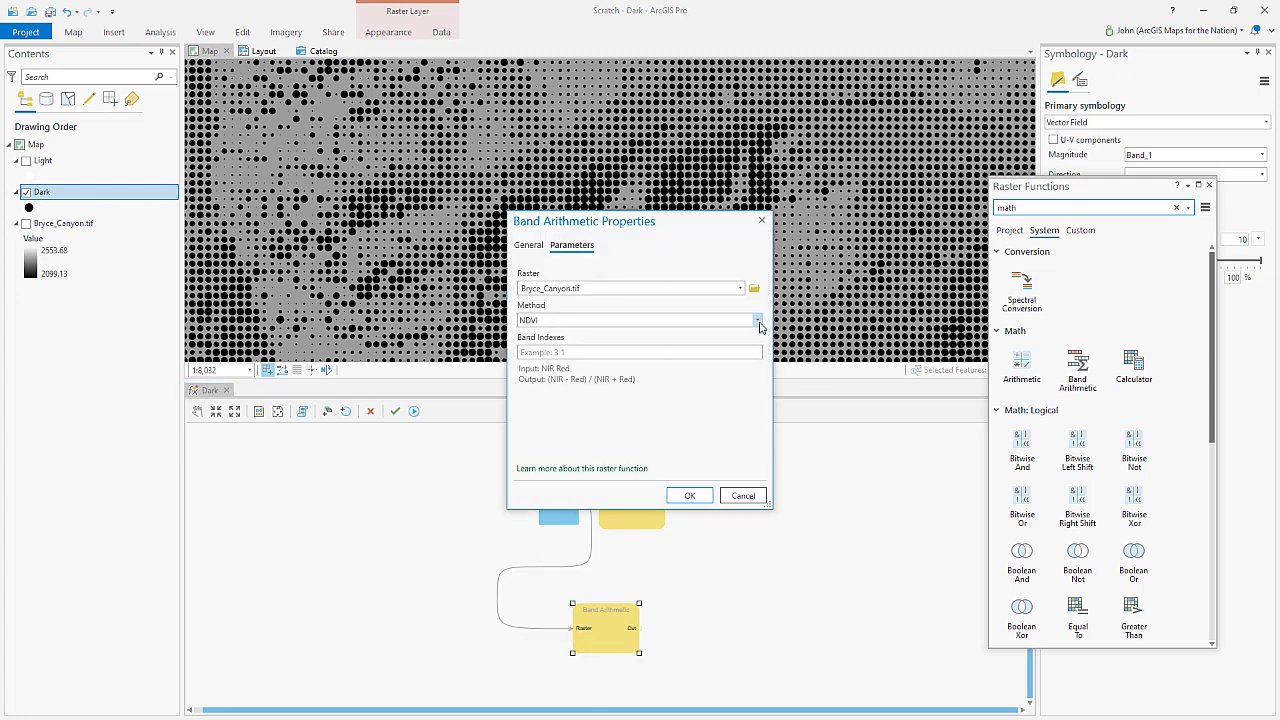
left_click(756, 320)
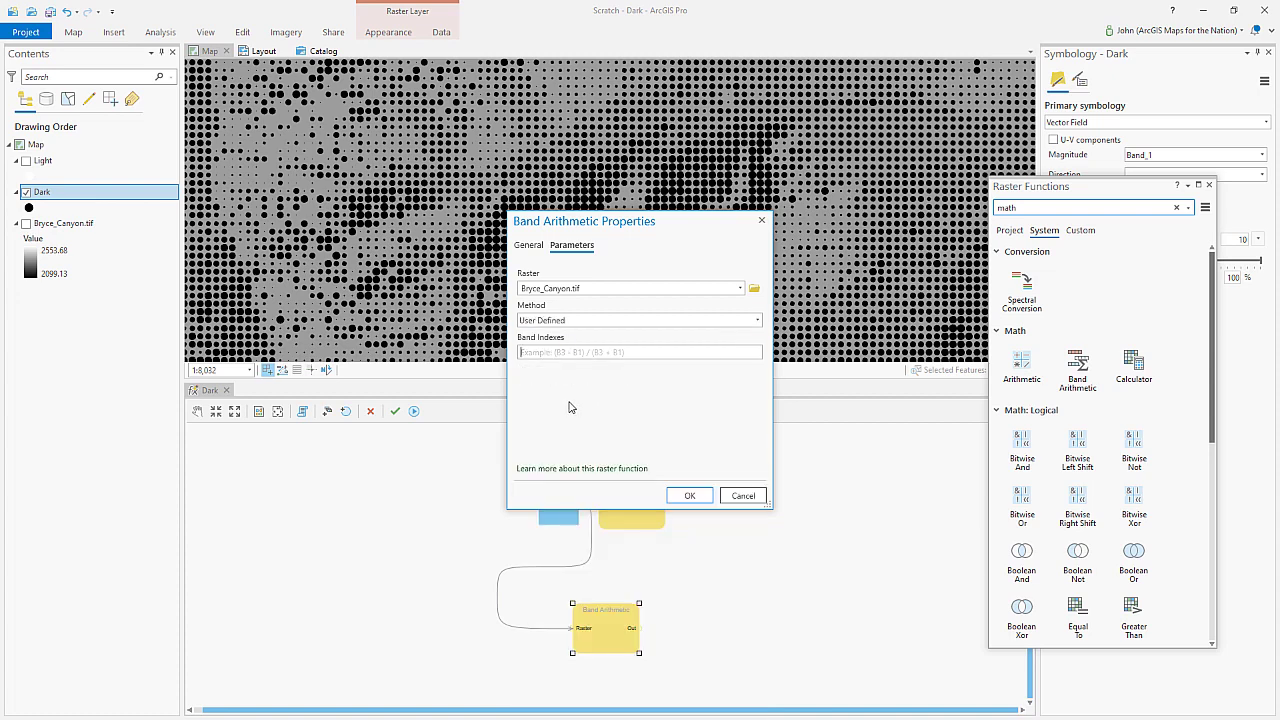
type("B1*-1")
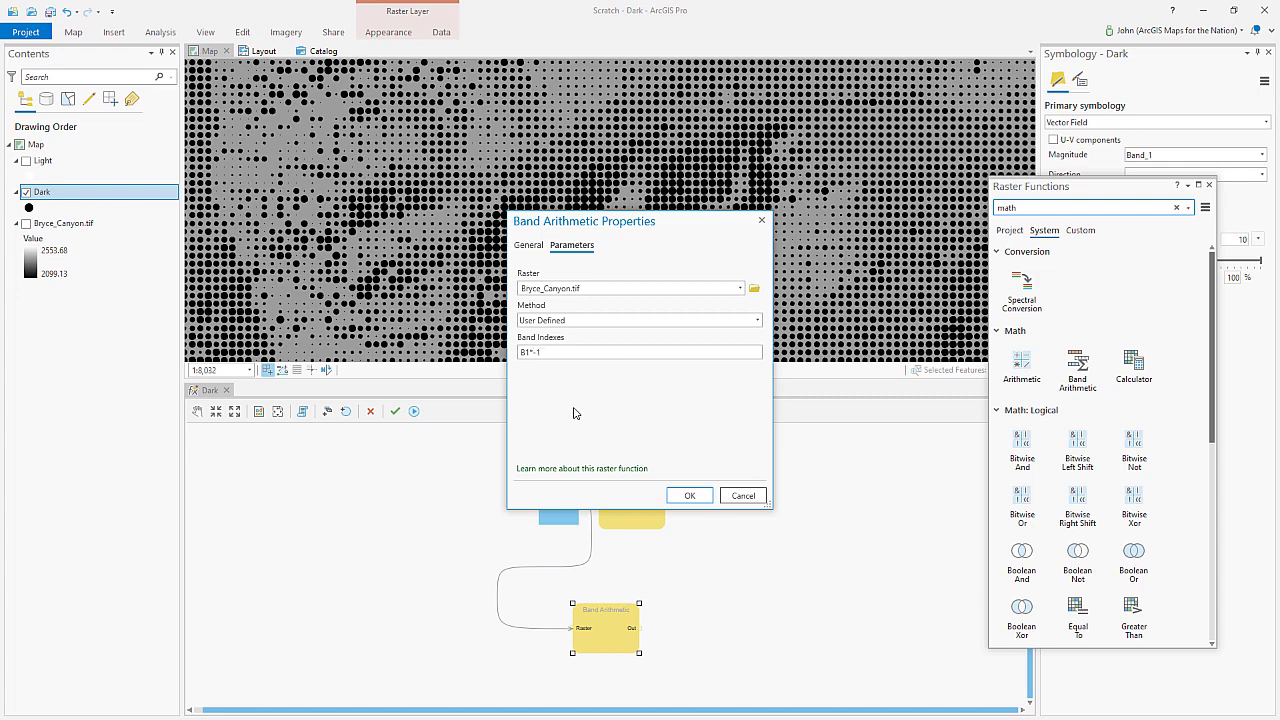
left_click(688, 496)
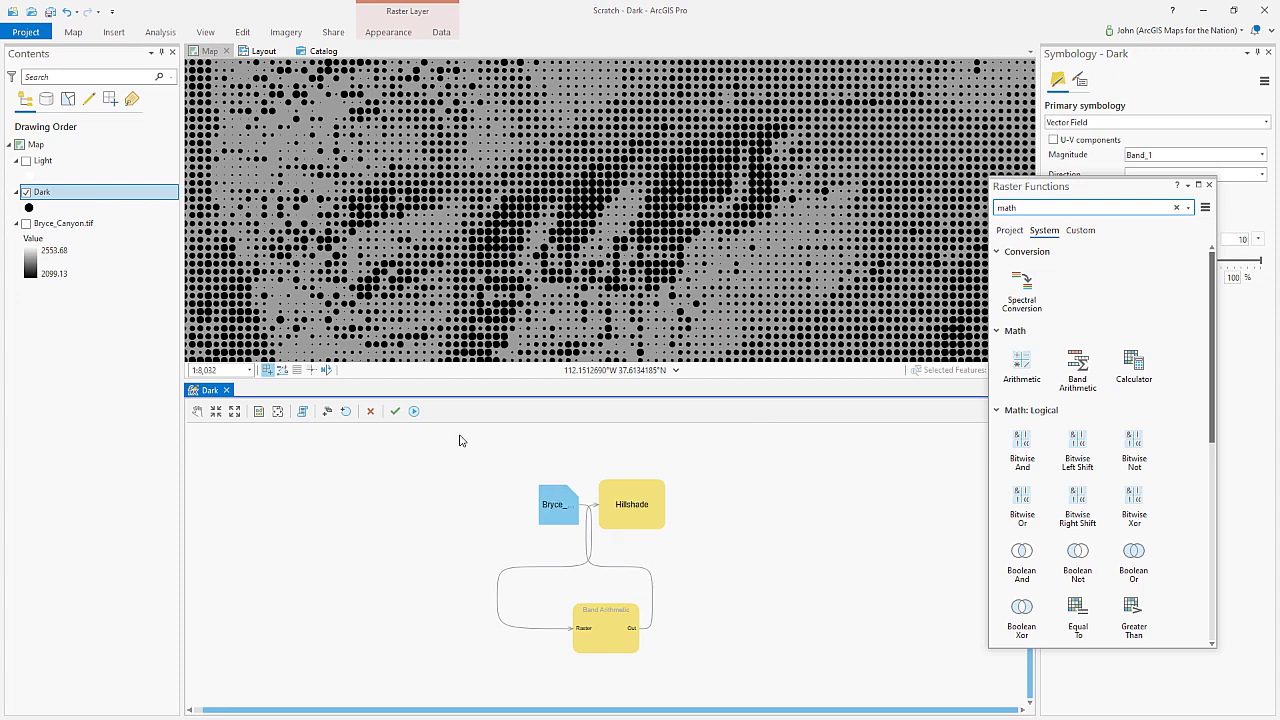
mouse_move(588, 628)
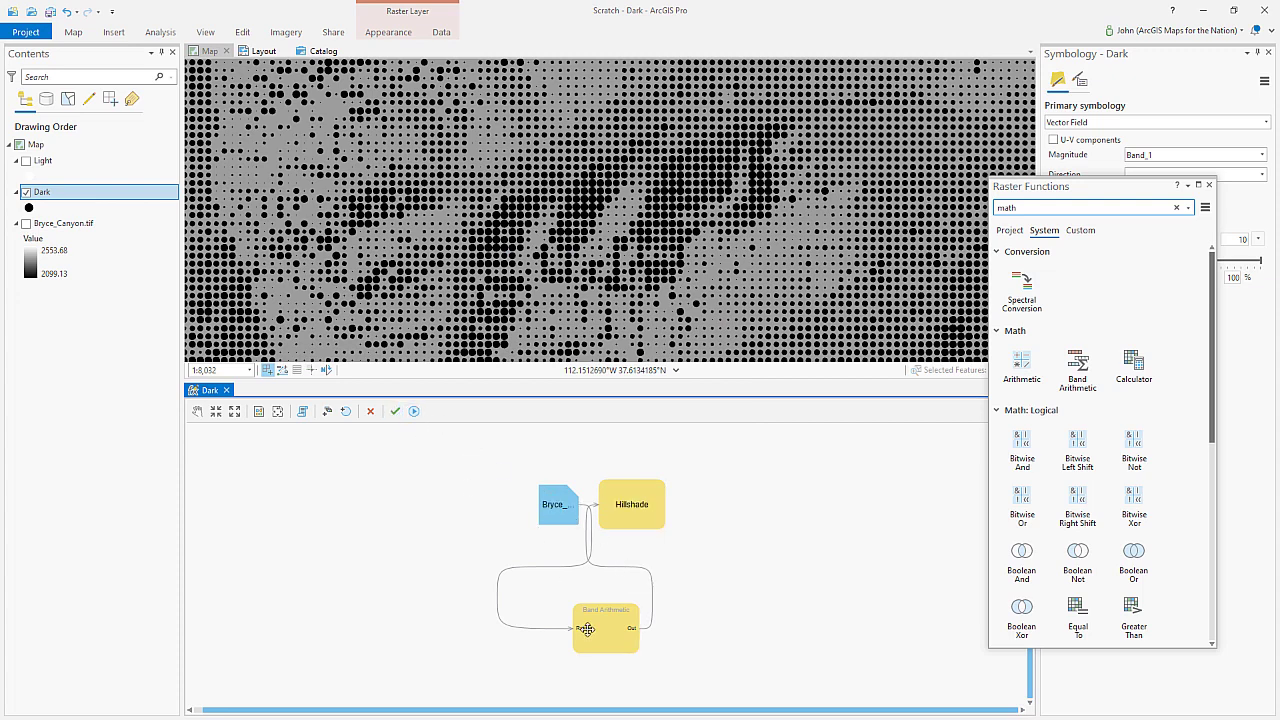
left_click(414, 412)
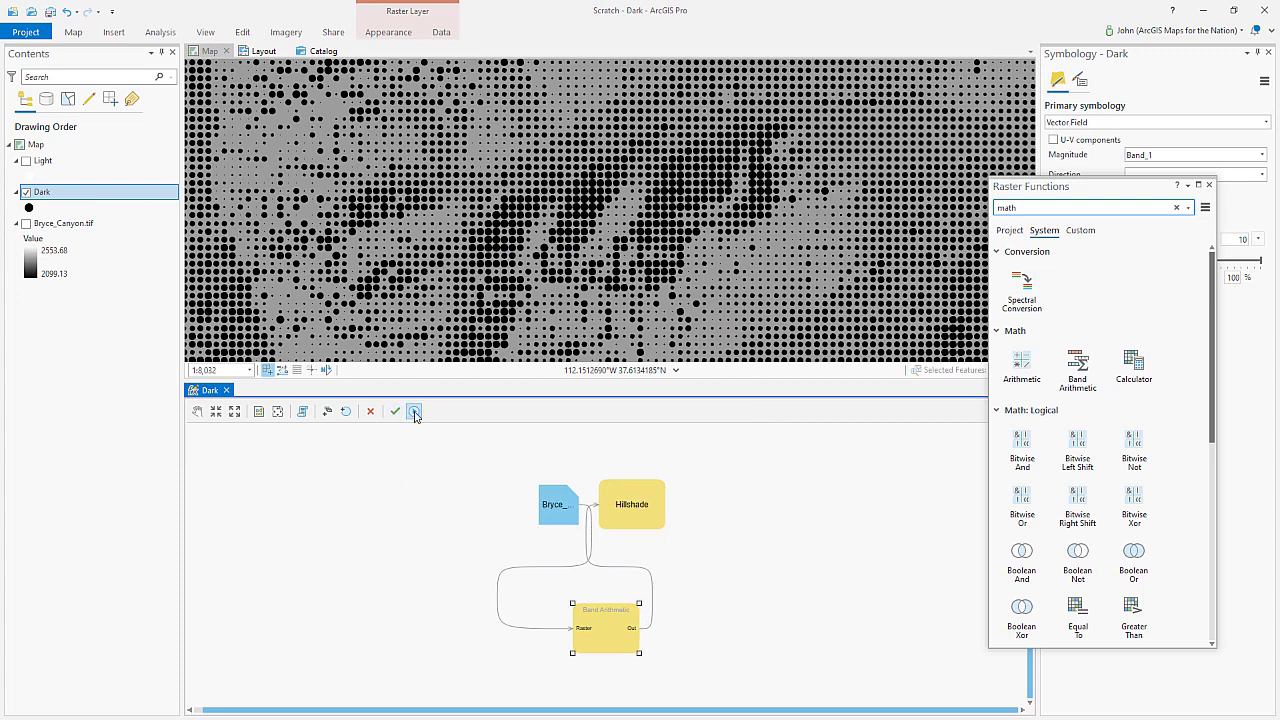
left_click(414, 412)
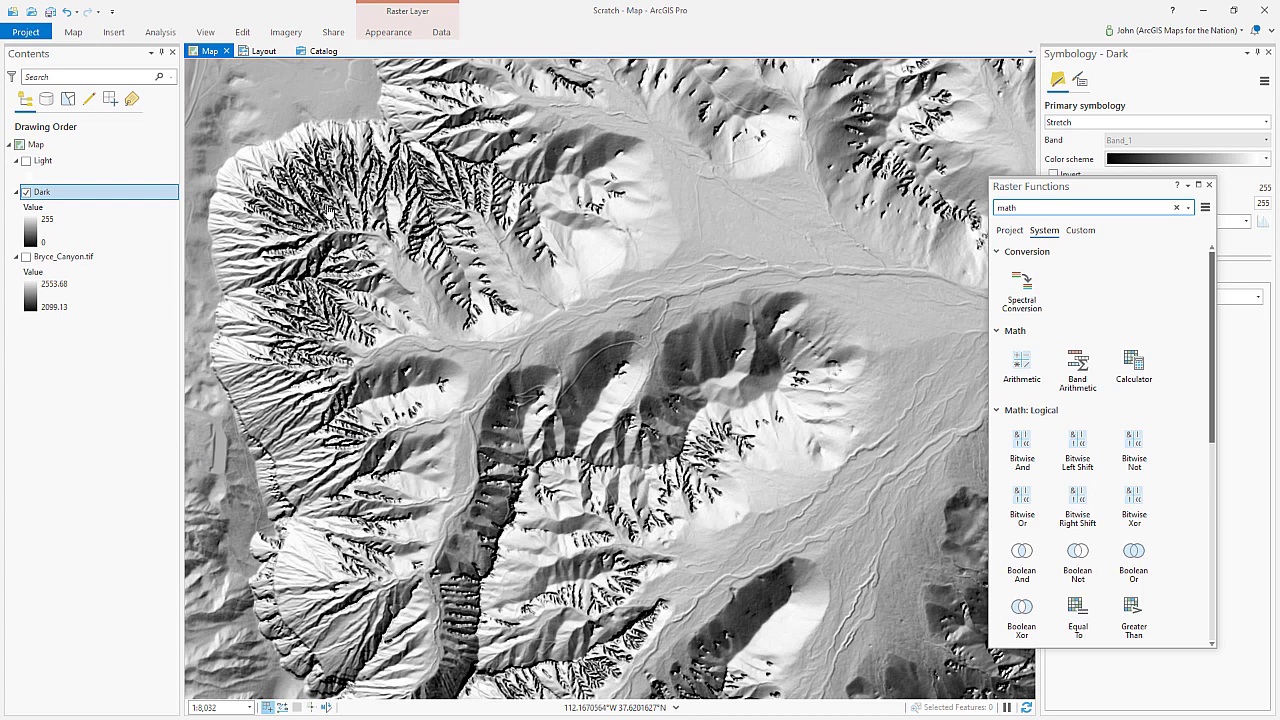
mouse_move(524, 424)
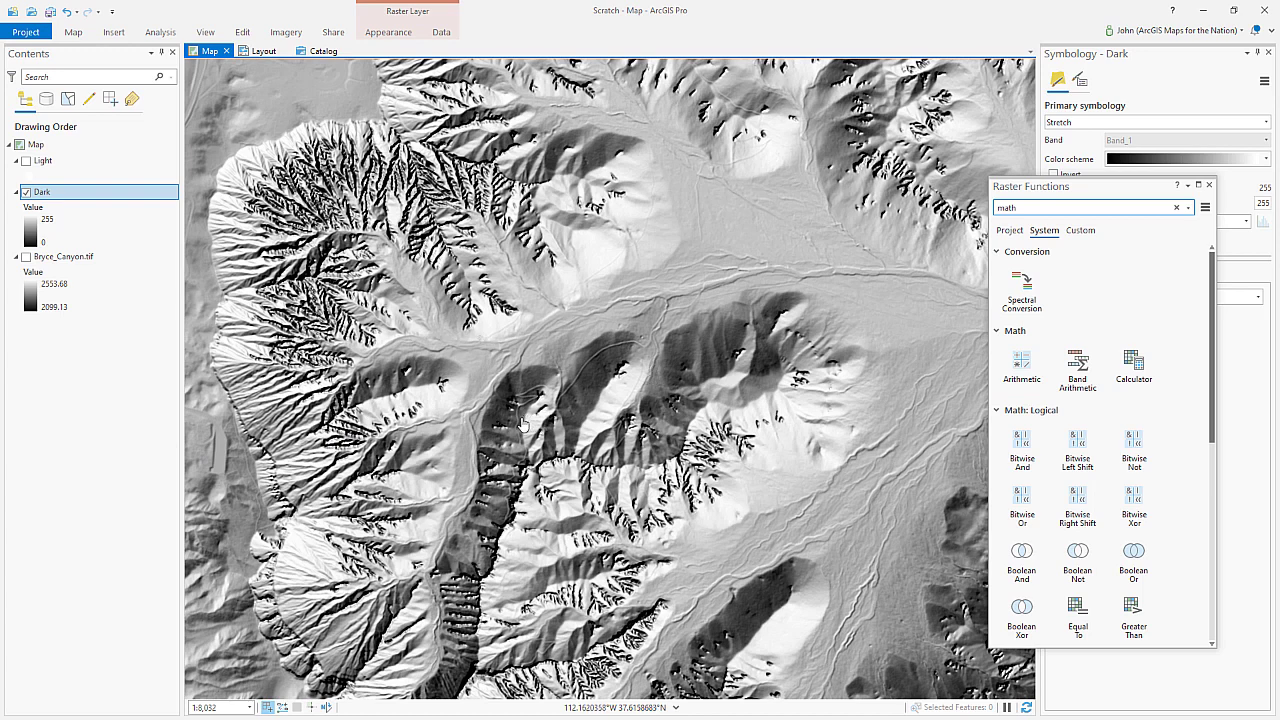
mouse_move(576, 388)
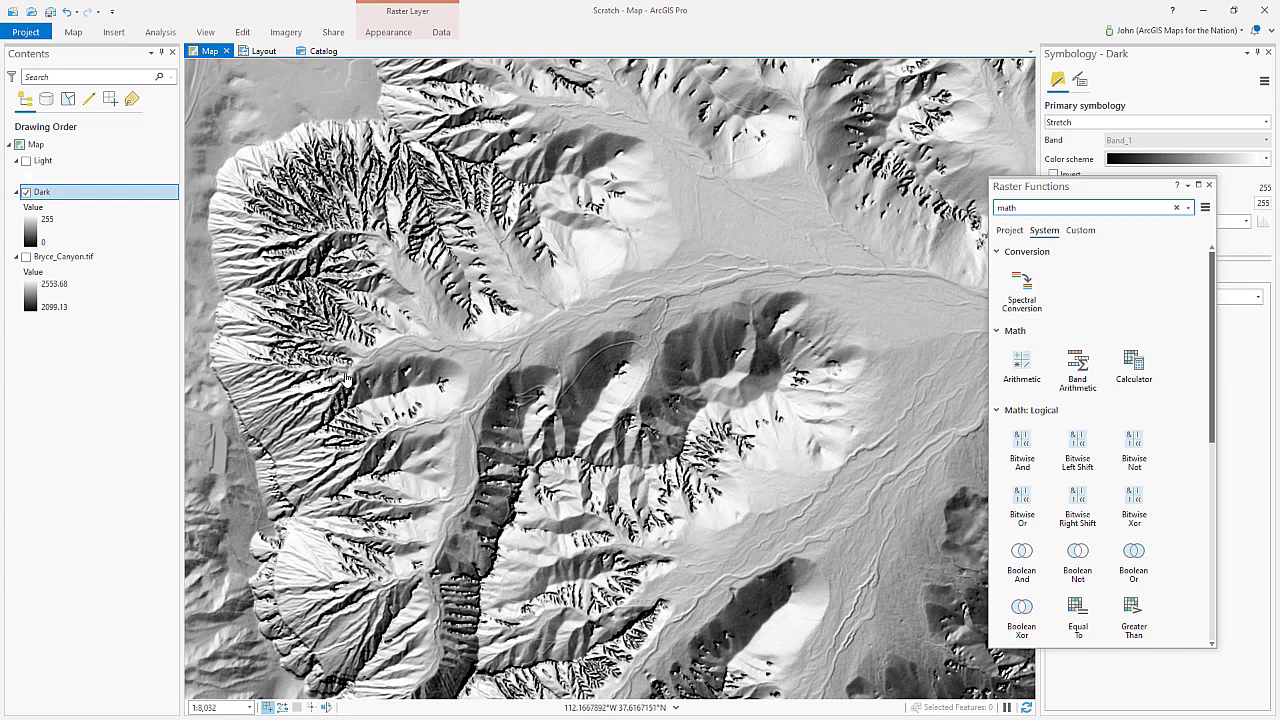
mouse_move(392, 400)
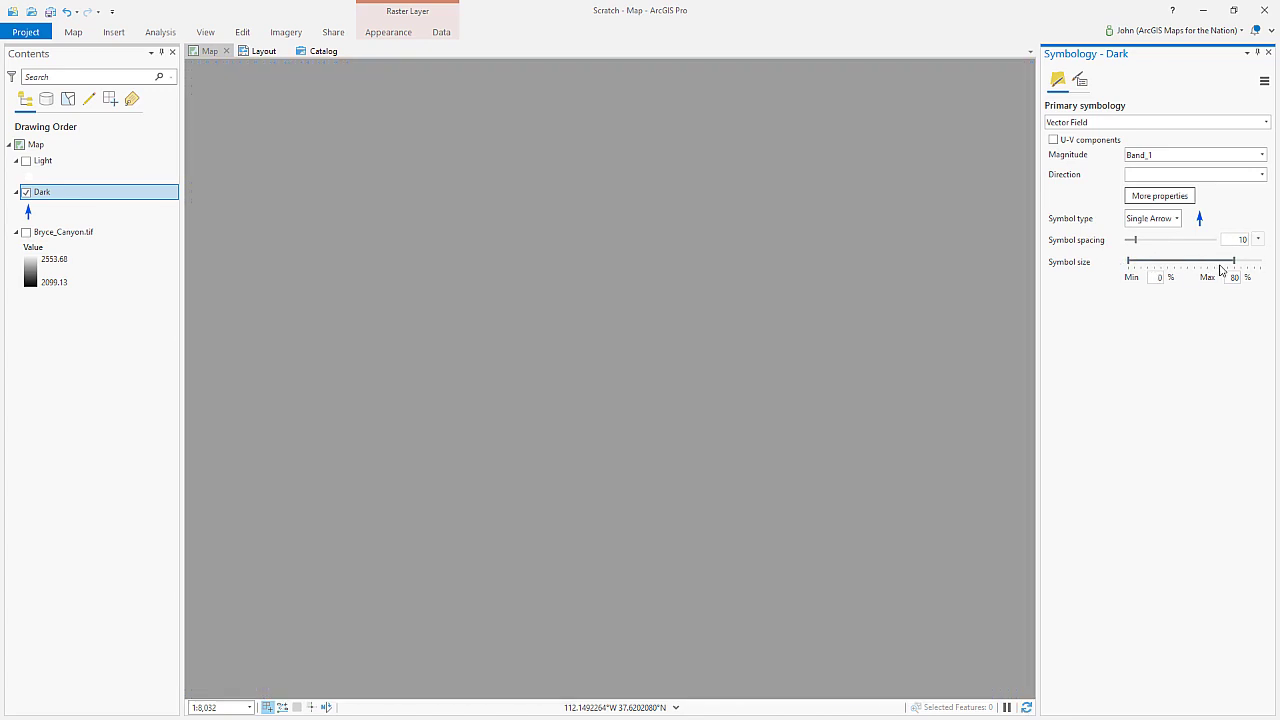
Step: Enlarge the Dark vector field's maximum symbol size
left_click_drag(1228, 260, 1256, 260)
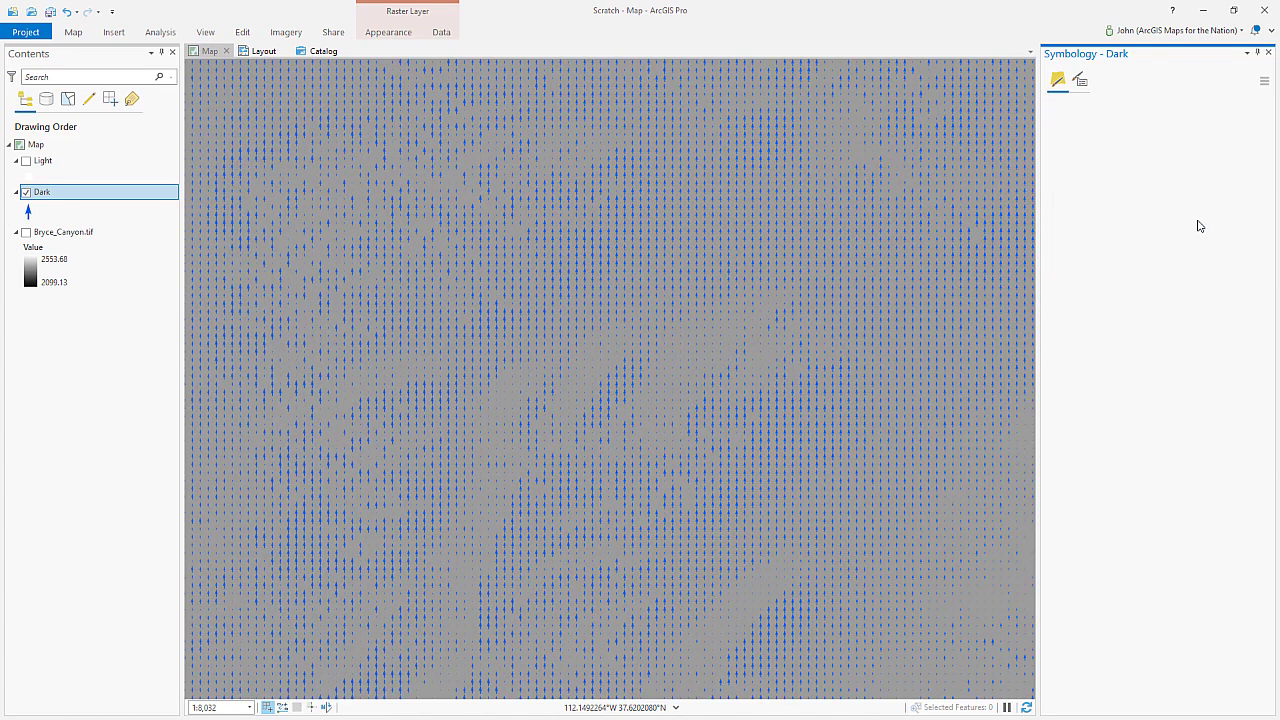
left_click(1056, 80)
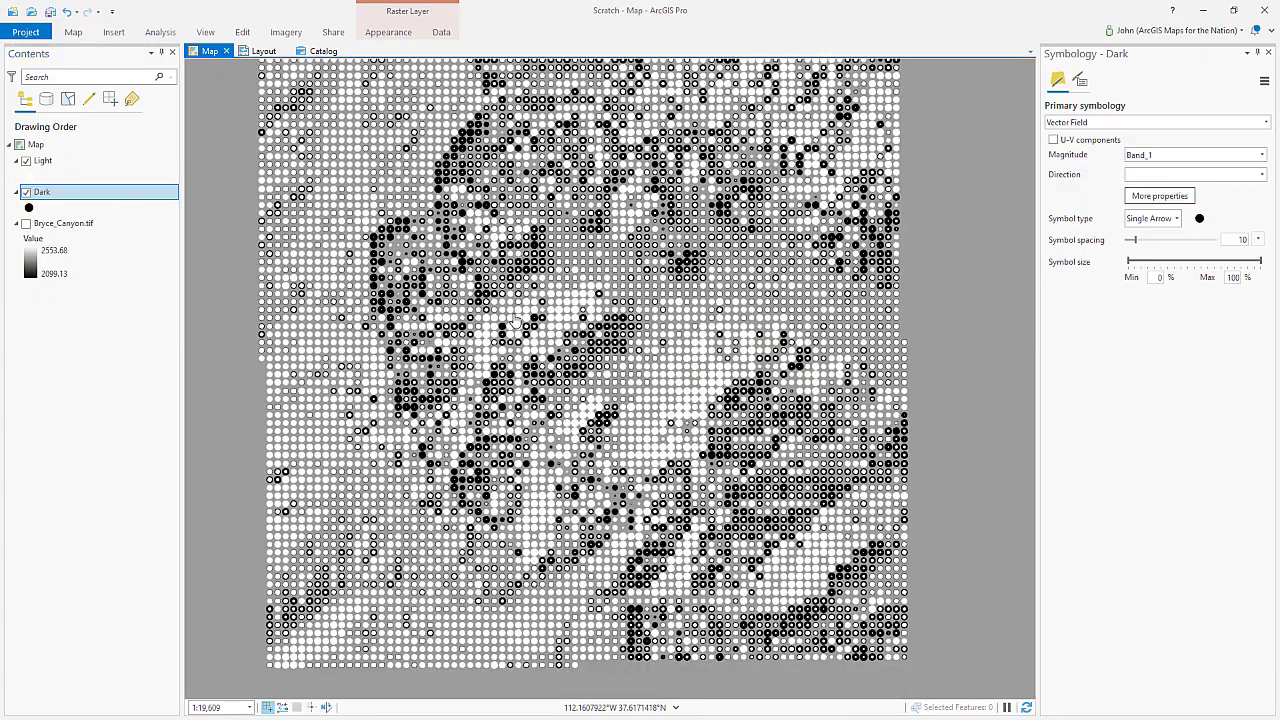
scroll("down", 3)
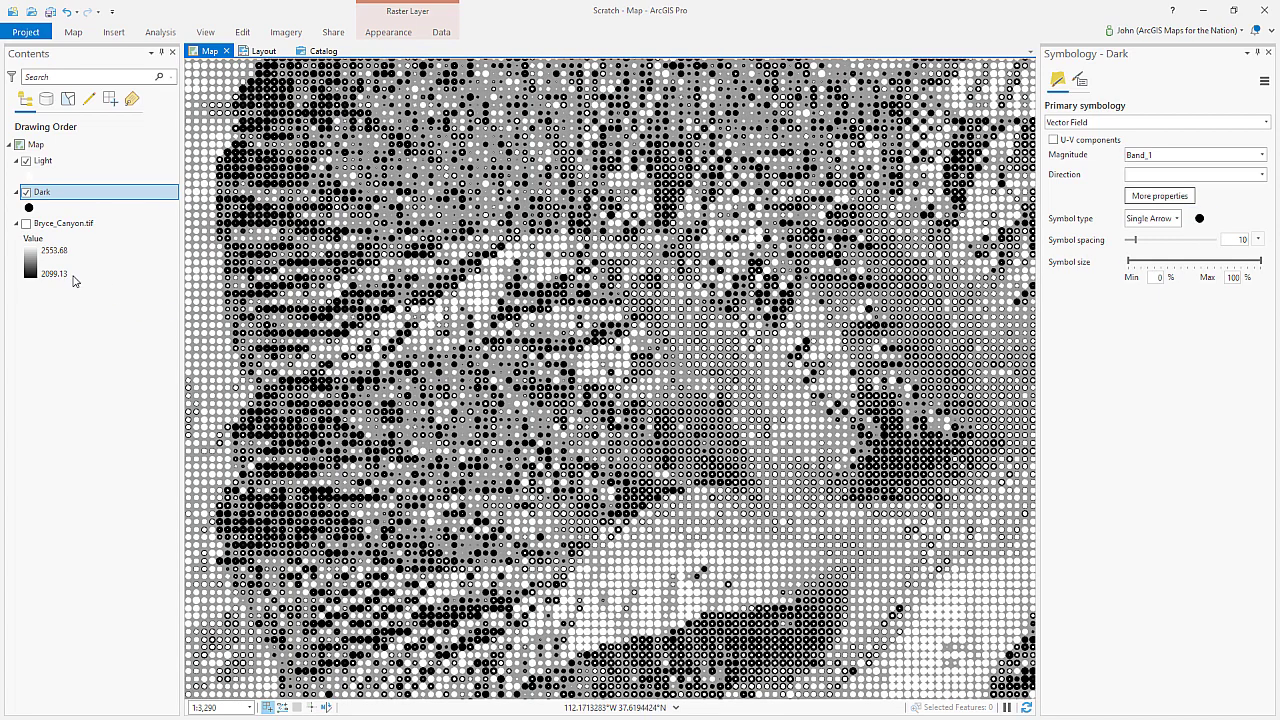
left_click(1200, 218)
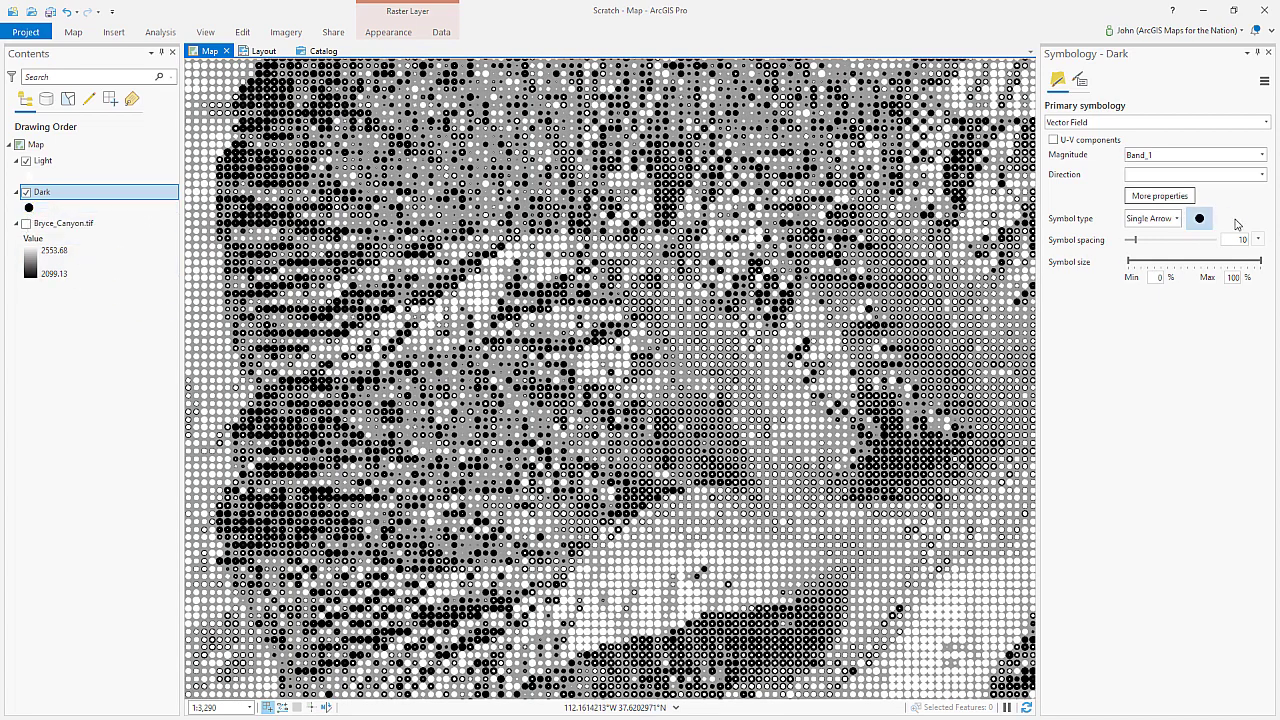
Step: Change the Dark circle's shape fill symbol to a linear gradient fill
left_click(1200, 218)
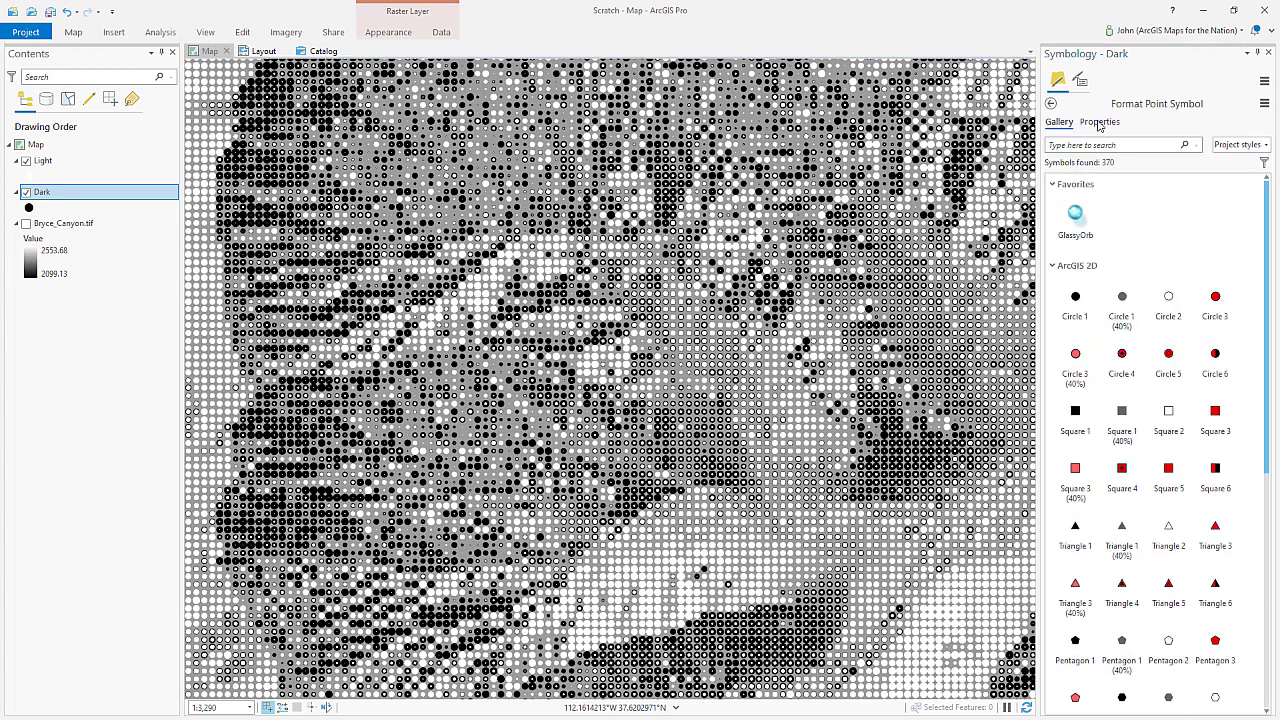
left_click(1100, 122)
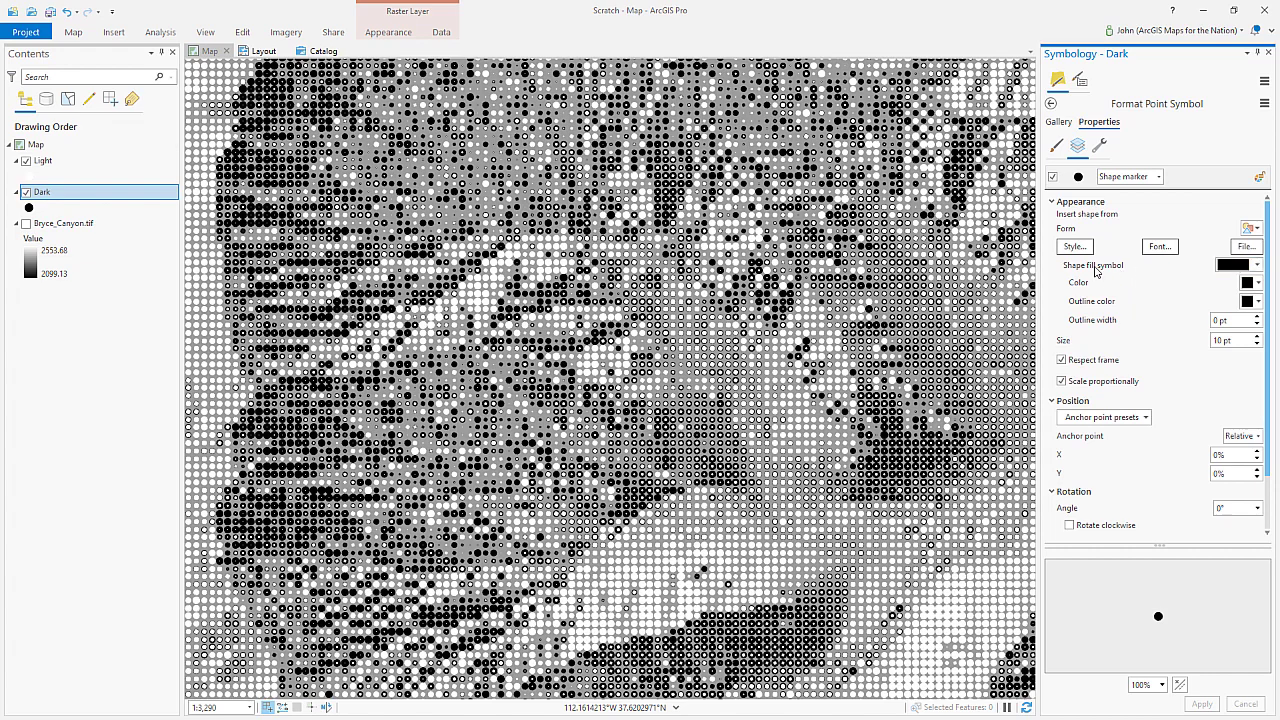
left_click(1240, 264)
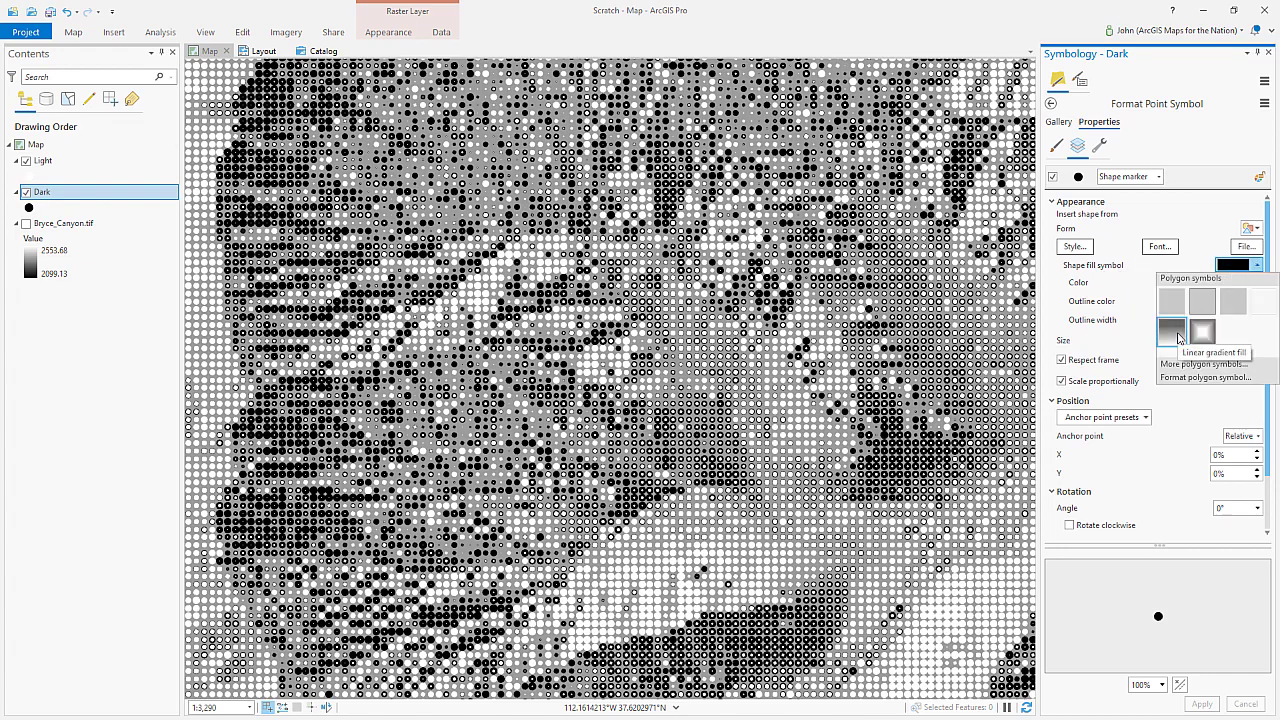
left_click(1170, 332)
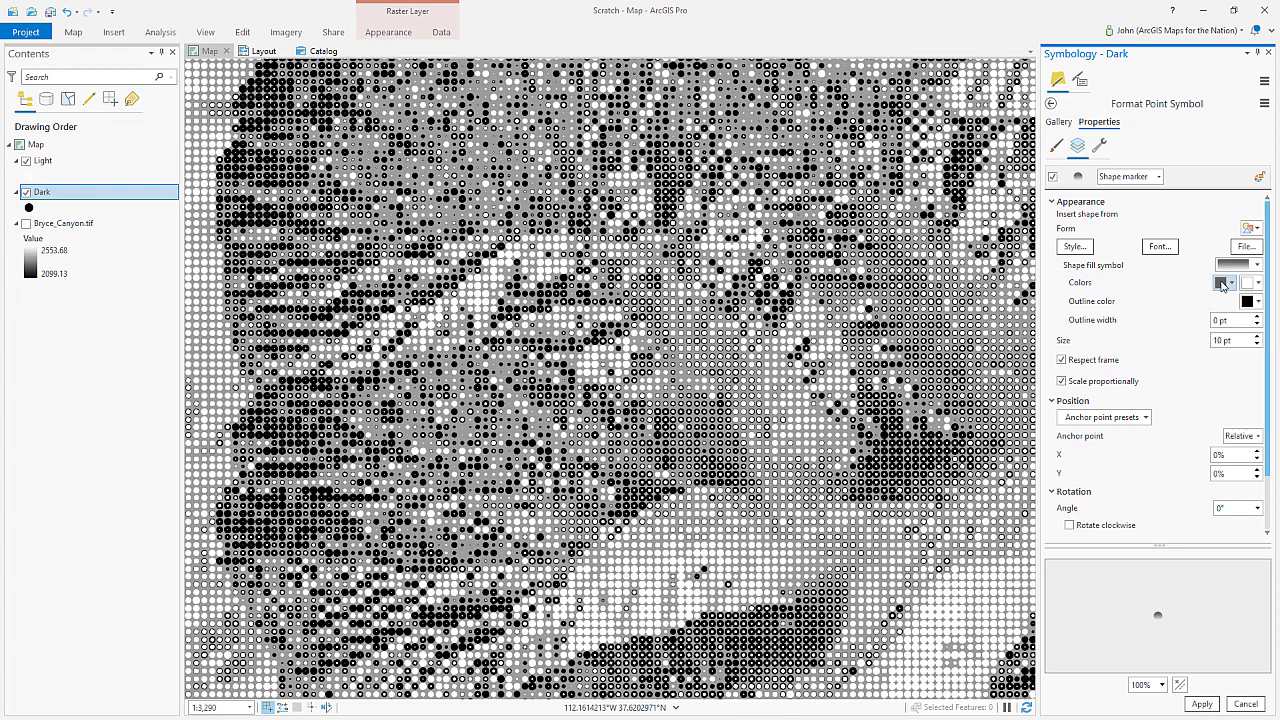
Step: Adjust the gradient's colour ramp and pick a new symbol colour
left_click(1222, 282)
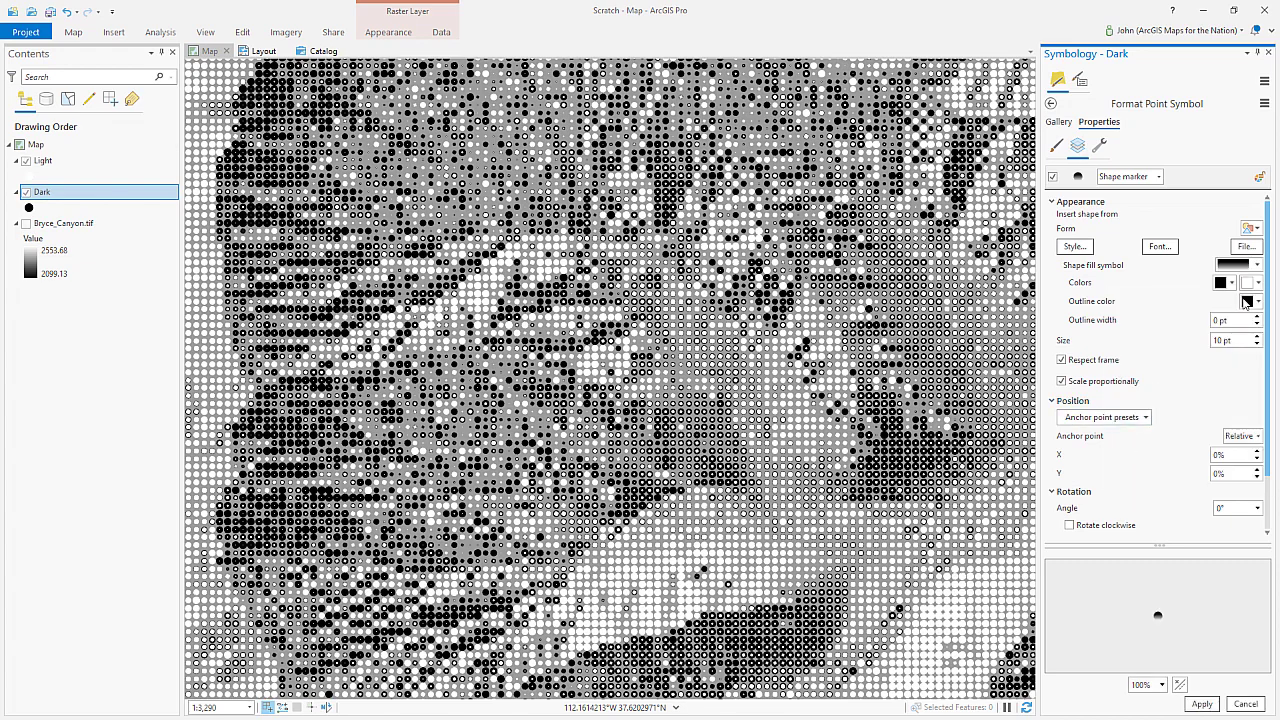
left_click(1246, 264)
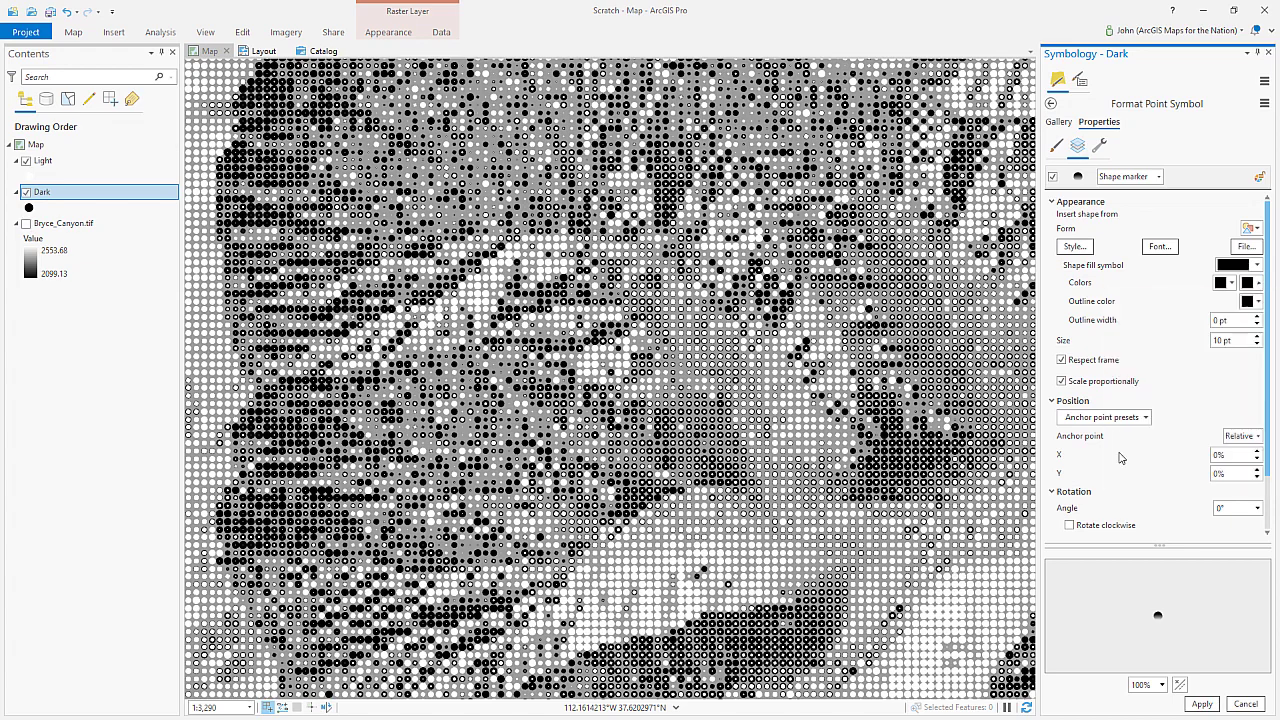
left_click(1254, 282)
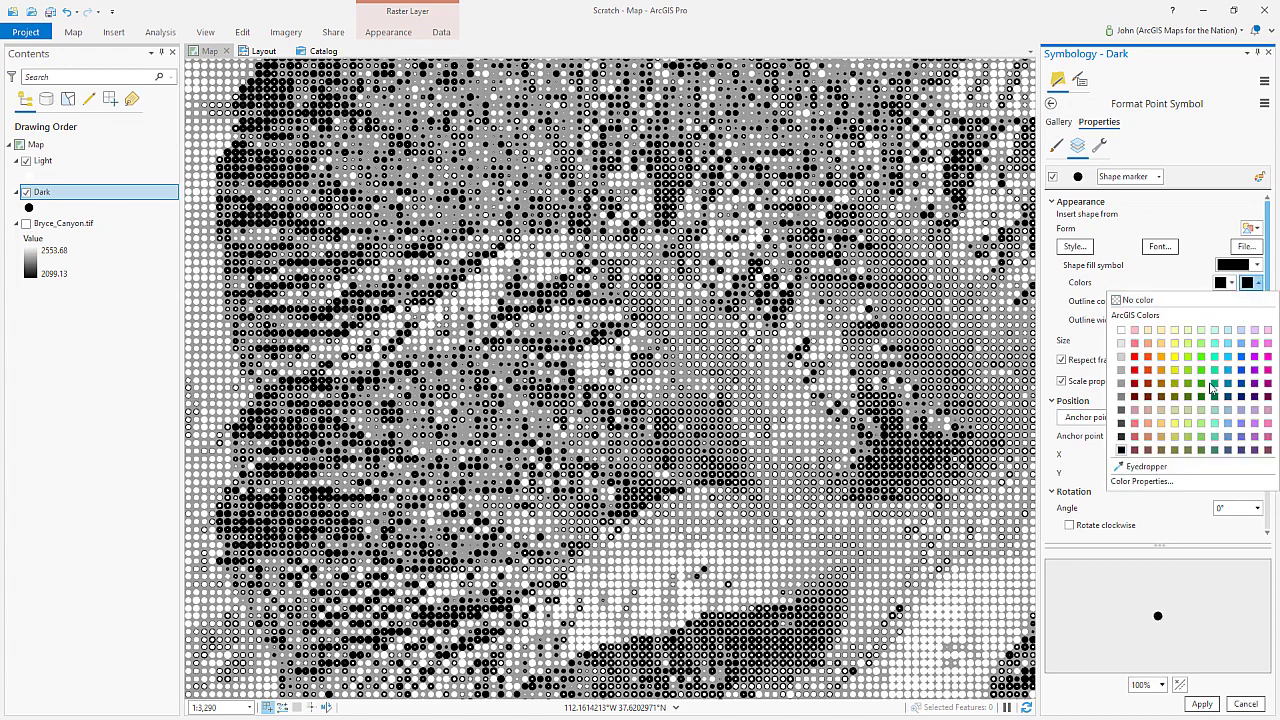
left_click(1140, 480)
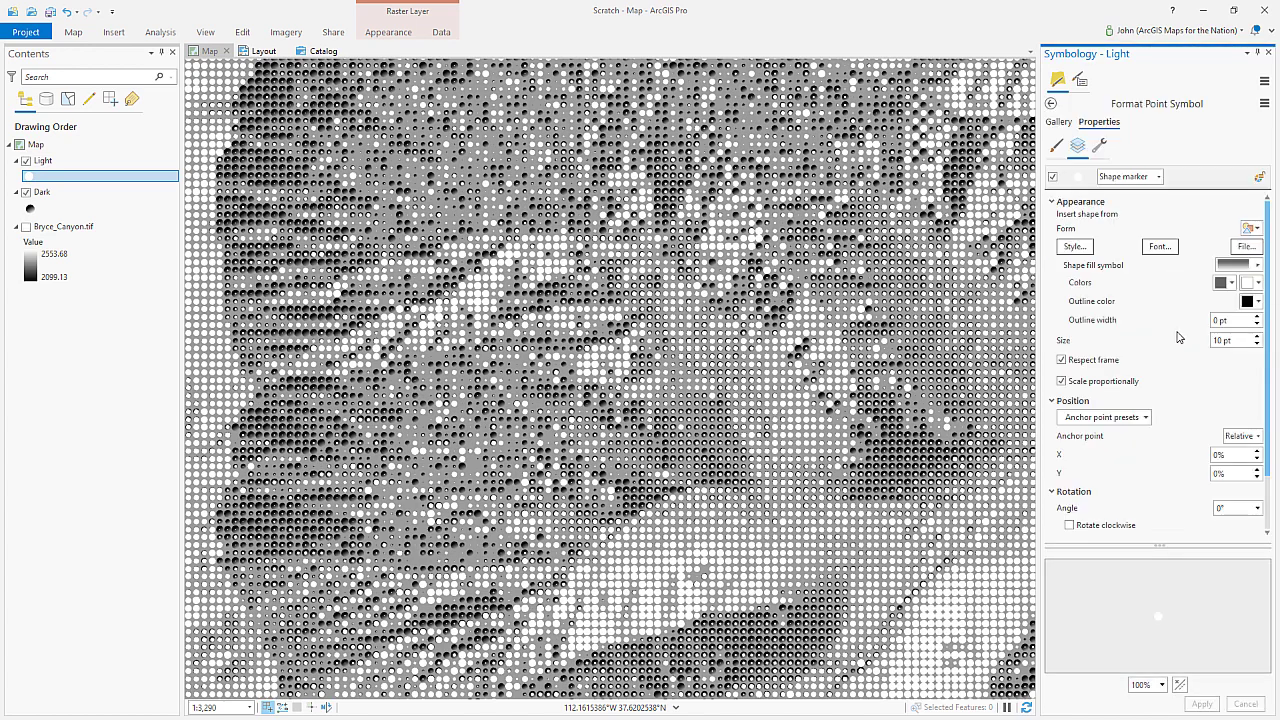
Step: Set the circle gradient colour to pure white (RGB 255,255,255) and apply it
left_click(1252, 282)
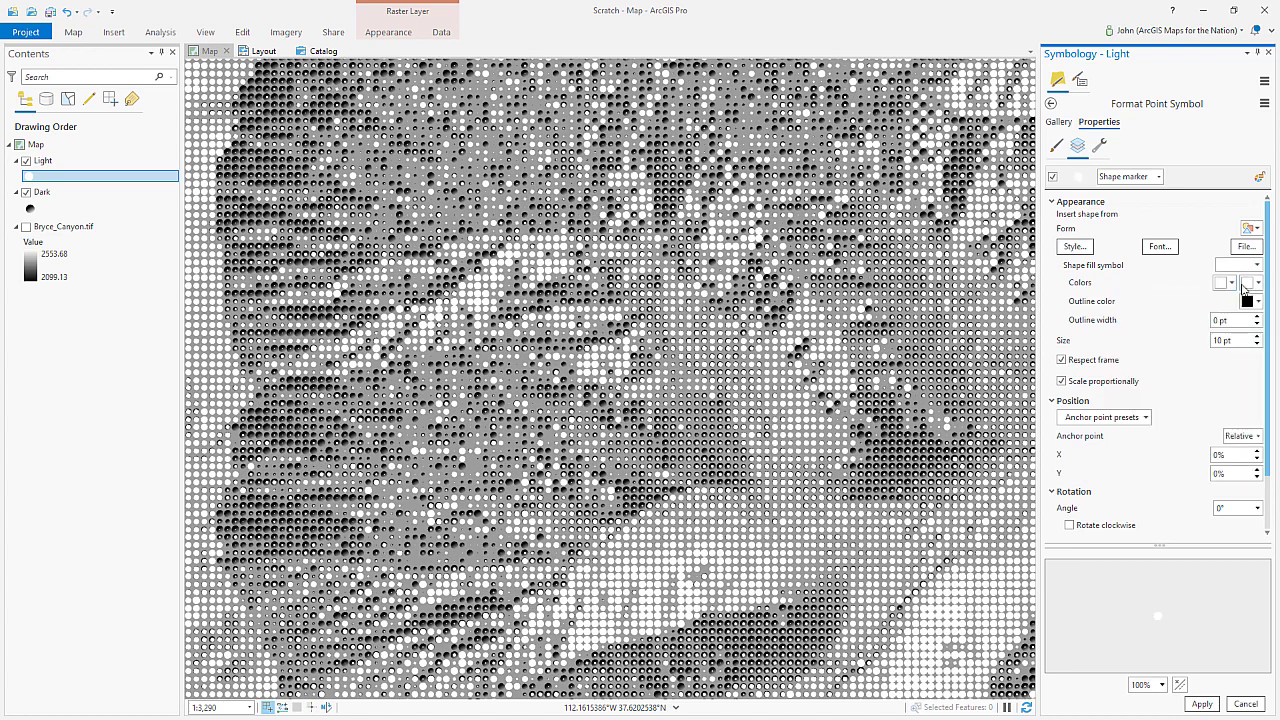
left_click(1248, 282)
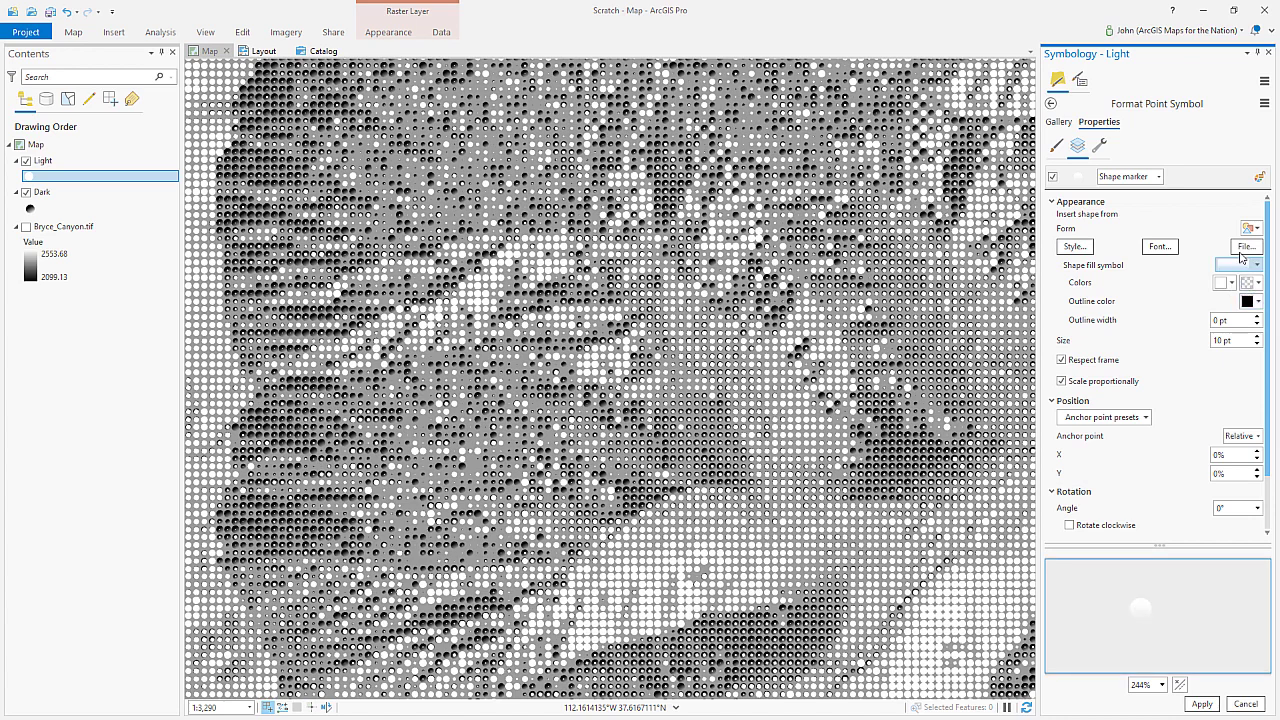
left_click(1252, 282)
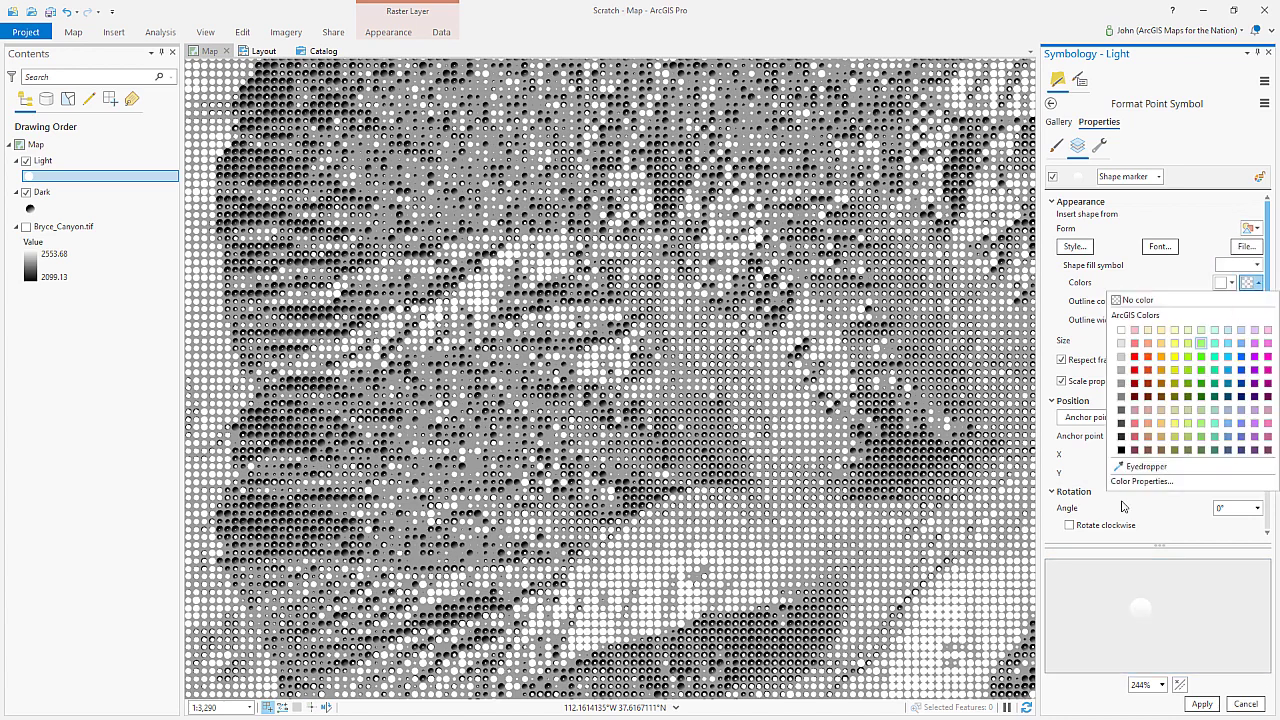
left_click(1142, 480)
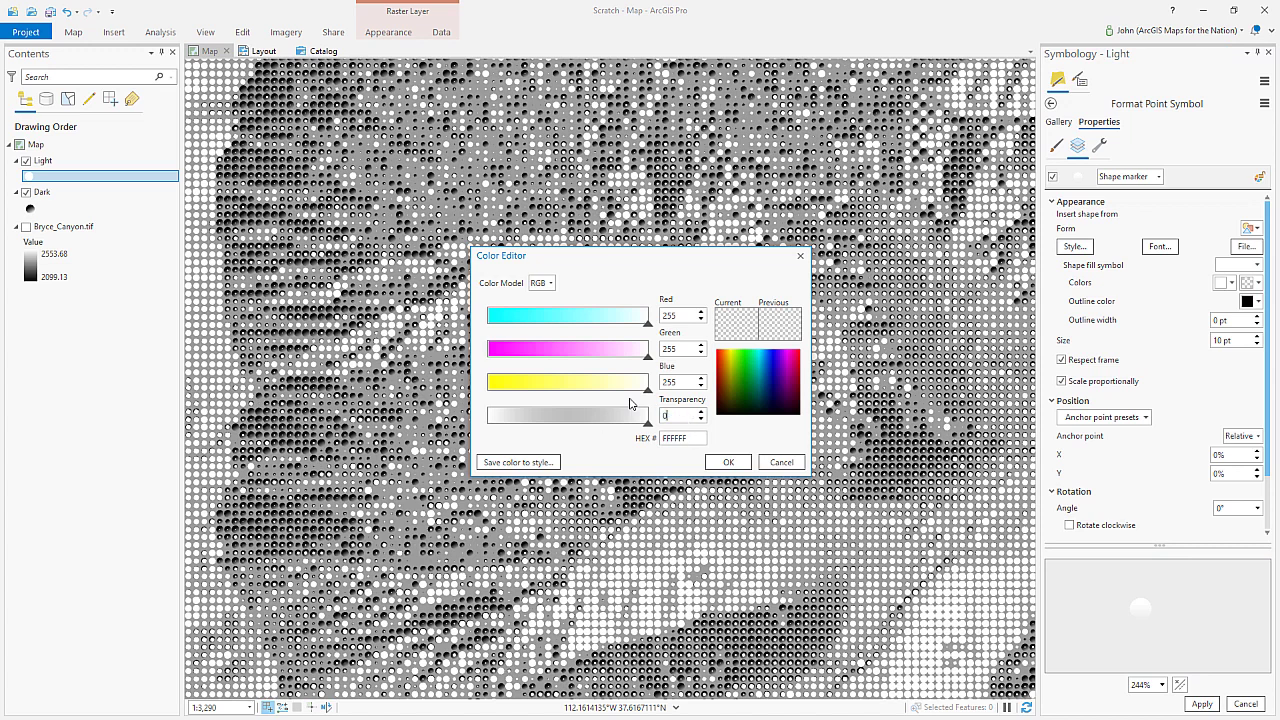
left_click(728, 460)
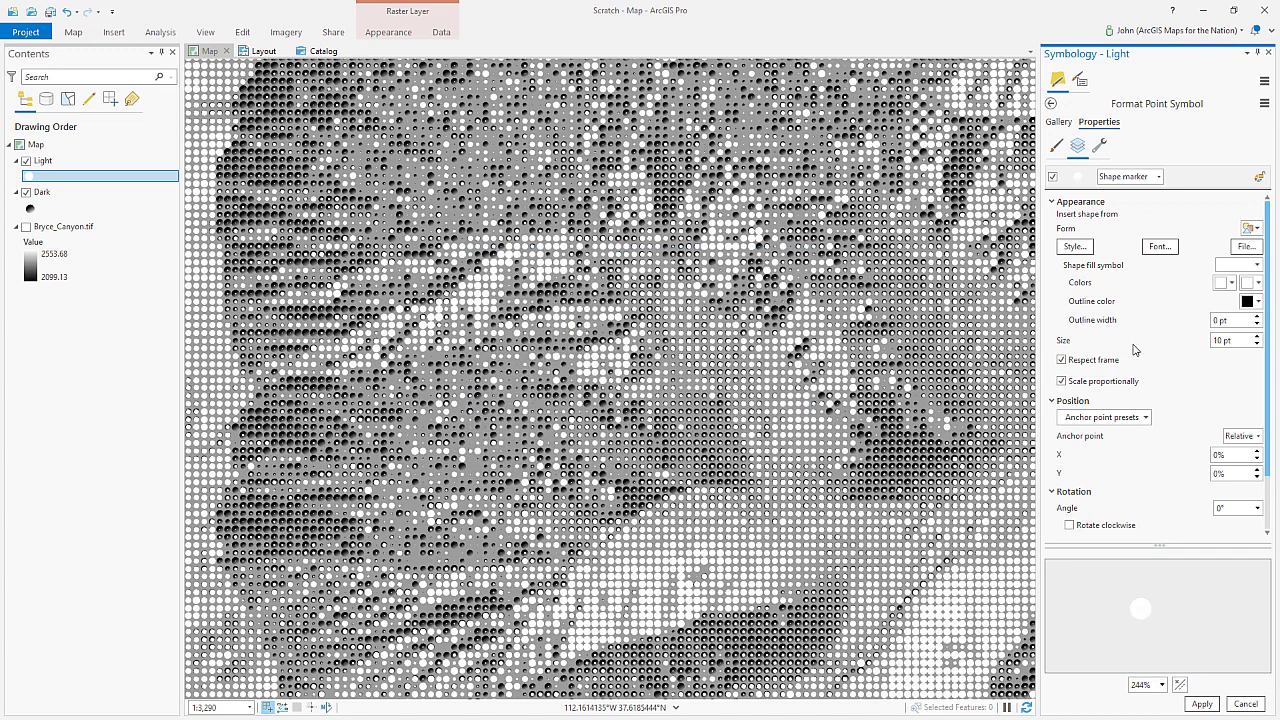
left_click(1248, 282)
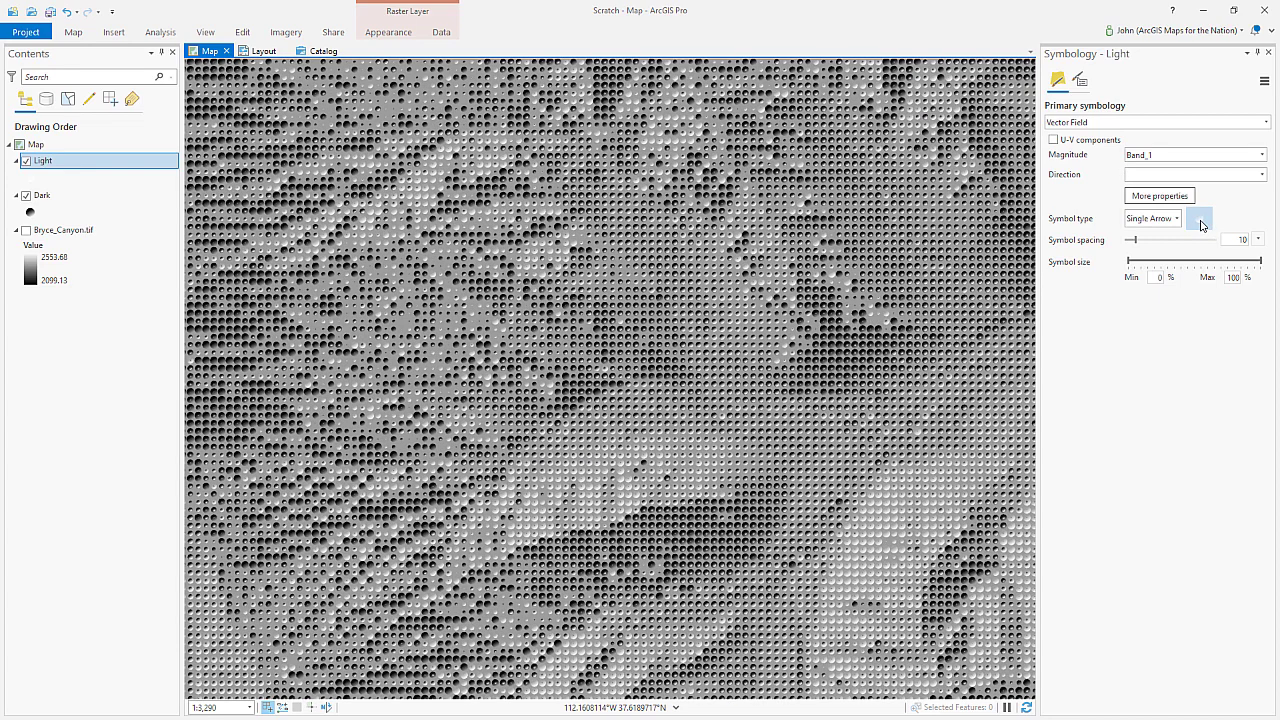
Step: Change the Light circles' gradient colours, apply the symbol, then select the map in Contents
left_click(1200, 220)
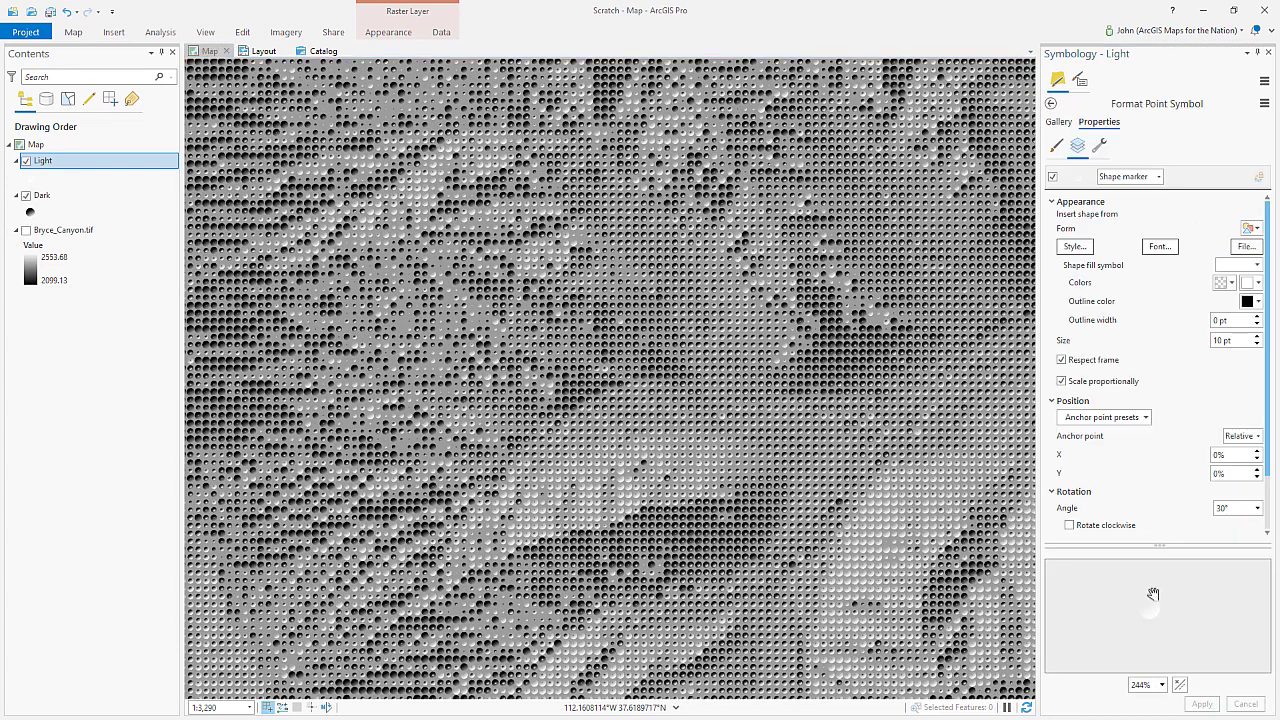
left_click(1224, 282)
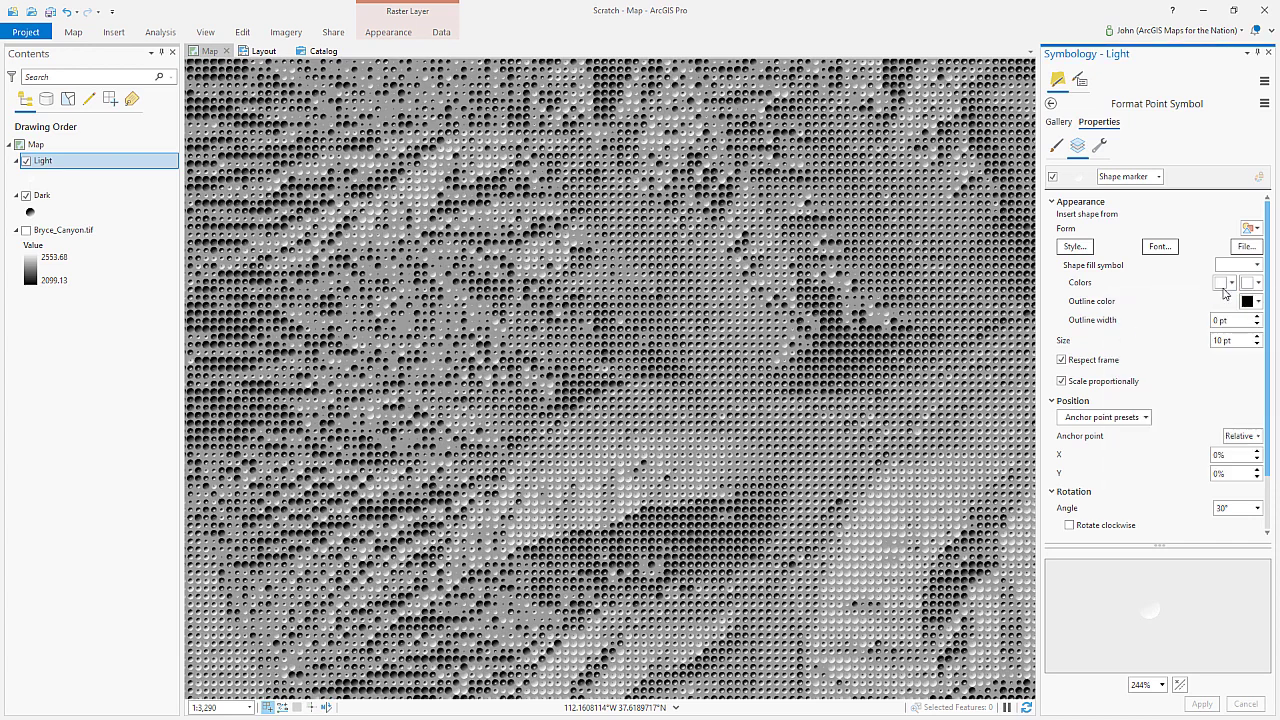
left_click(1224, 282)
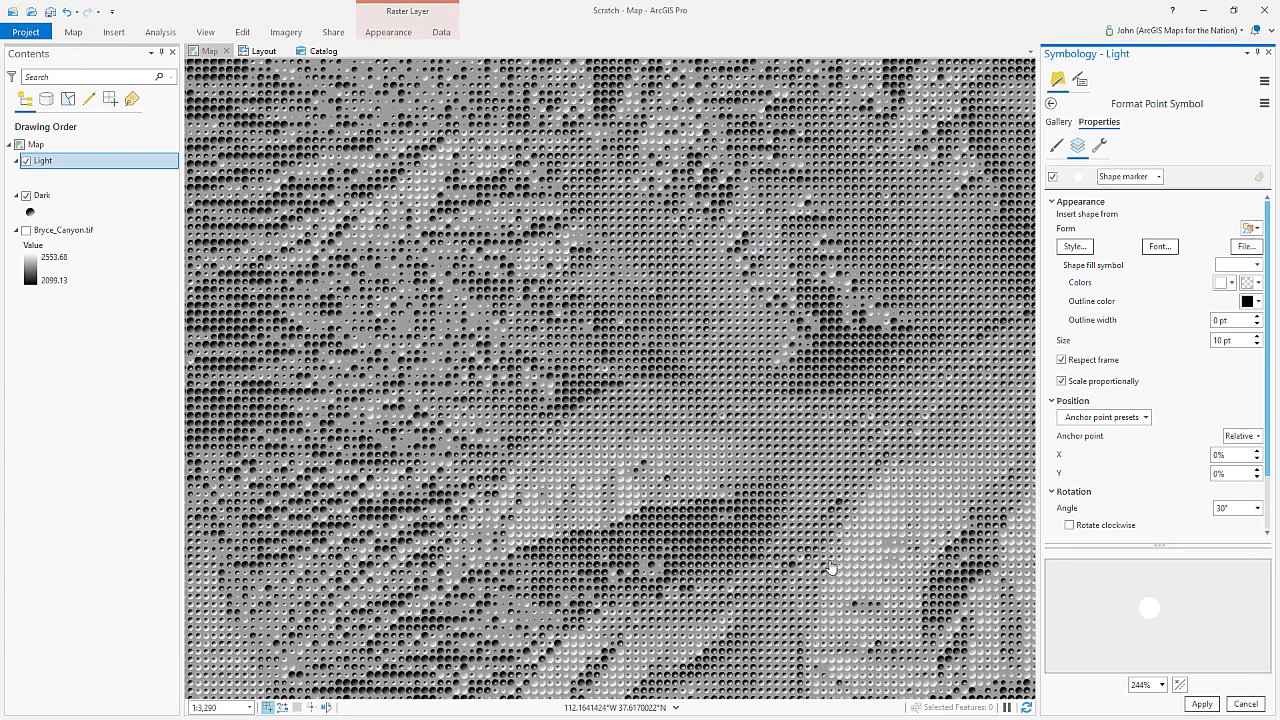
left_click(1052, 104)
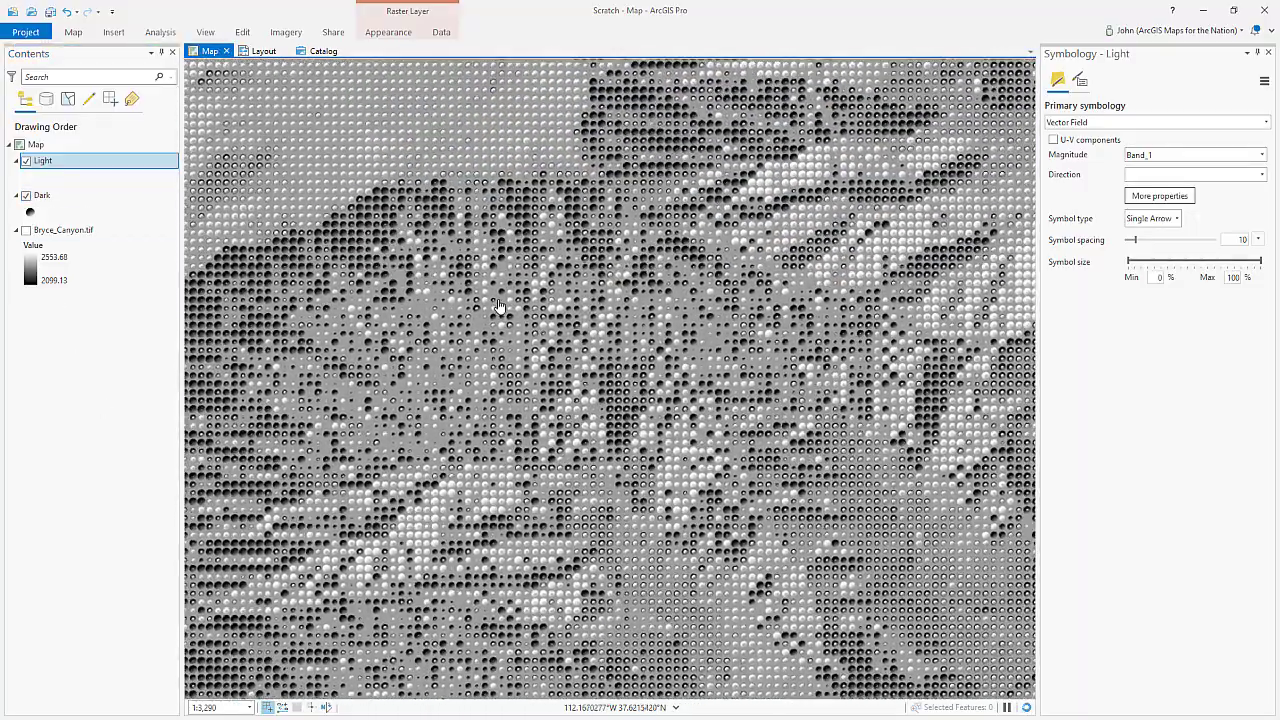
left_click(36, 144)
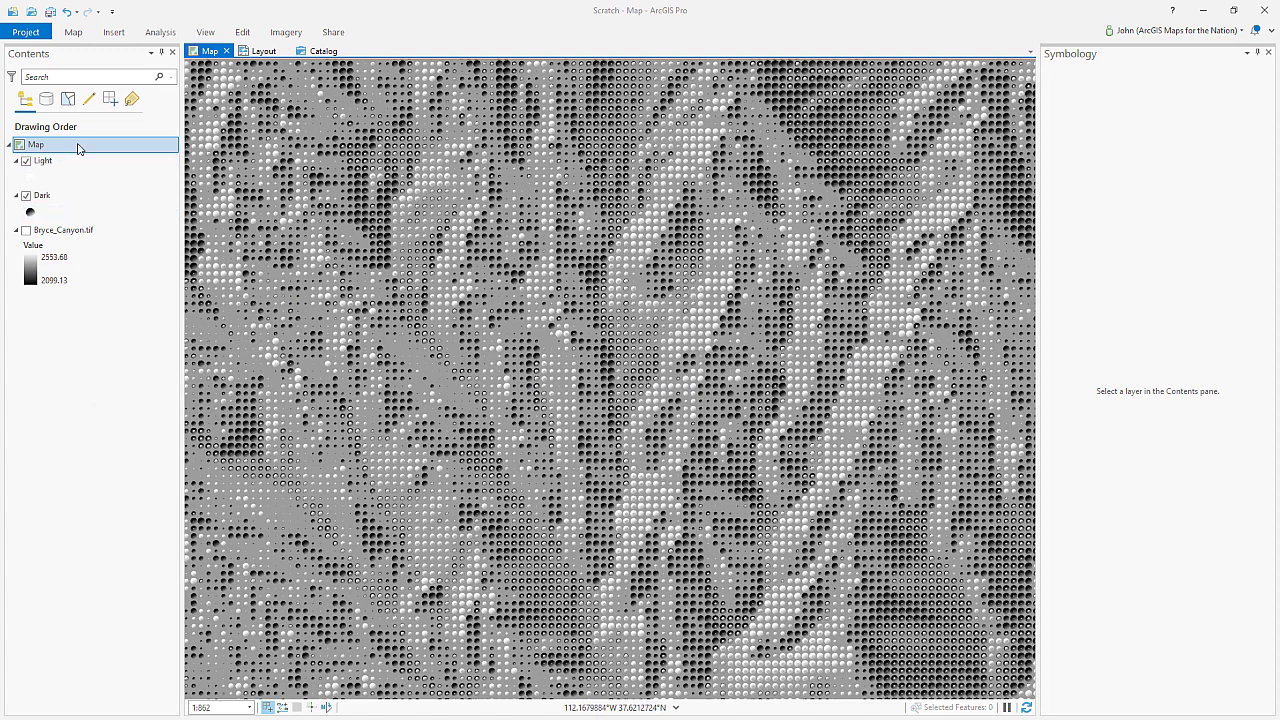
Step: Set a teal blue background colour in Map Properties behind the circle layers
left_click(624, 382)
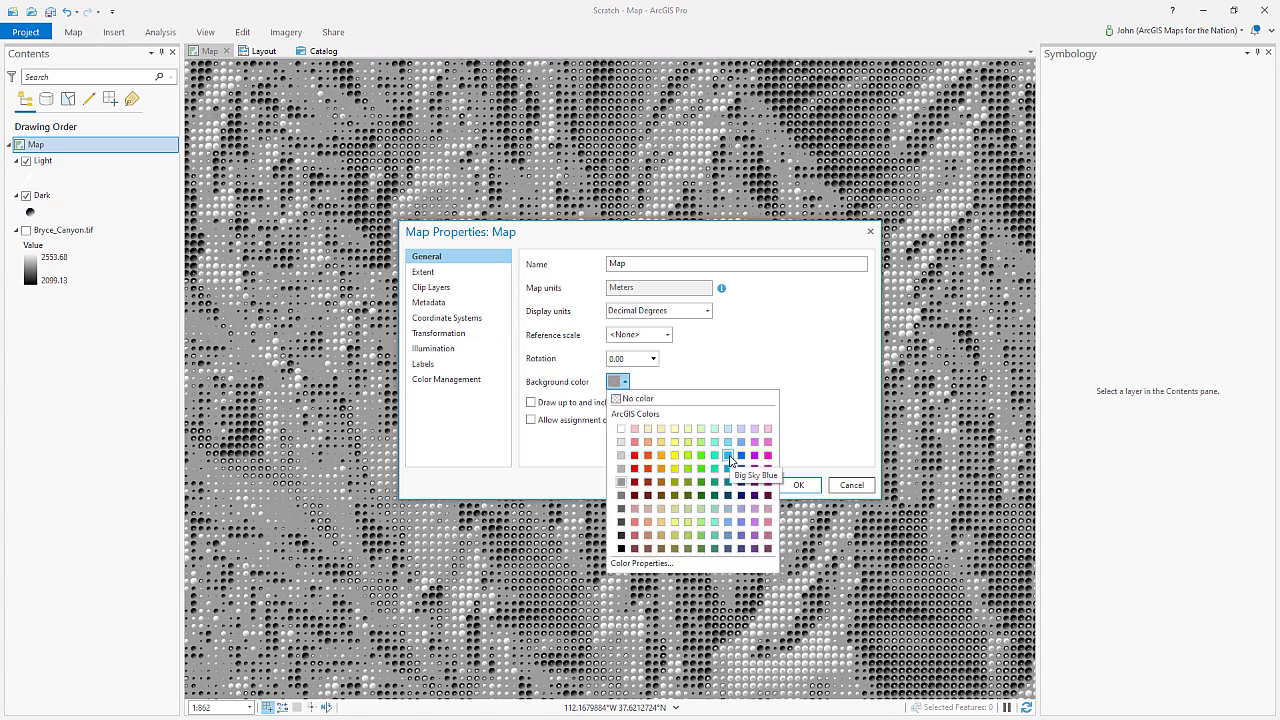
mouse_move(728, 480)
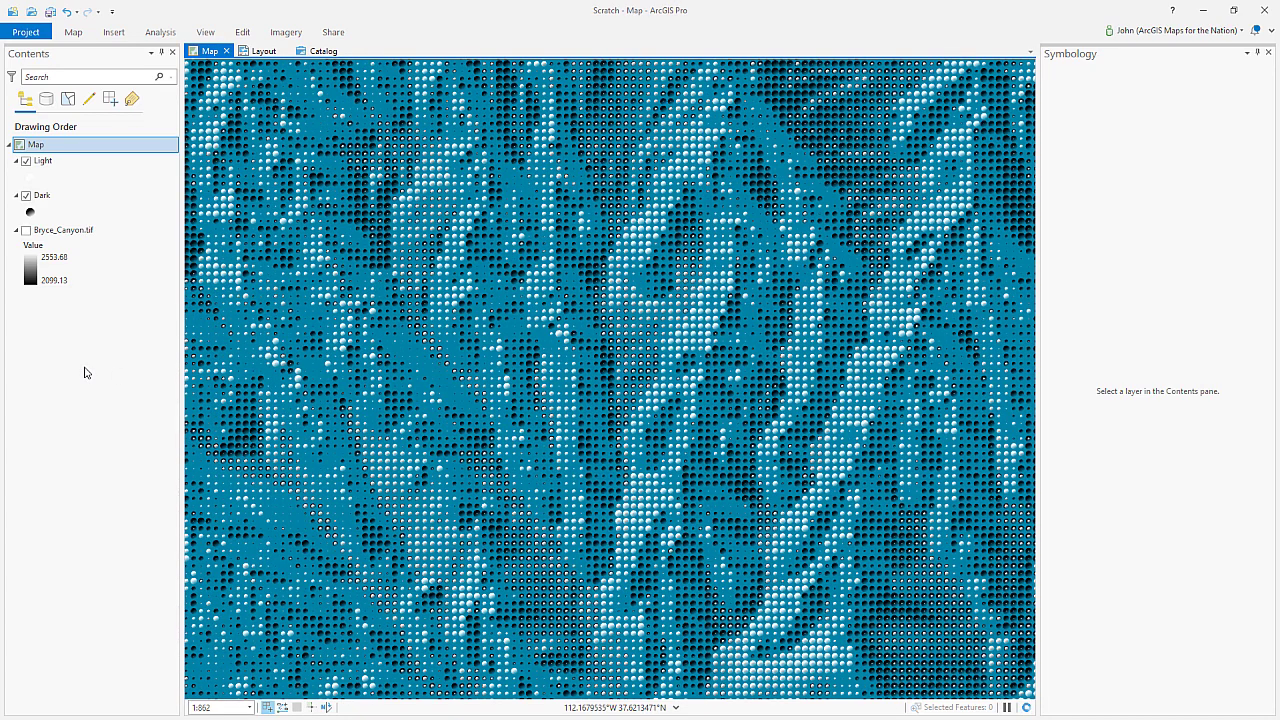
left_click(42, 160)
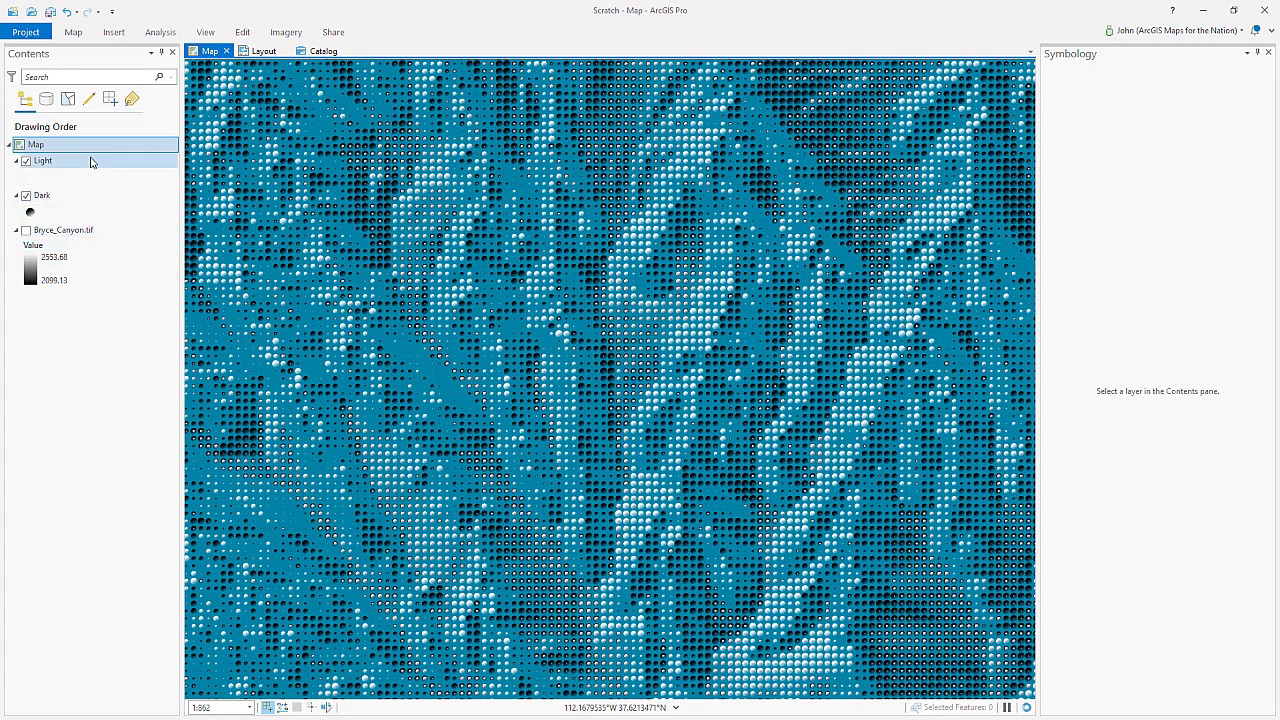
Step: Set Layer Blend to Overlay for the Light layer and then the Dark layer
left_click(42, 160)
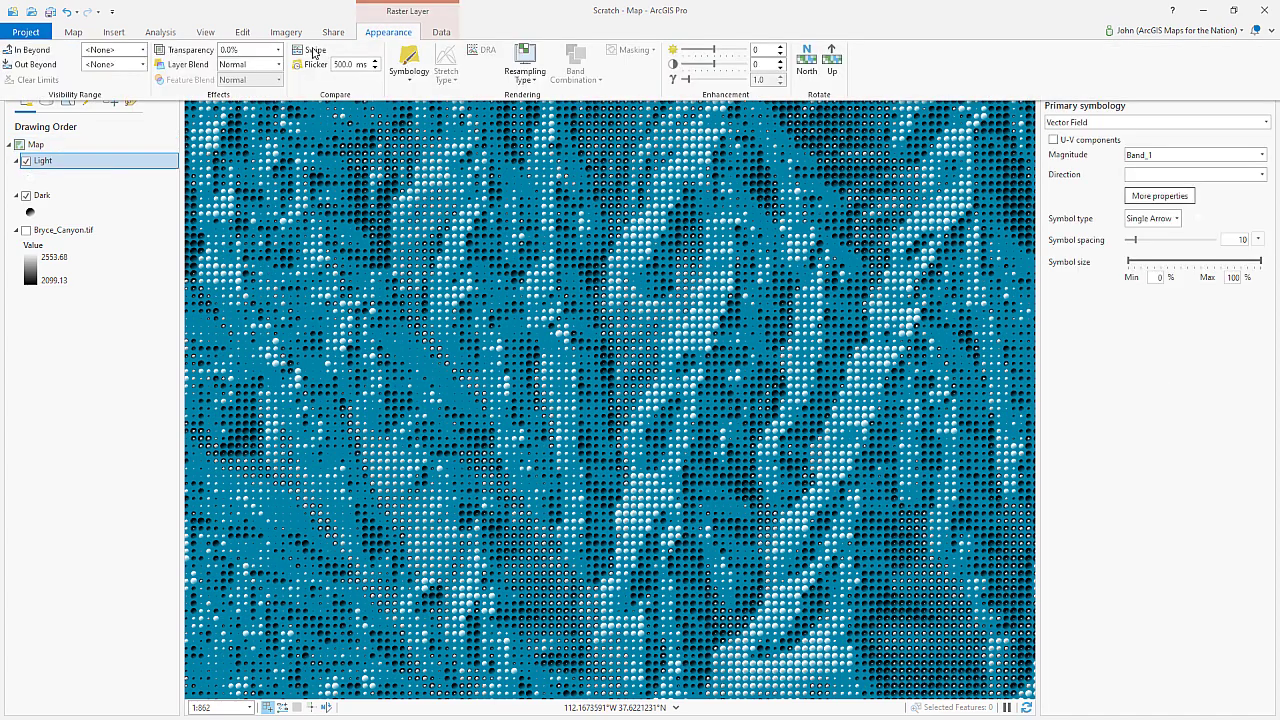
left_click(276, 64)
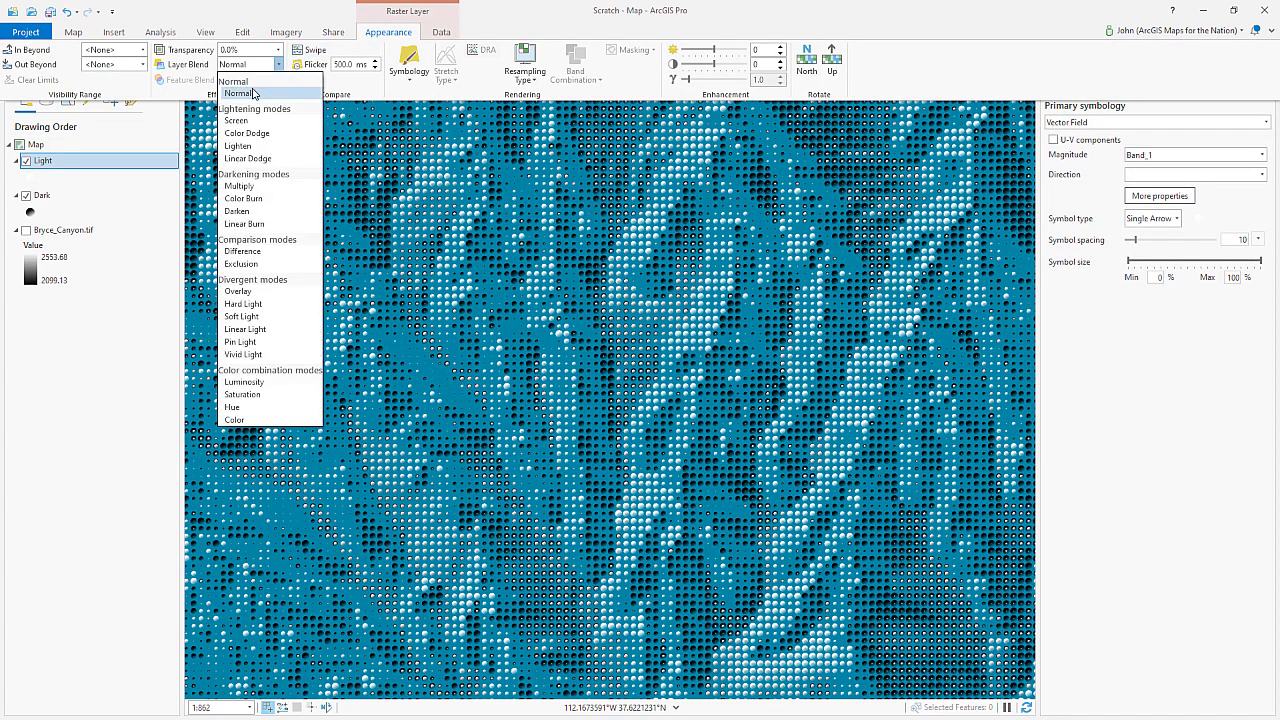
mouse_move(238, 292)
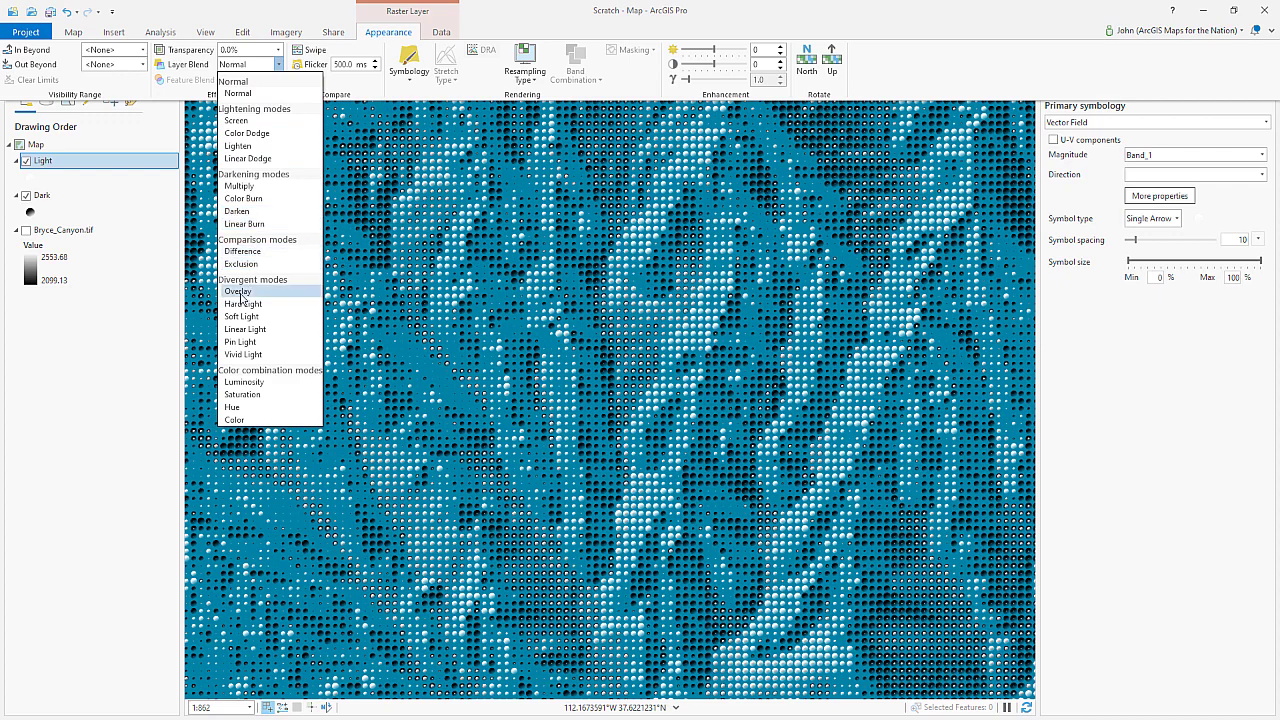
left_click(238, 292)
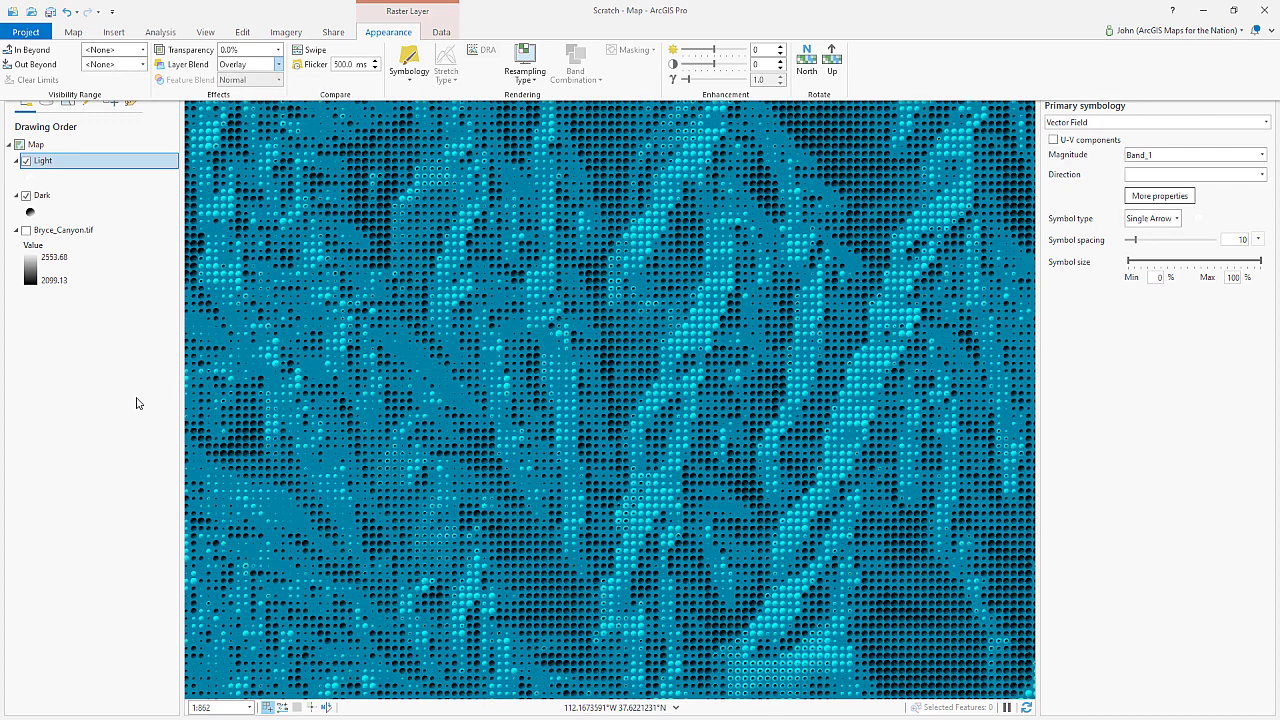
mouse_move(220, 268)
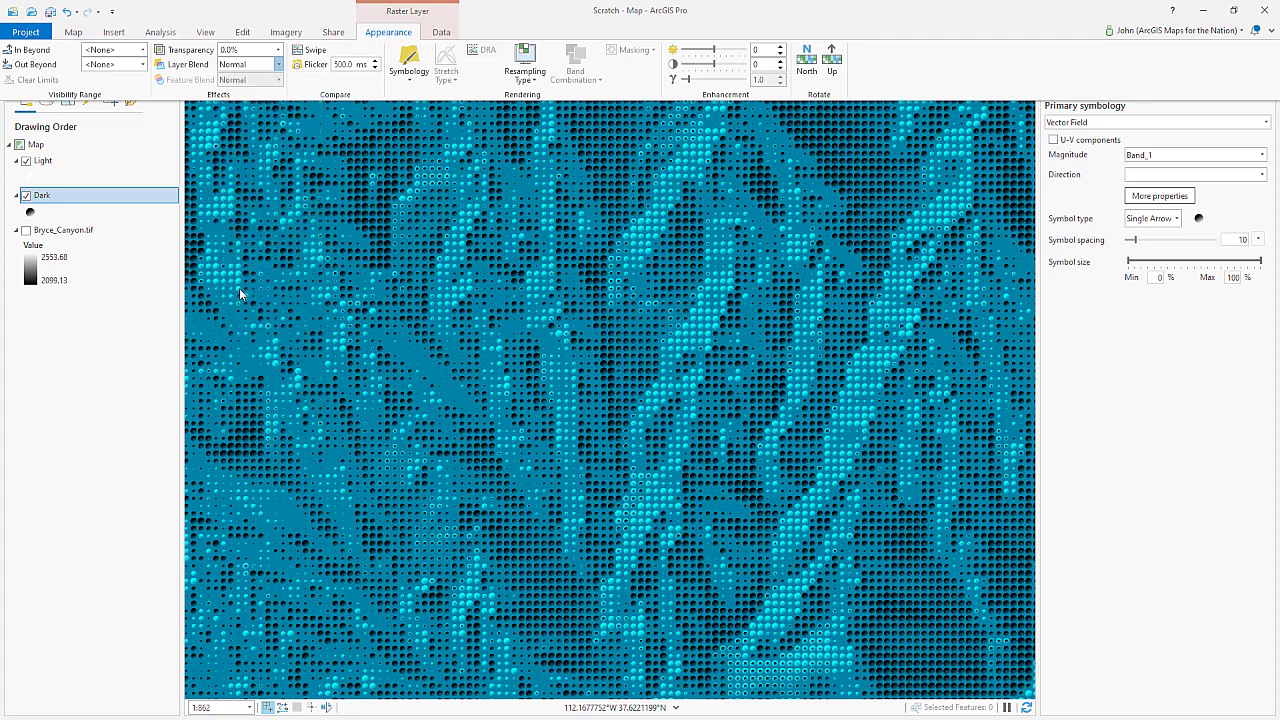
left_click(248, 64)
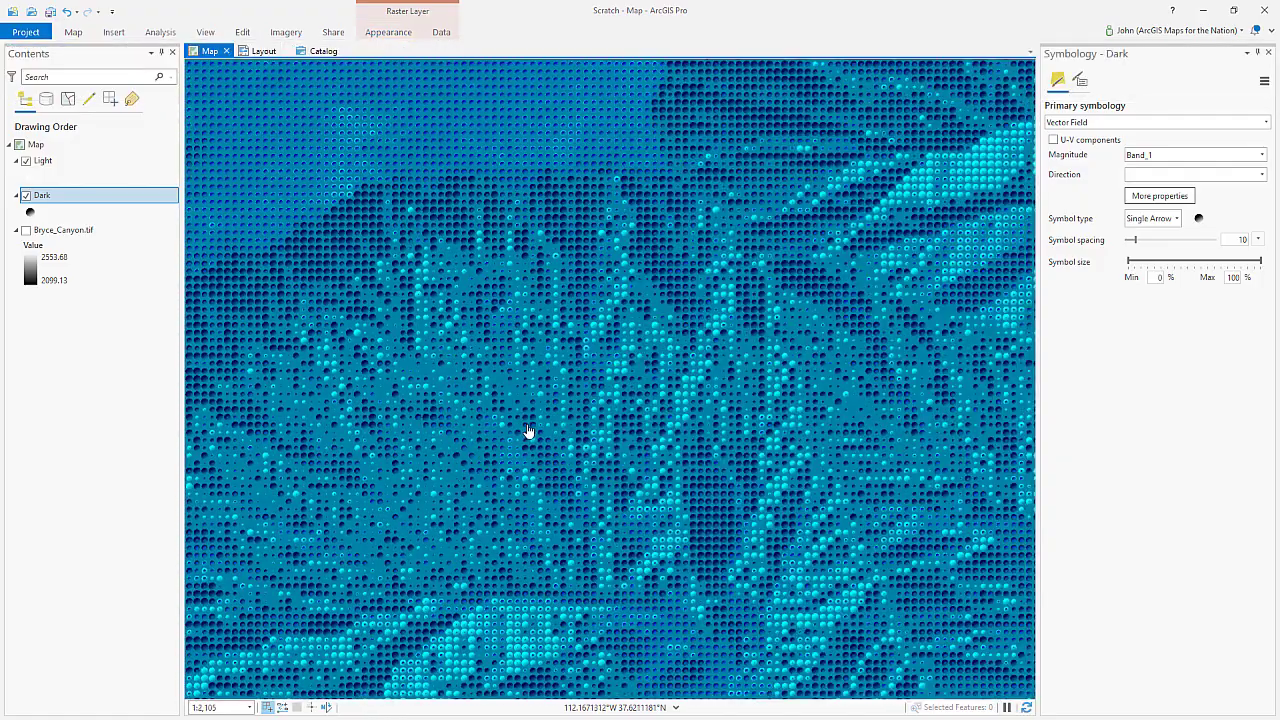
left_click_drag(528, 432, 608, 378)
type("5")
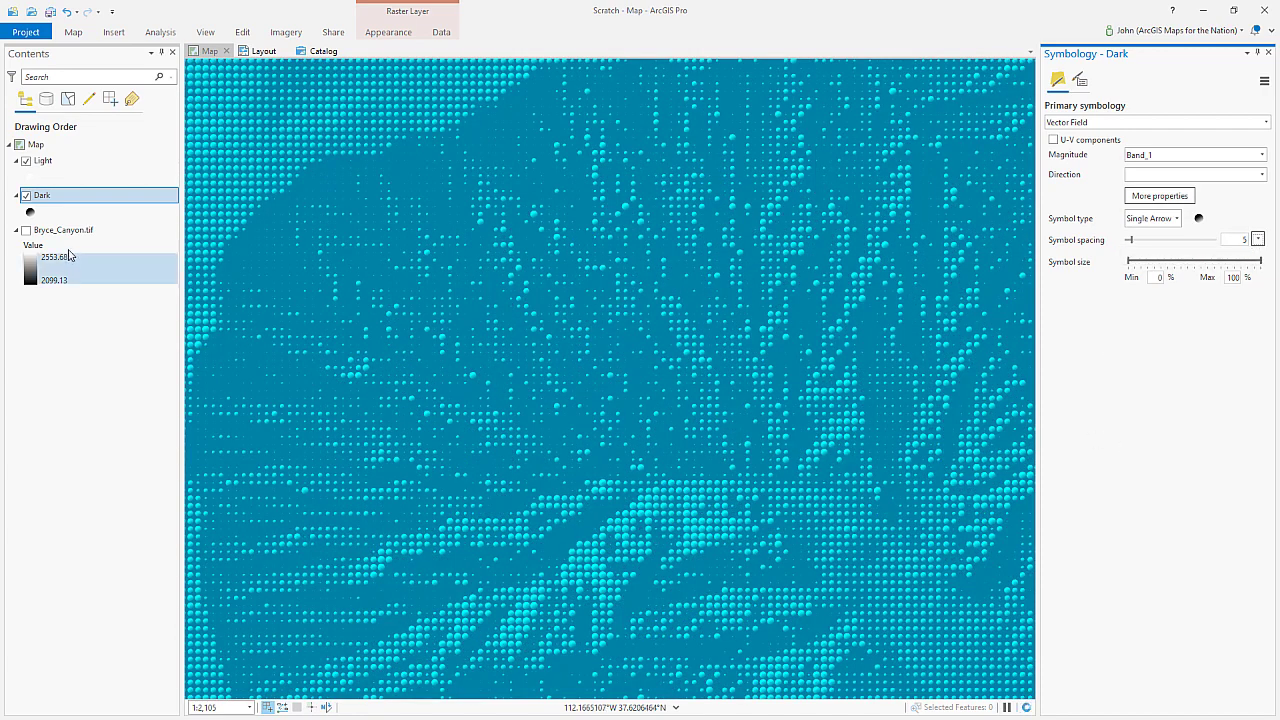
Step: Give the Light layer the same symbol spacing of 5 as the Dark layer
left_click(42, 160)
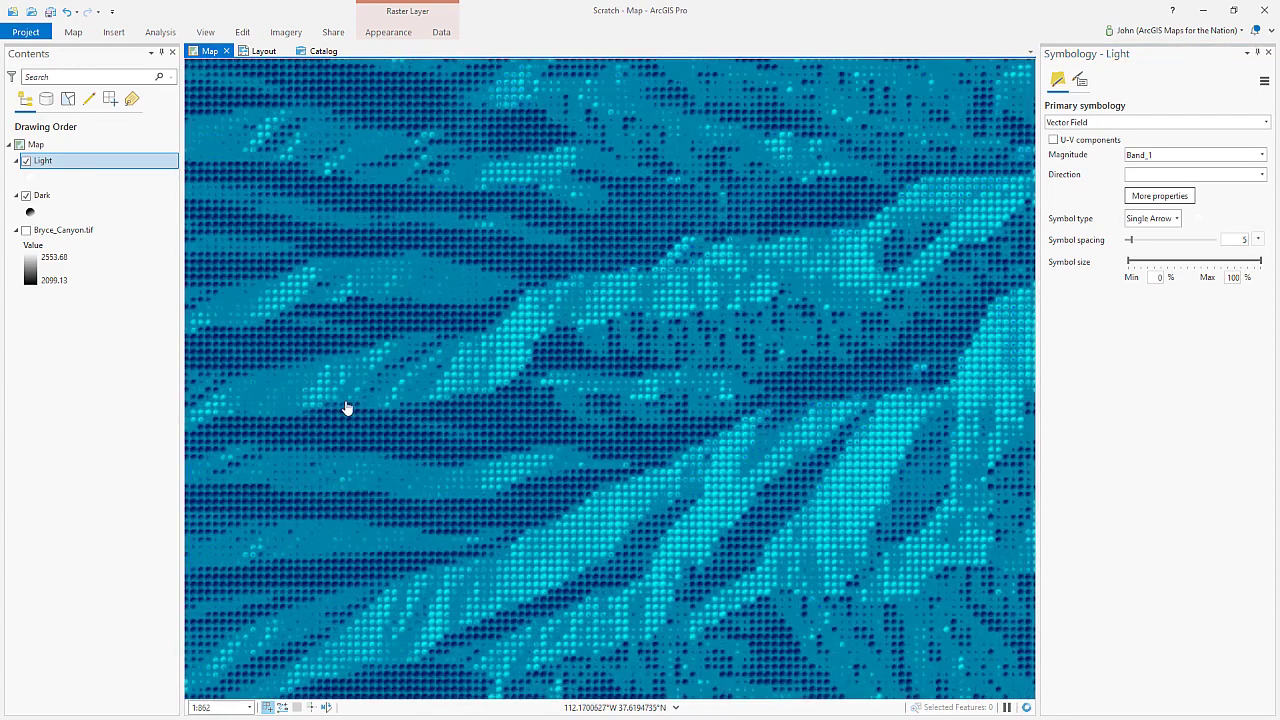
scroll("up", 3)
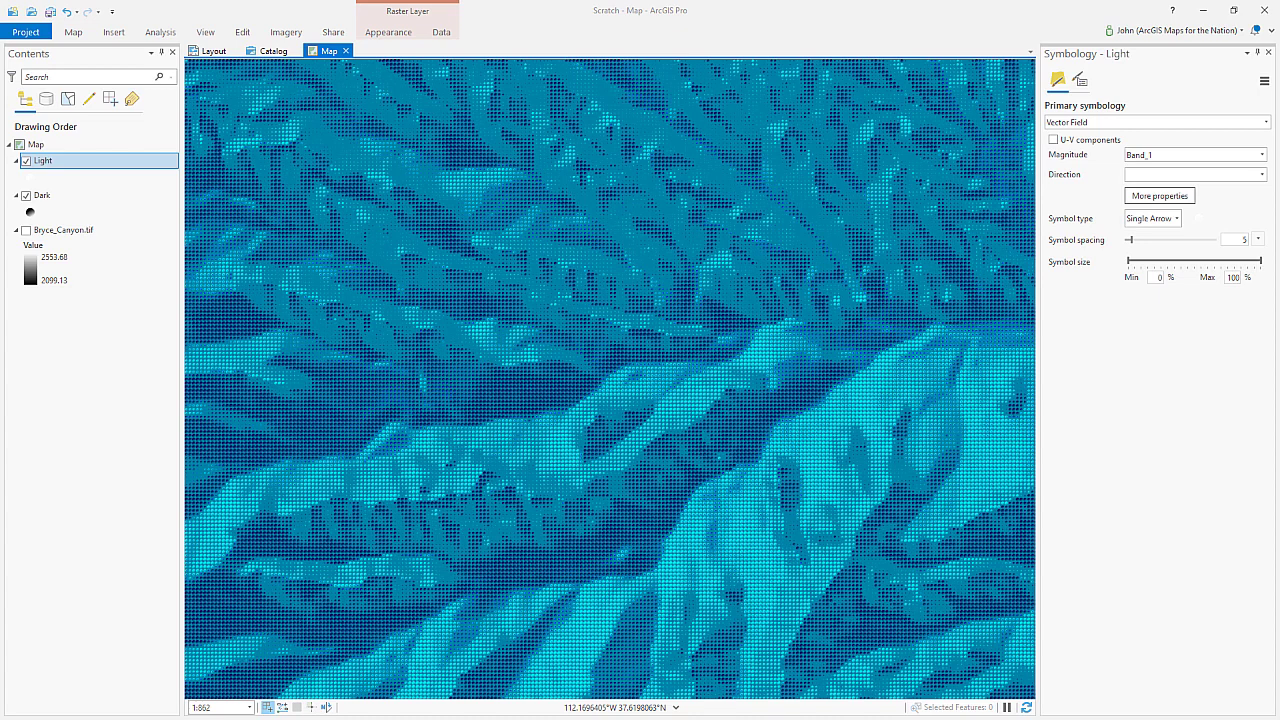
Step: Select the Dark layer to show its vector-field symbology pane
left_click(44, 212)
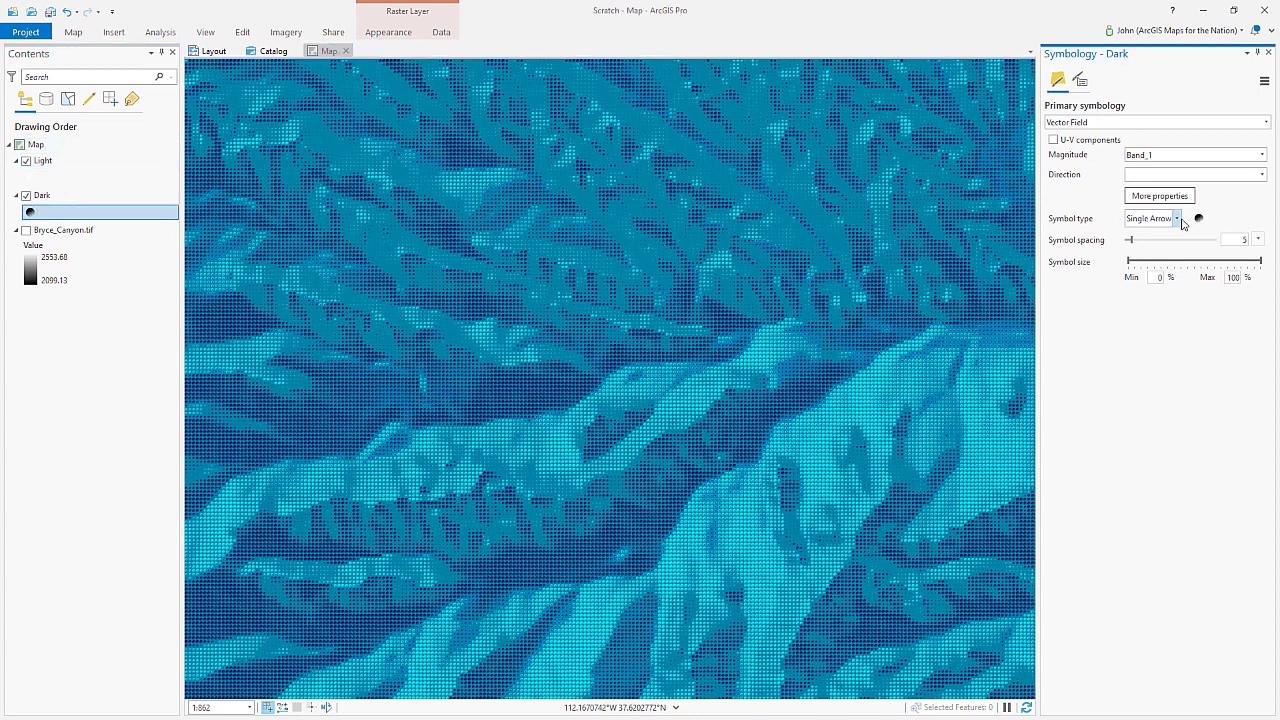